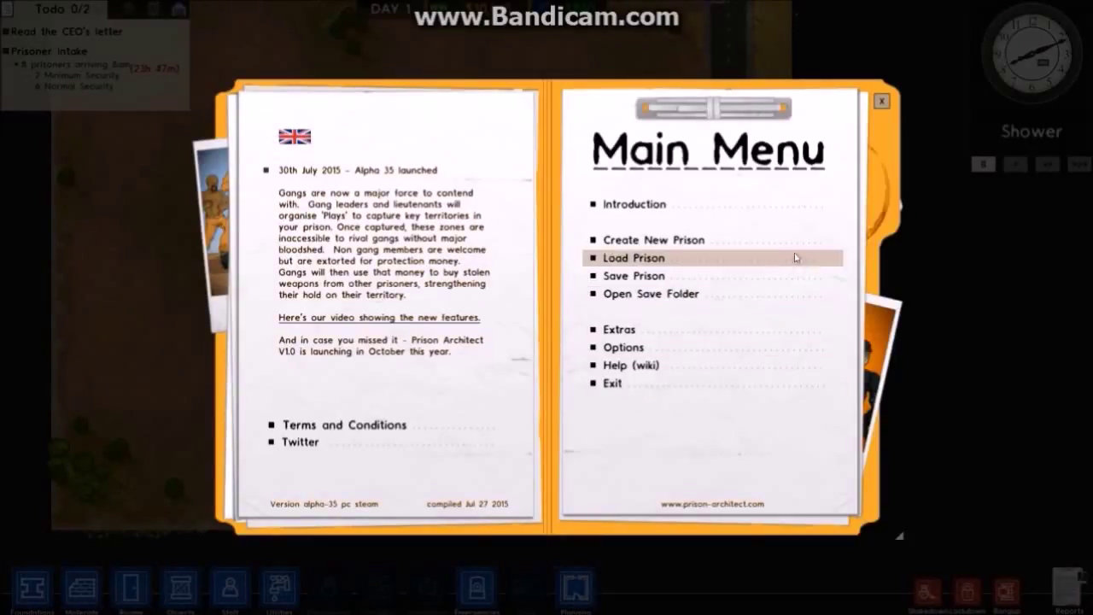
mouse_move(653, 240)
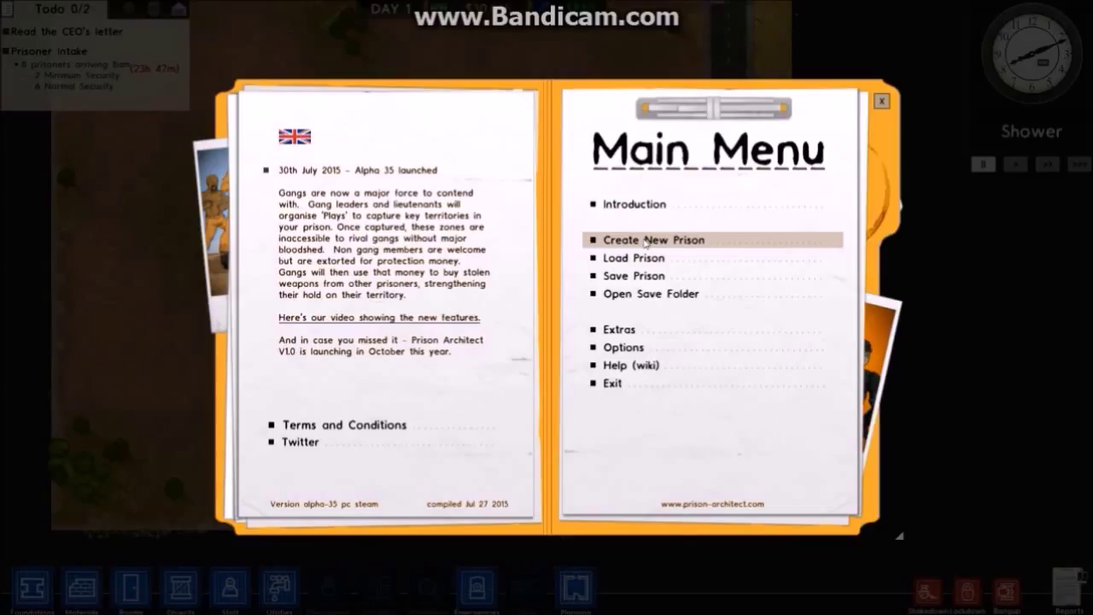
mouse_move(693, 246)
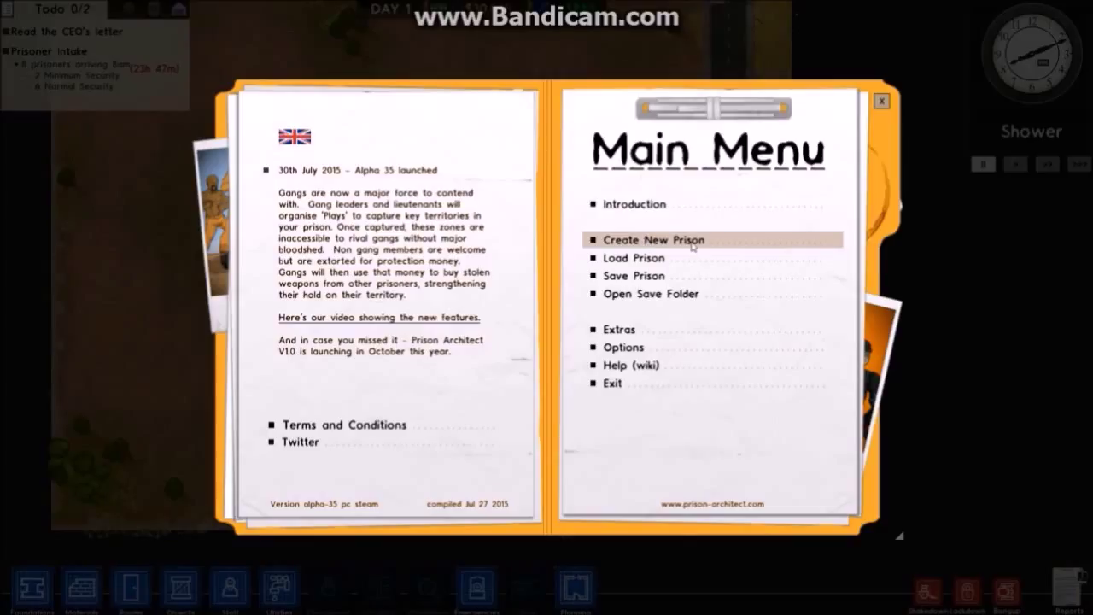
mouse_move(720, 203)
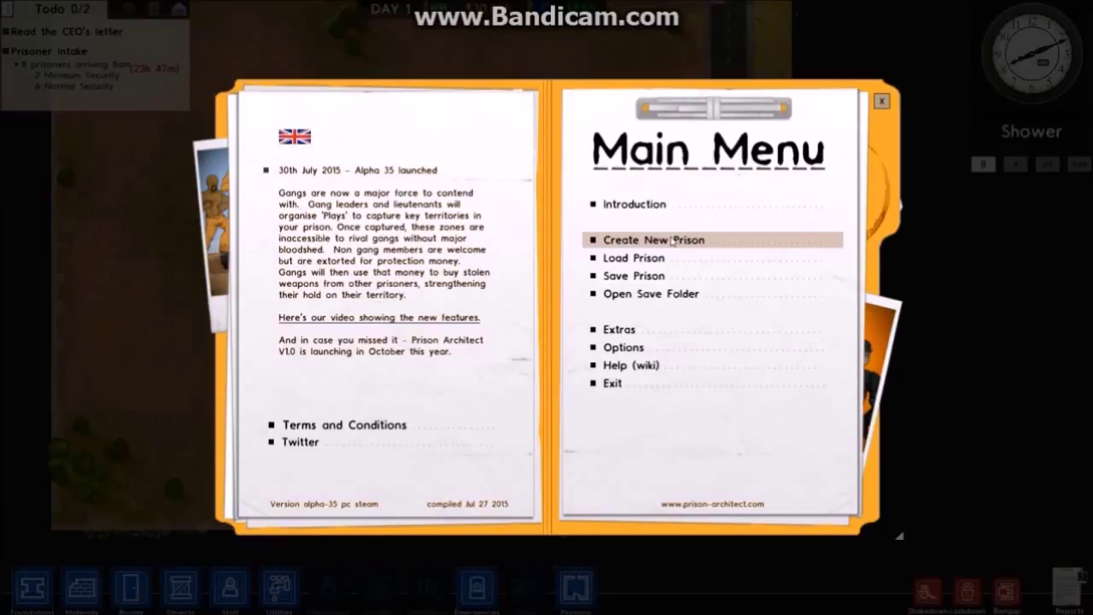
mouse_move(764, 245)
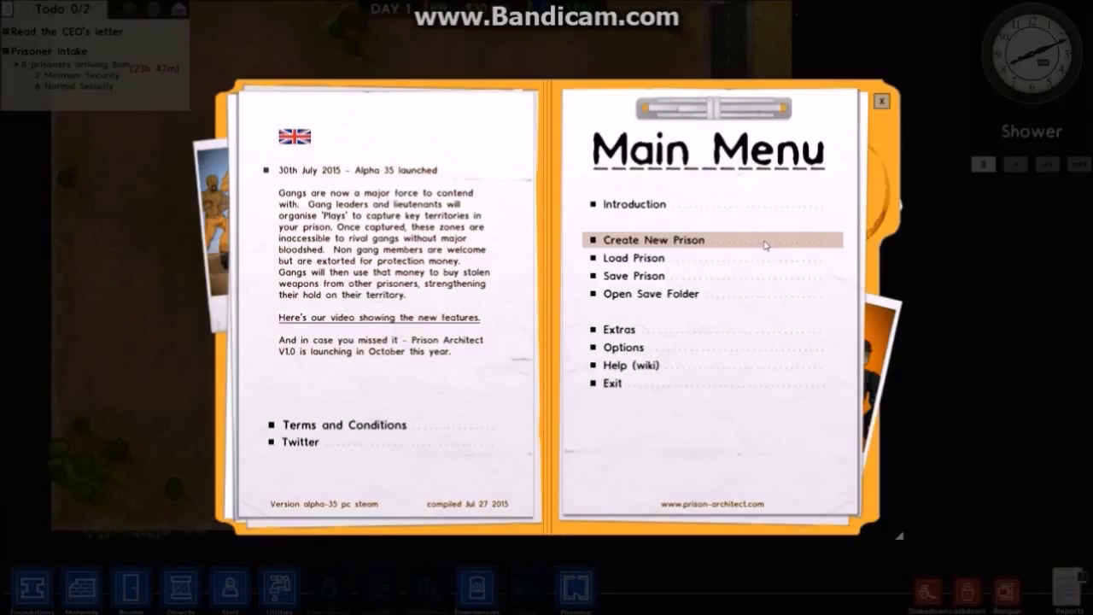
mouse_move(809, 242)
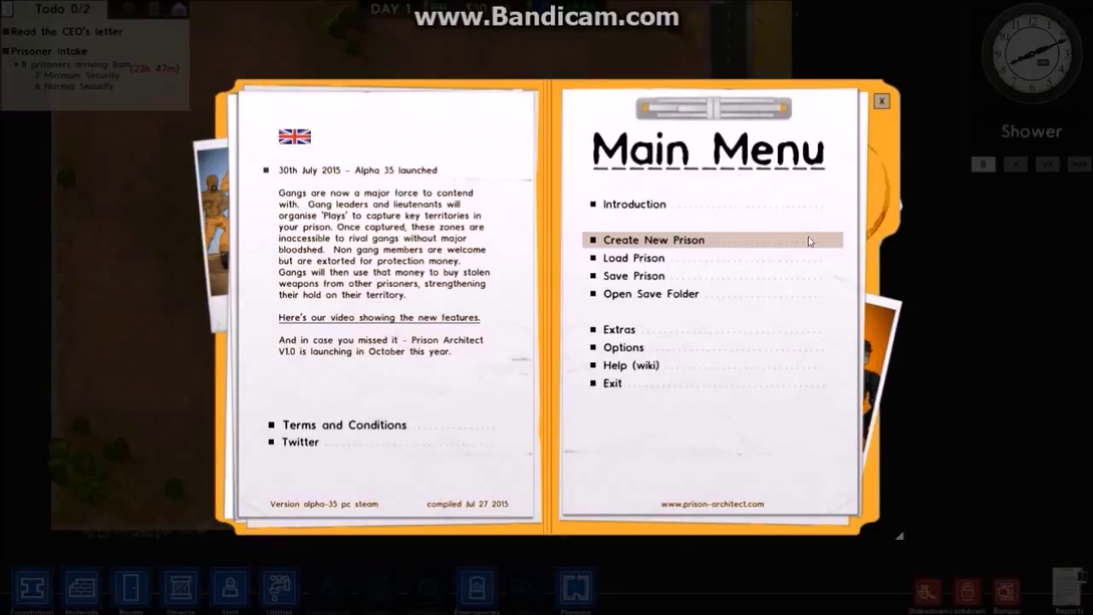
mouse_move(787, 246)
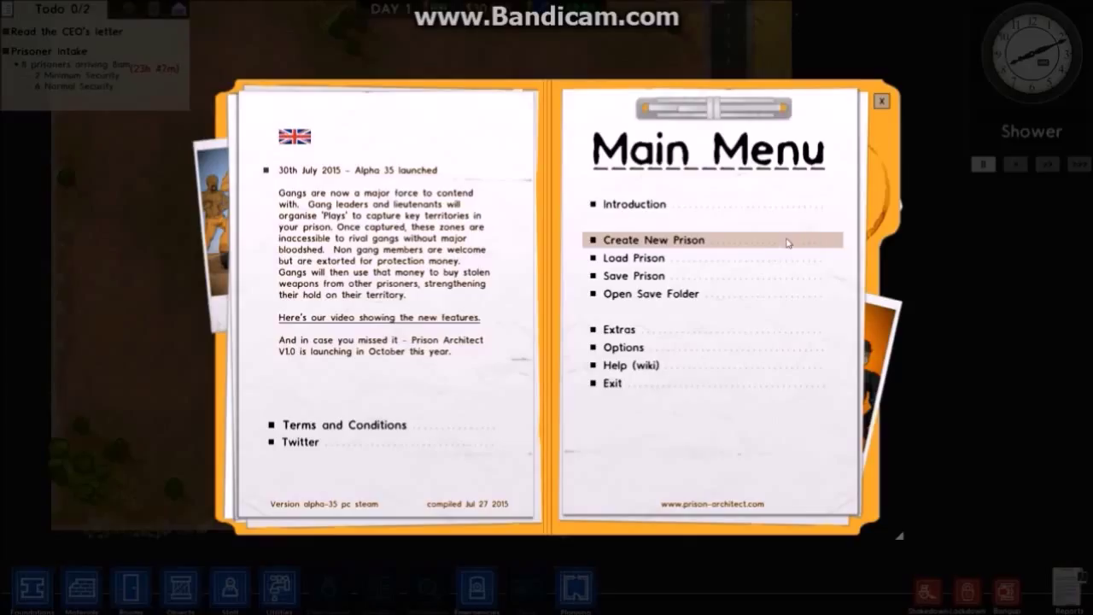
mouse_move(803, 241)
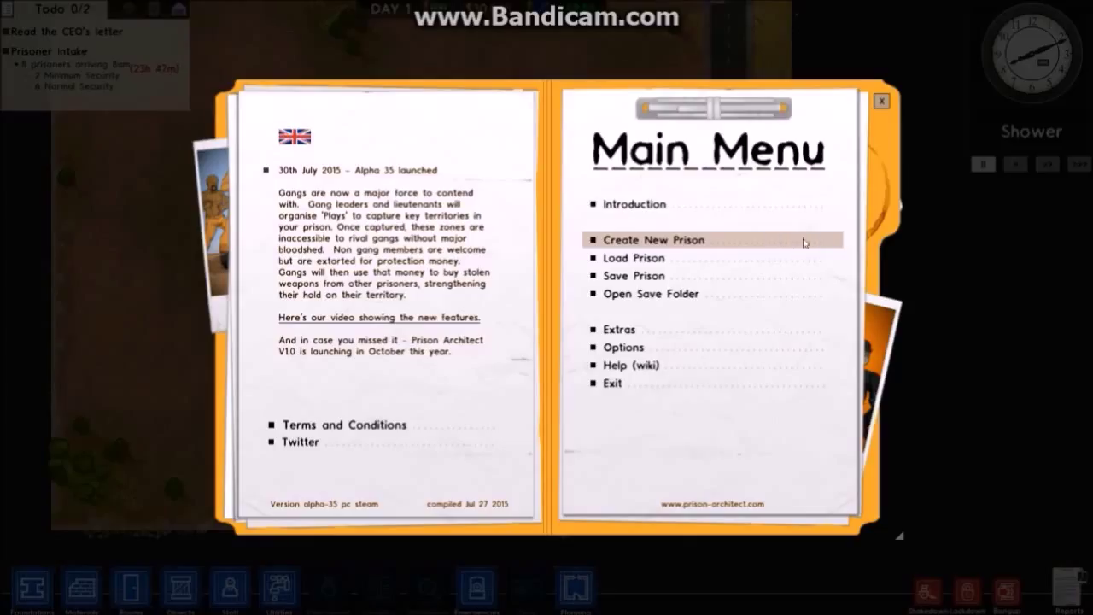
mouse_move(727, 239)
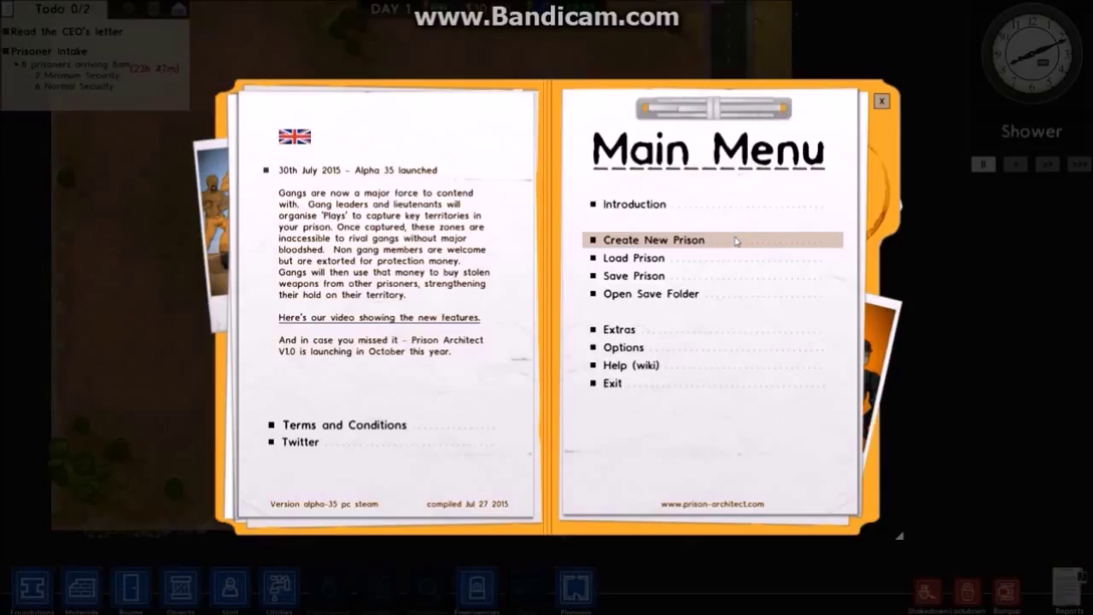
mouse_move(740, 242)
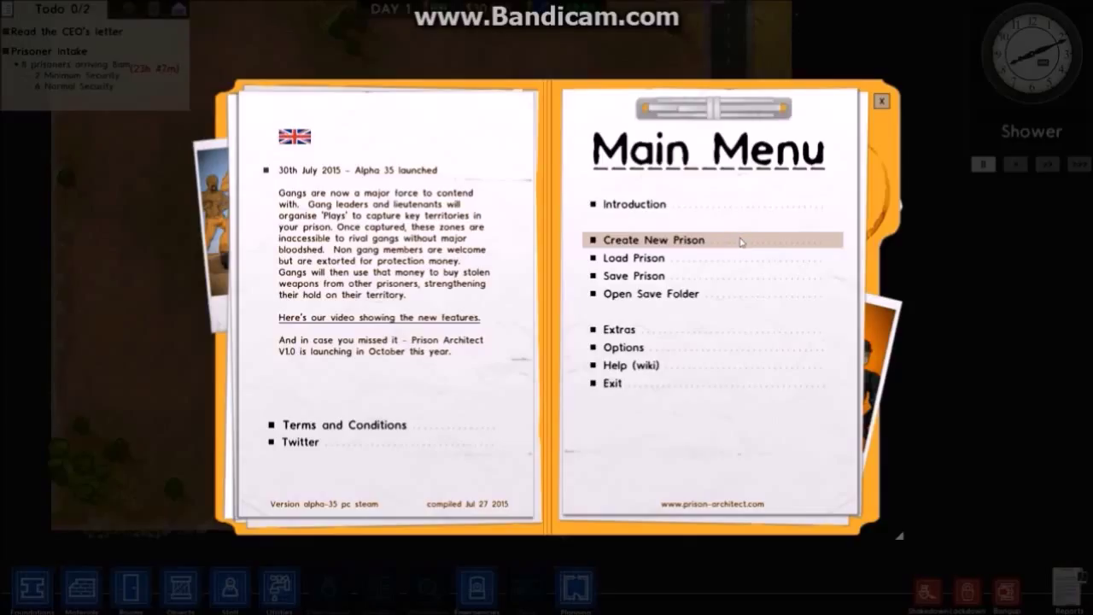
mouse_move(747, 239)
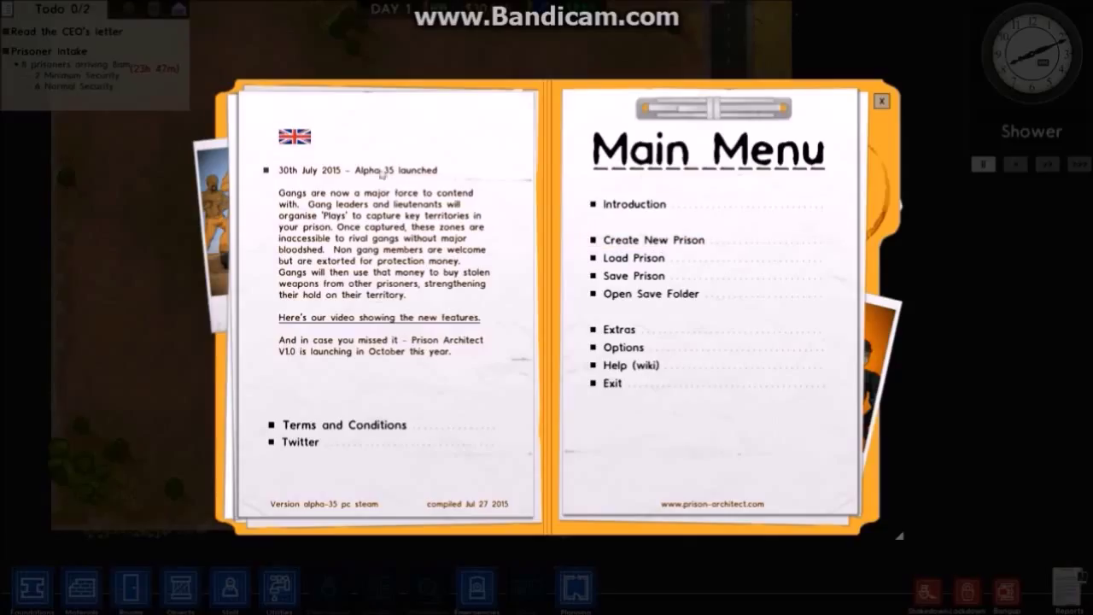
mouse_move(685, 218)
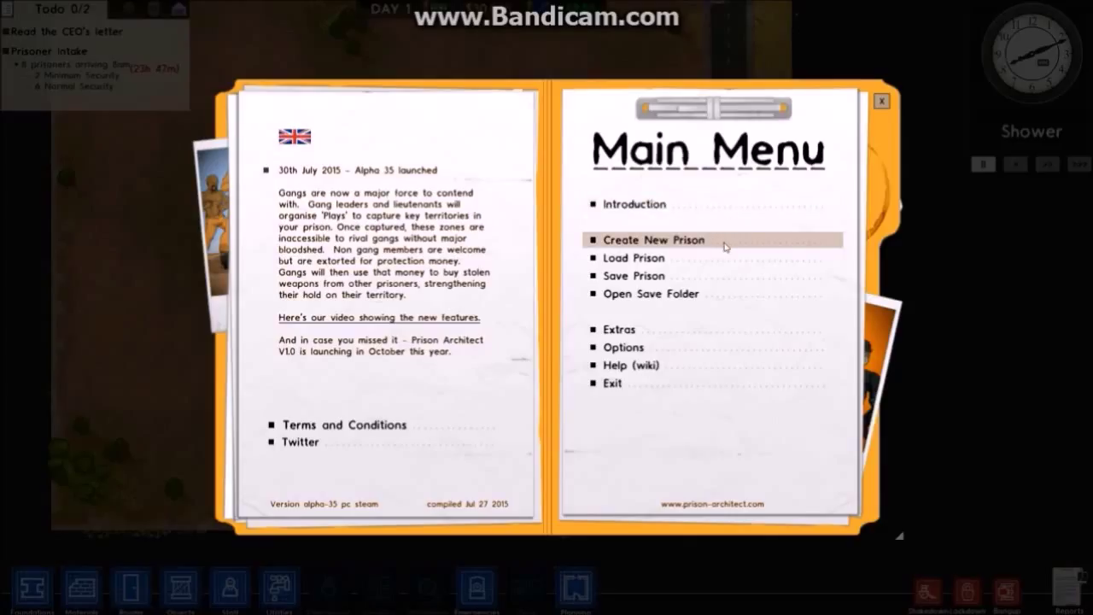
mouse_move(730, 247)
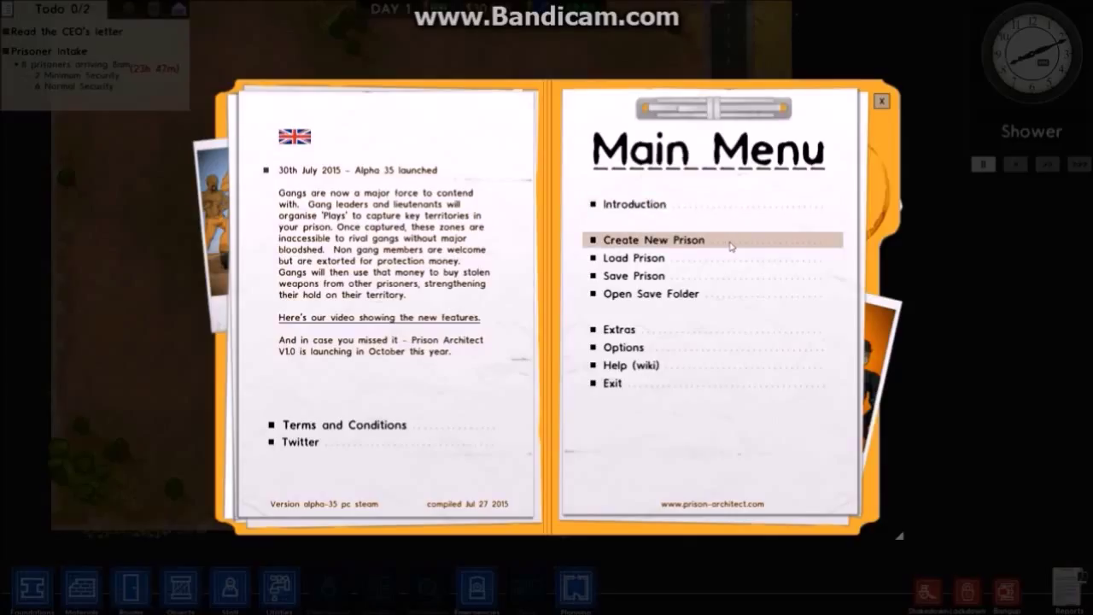
Start a new prison setup with forest generation off and gangs enabled.
left_click(653, 239)
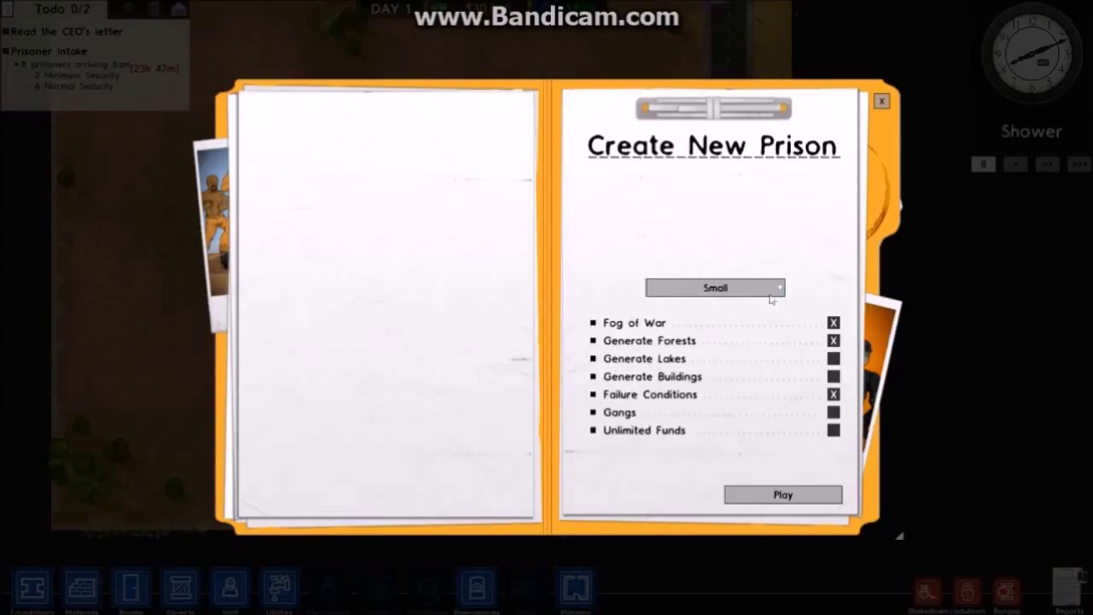
mouse_move(676, 323)
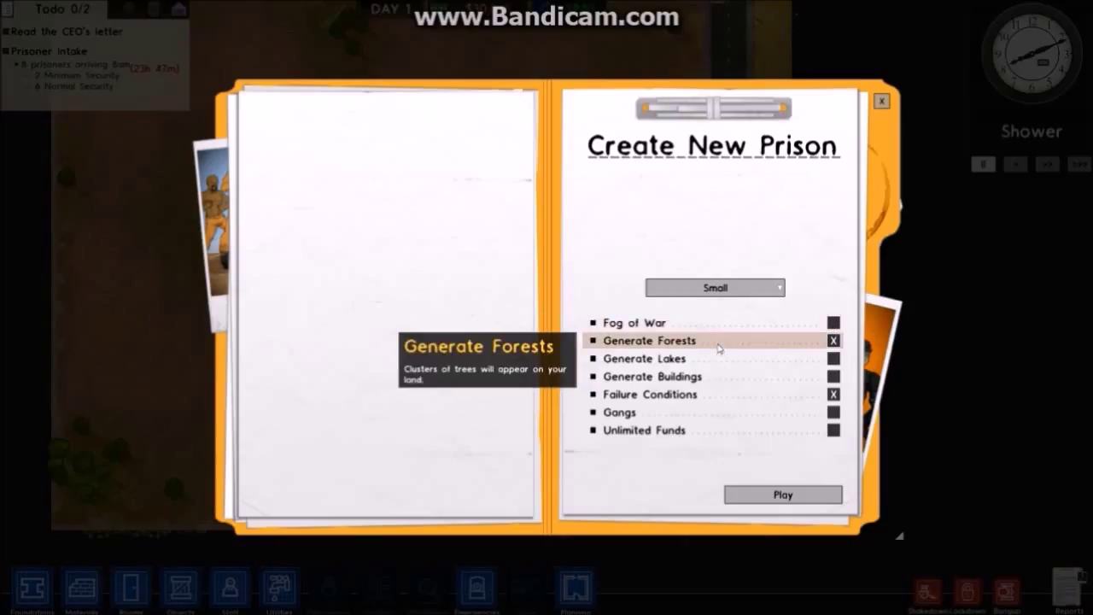
left_click(833, 340)
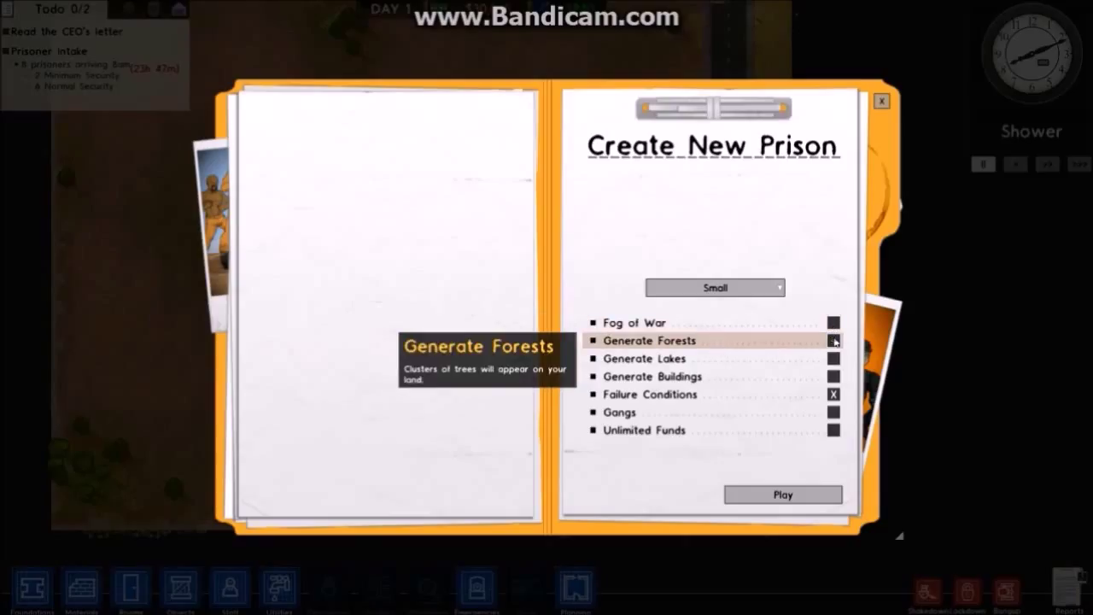
mouse_move(722, 386)
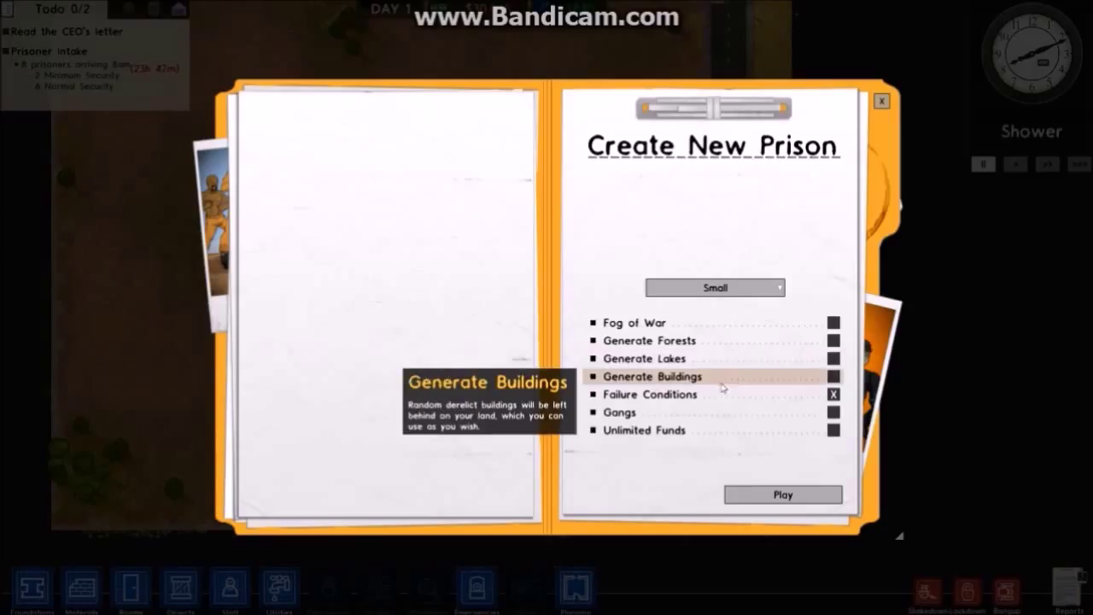
mouse_move(702, 377)
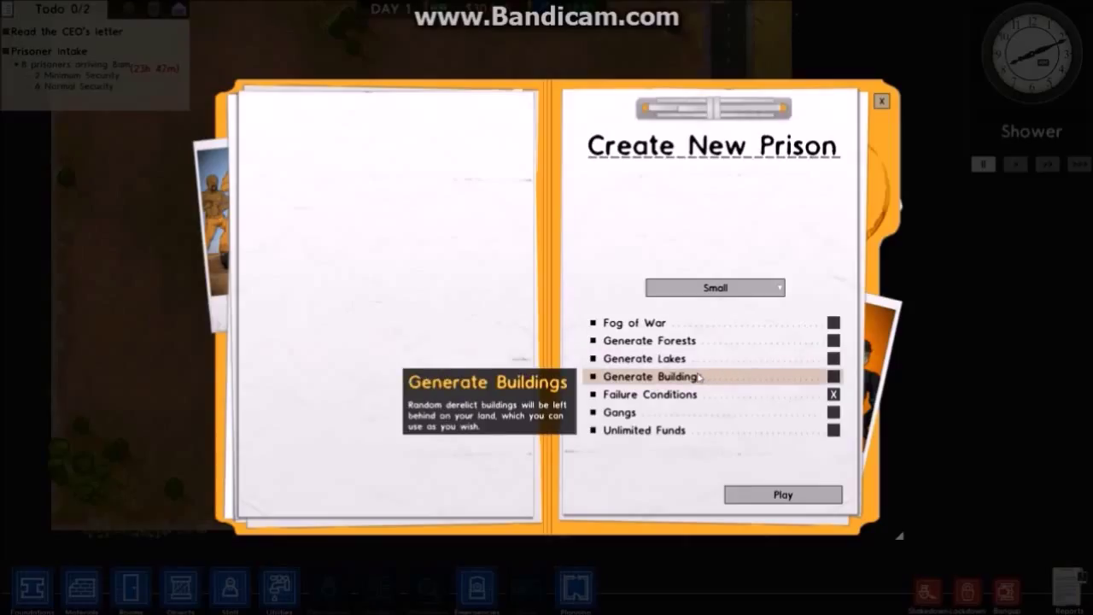
mouse_move(769, 384)
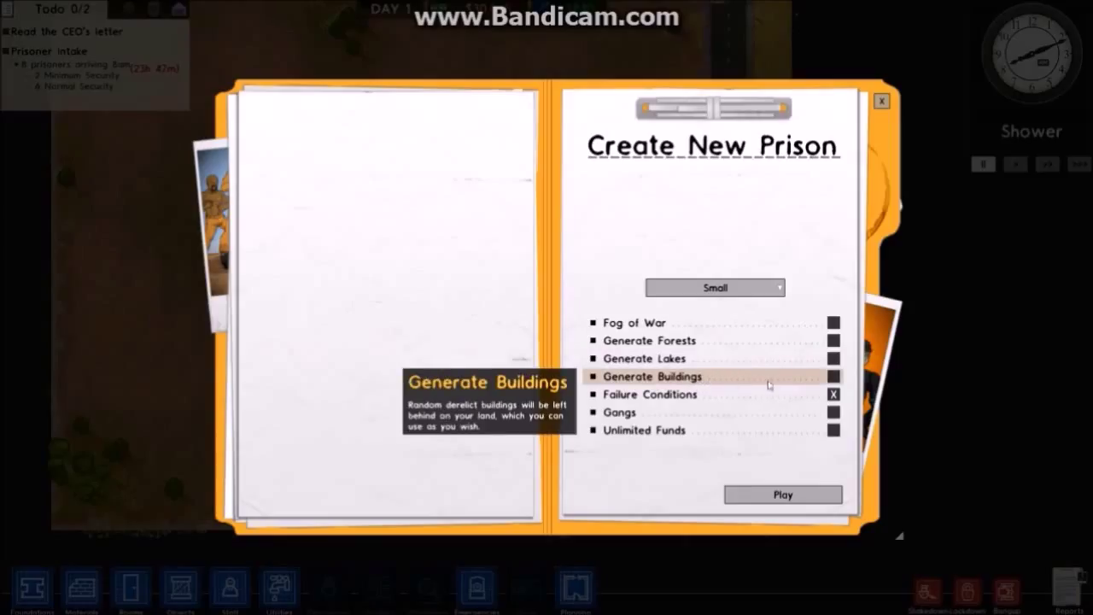
mouse_move(702, 399)
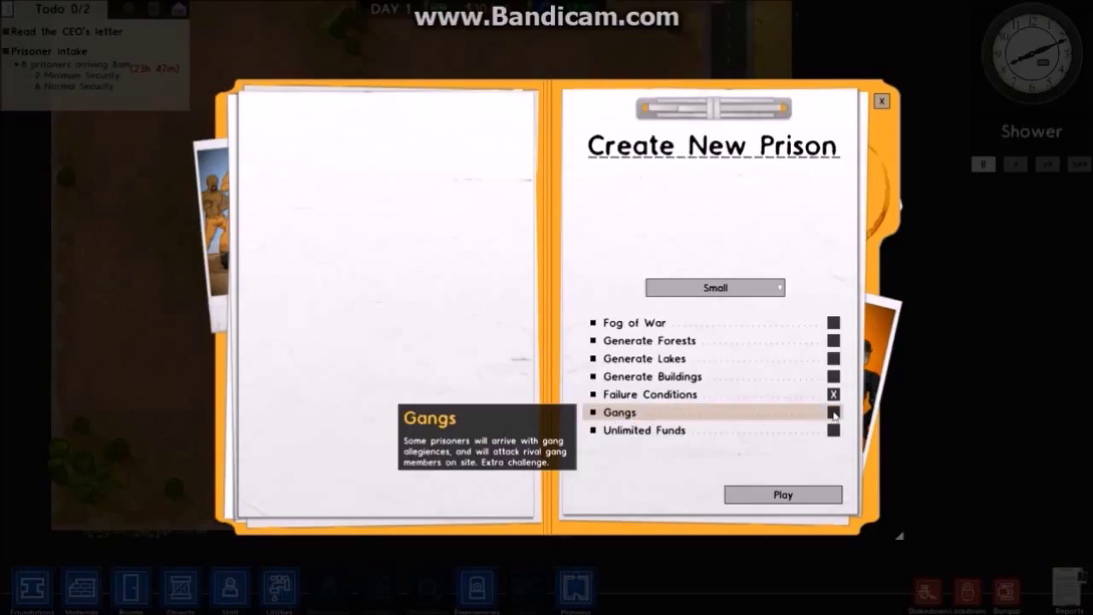
left_click(833, 413)
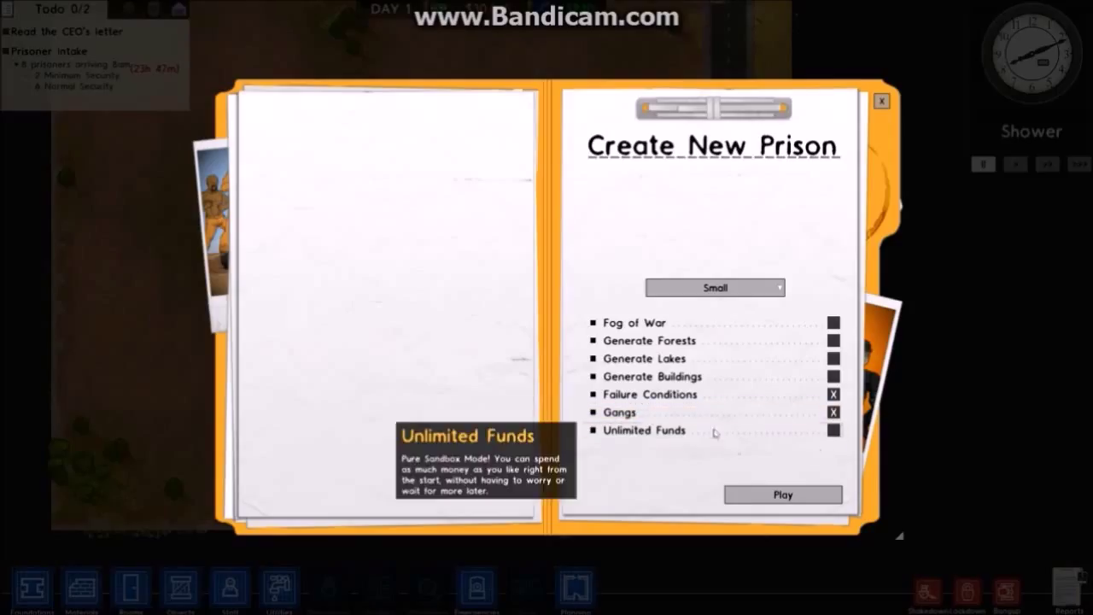
mouse_move(654, 430)
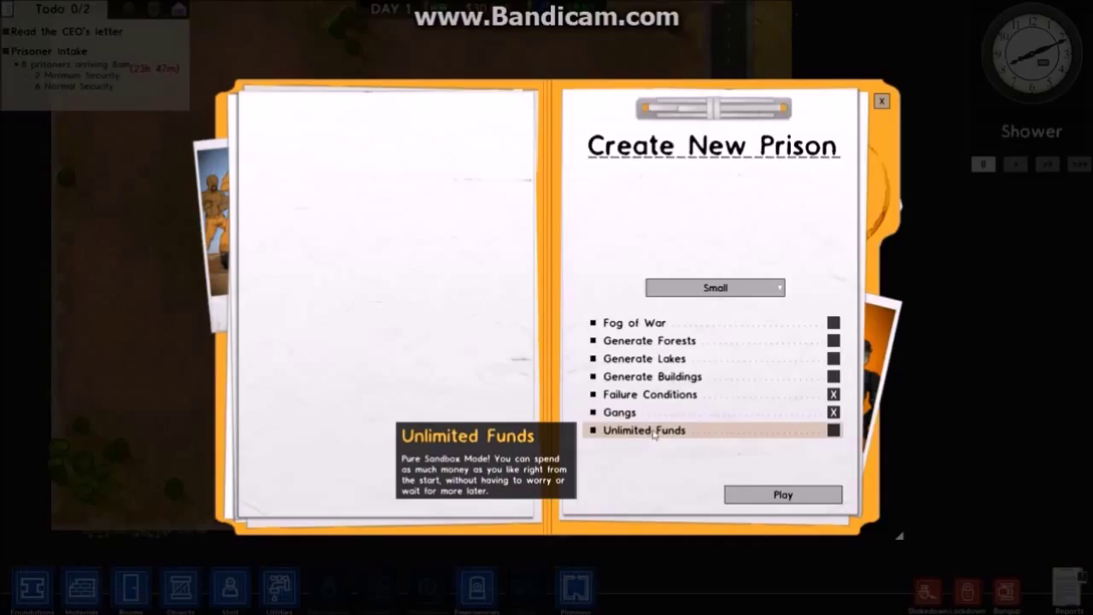
mouse_move(714, 431)
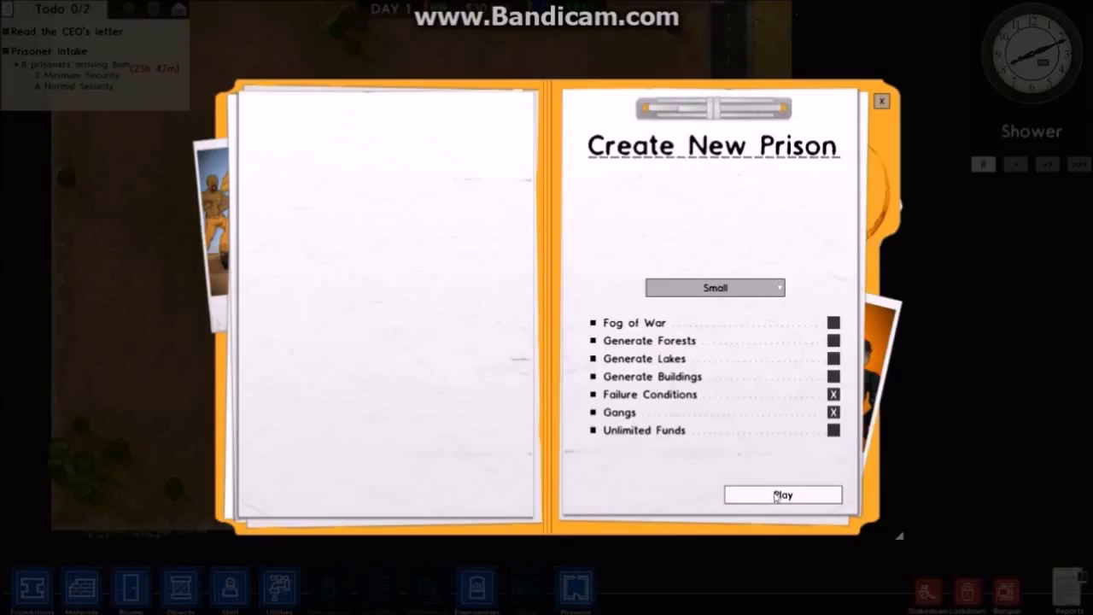
Launch the game with these settings and pause the game clock.
left_click(782, 494)
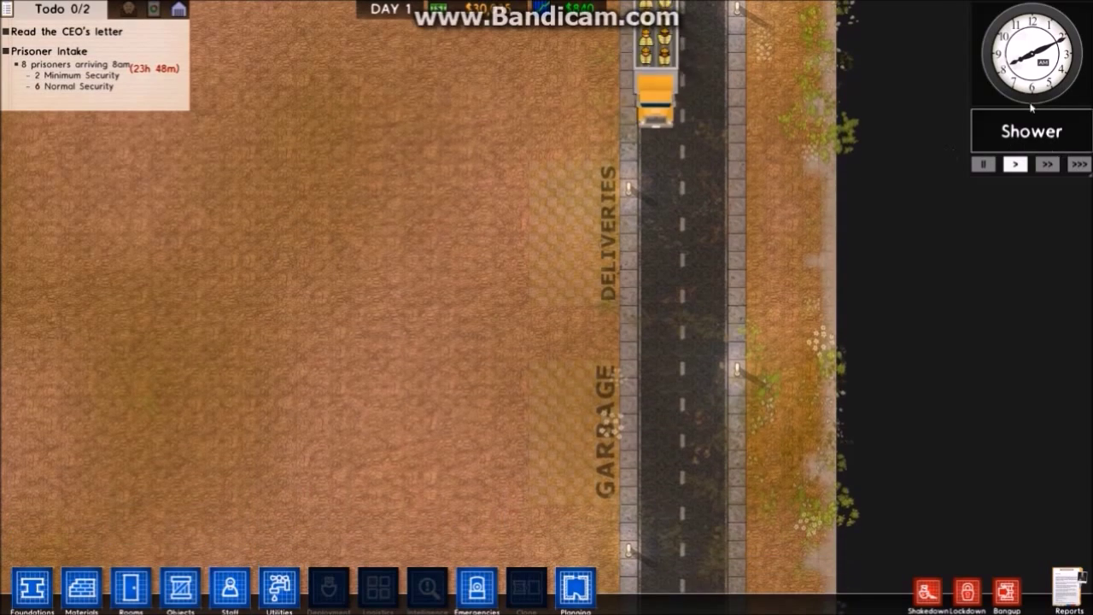
left_click(982, 164)
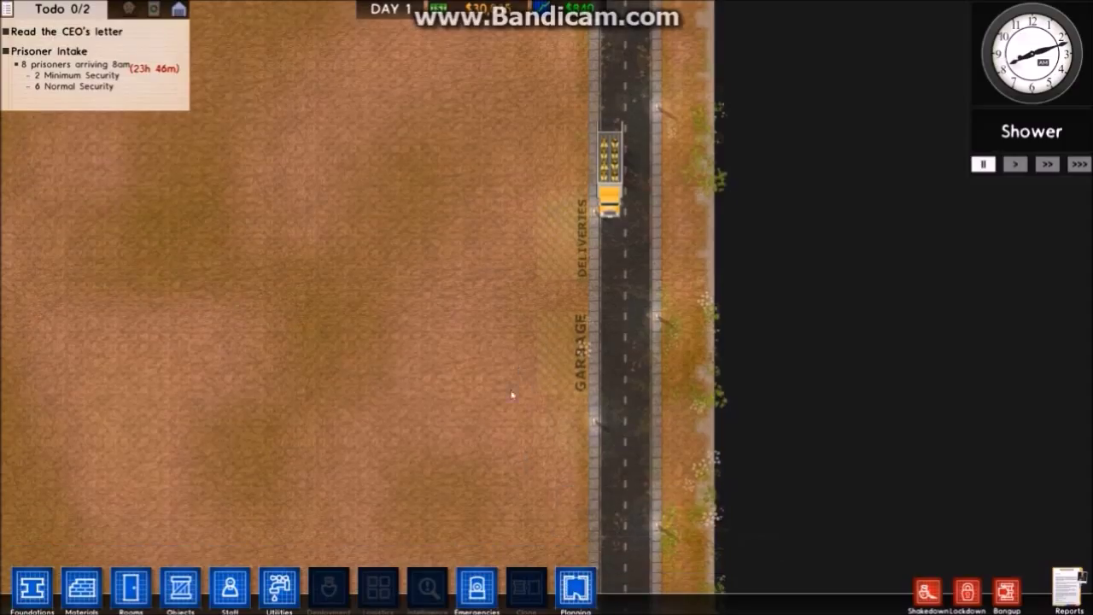
mouse_move(71, 550)
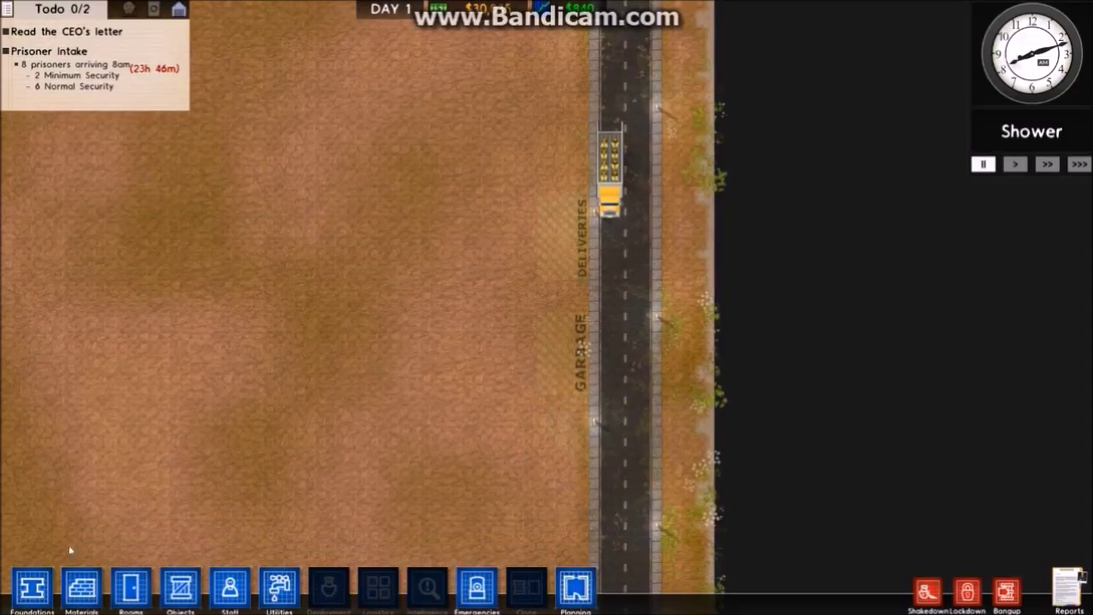
Bring up the room types list to mark out Deliveries and Garbage areas.
left_click(130, 589)
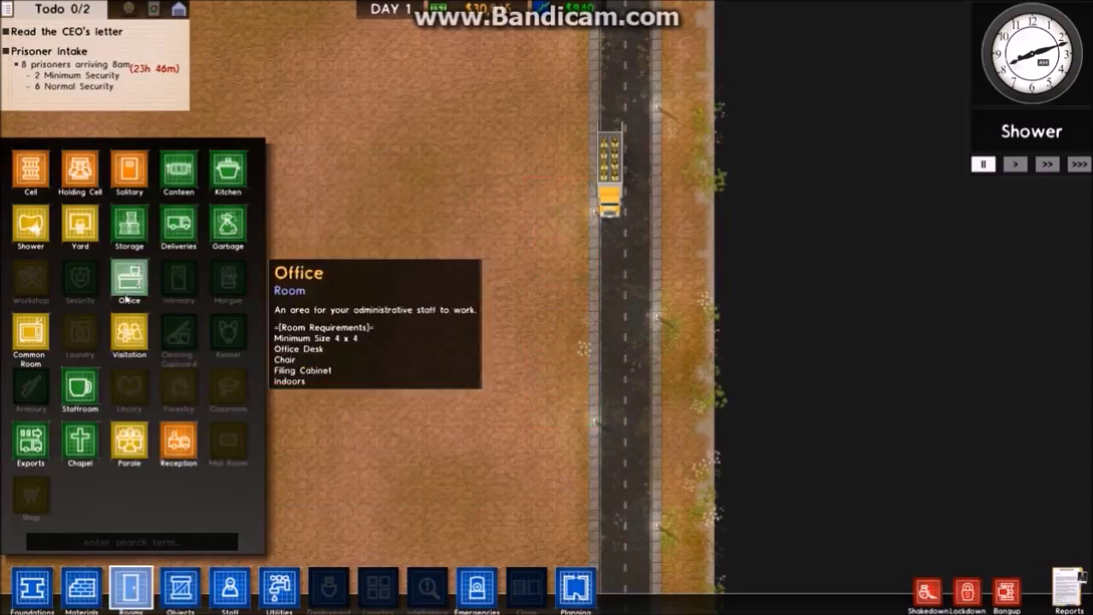
mouse_move(227, 223)
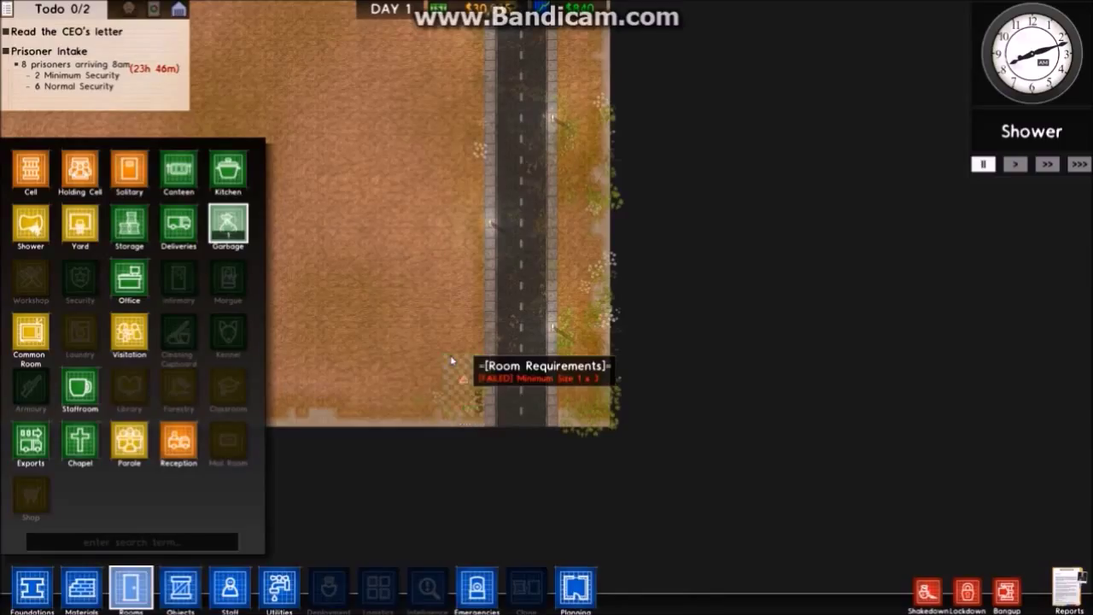
mouse_move(179, 282)
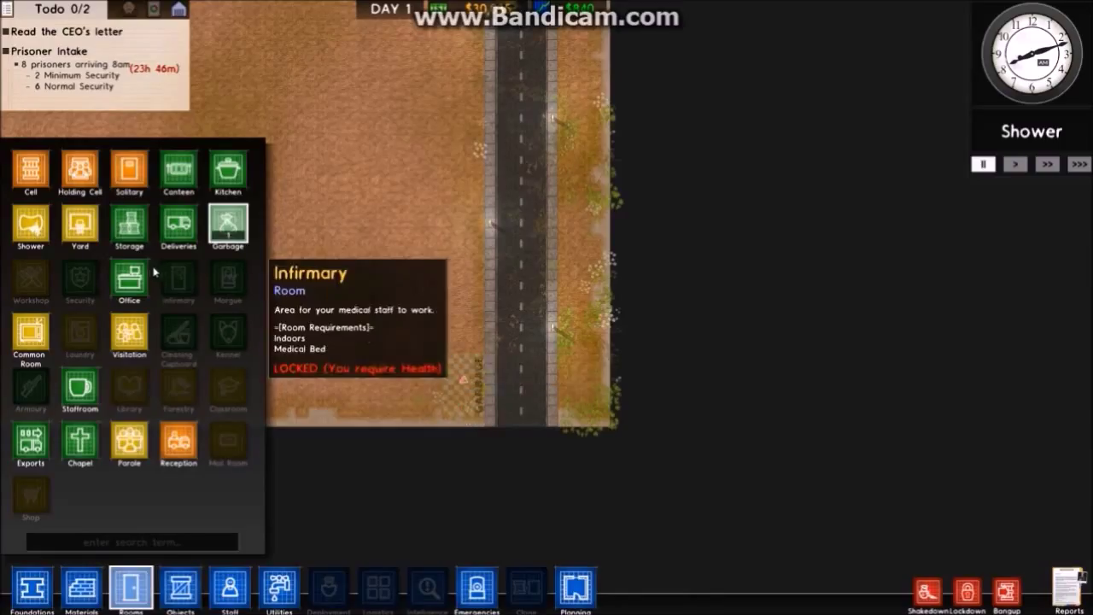
mouse_move(179, 227)
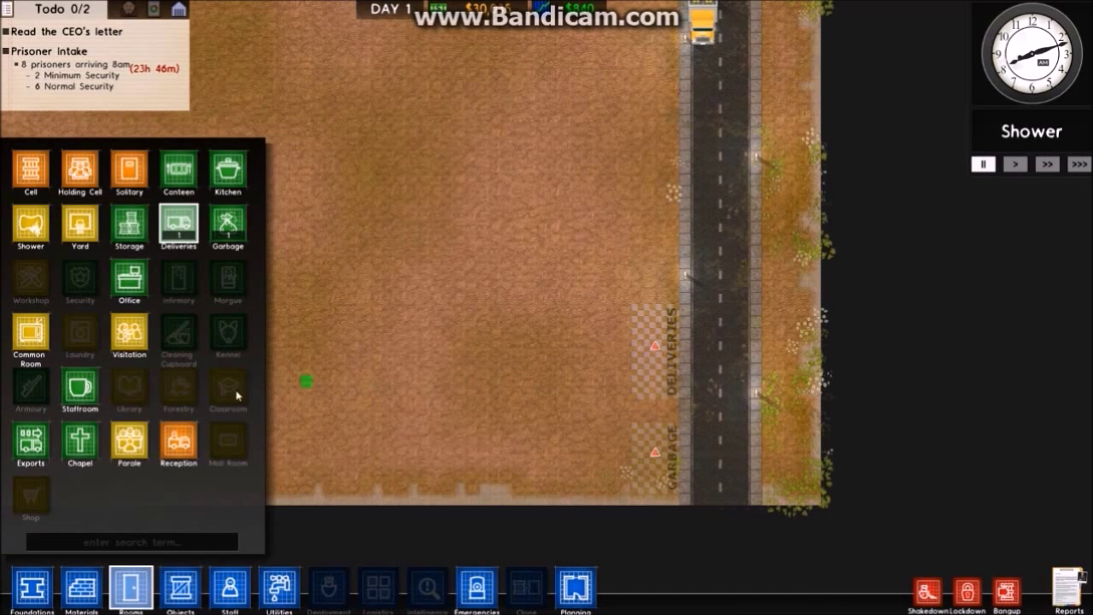
Lay fence lines near the garbage area and along the site's west edge.
left_click(82, 589)
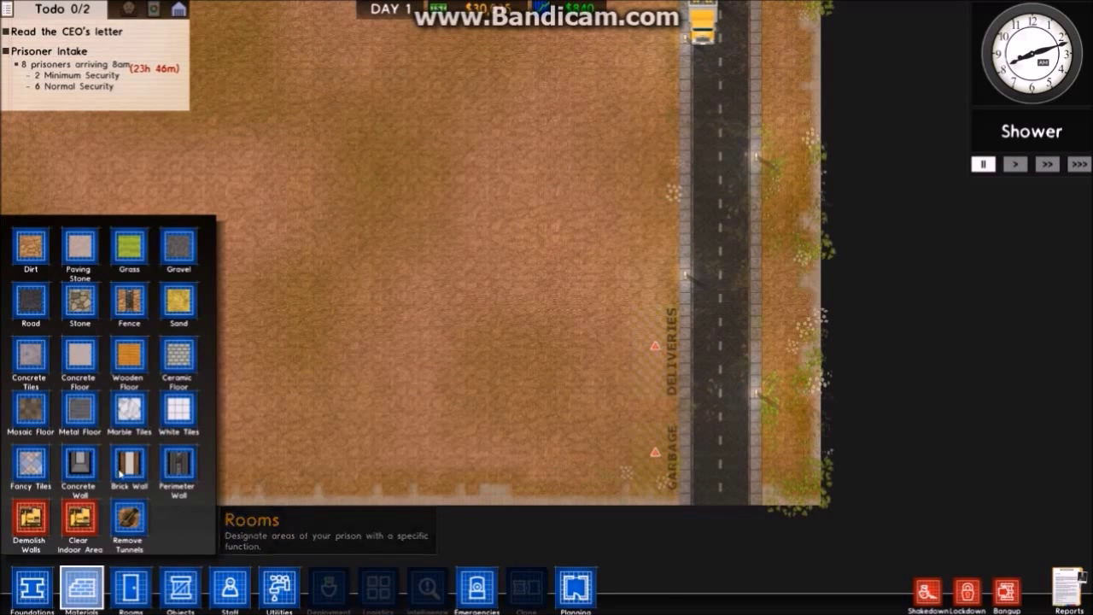
mouse_move(129, 305)
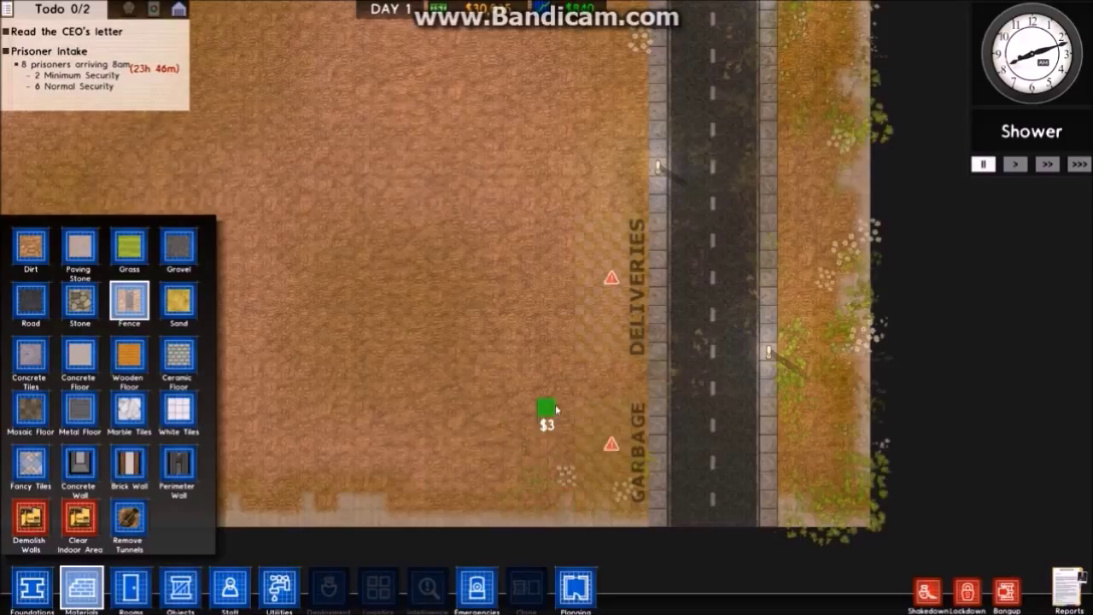
left_click_drag(544, 406, 527, 508)
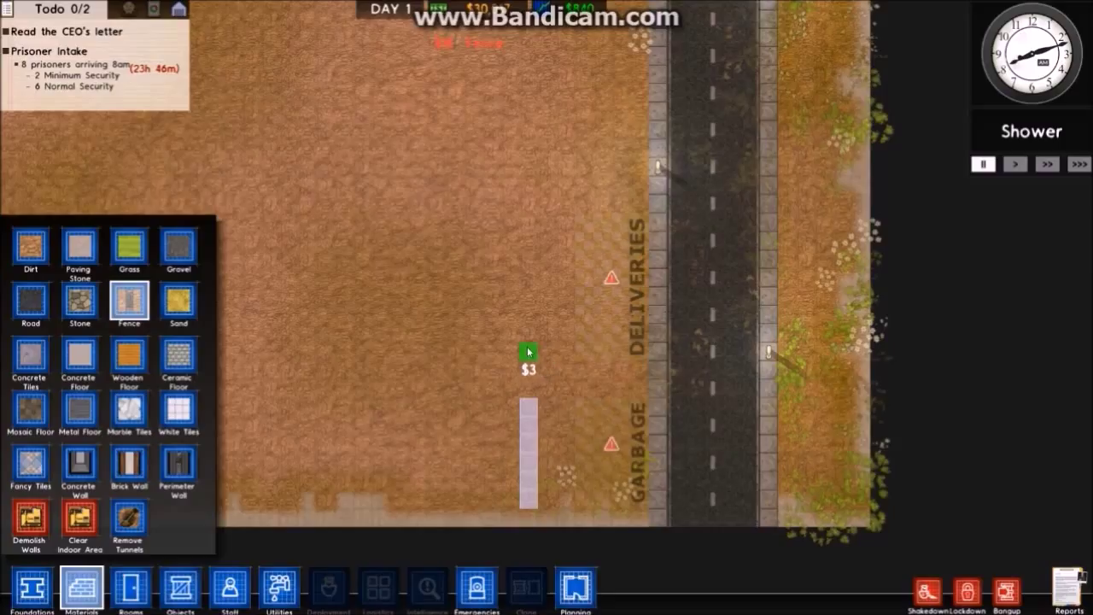
left_click_drag(529, 350, 526, 180)
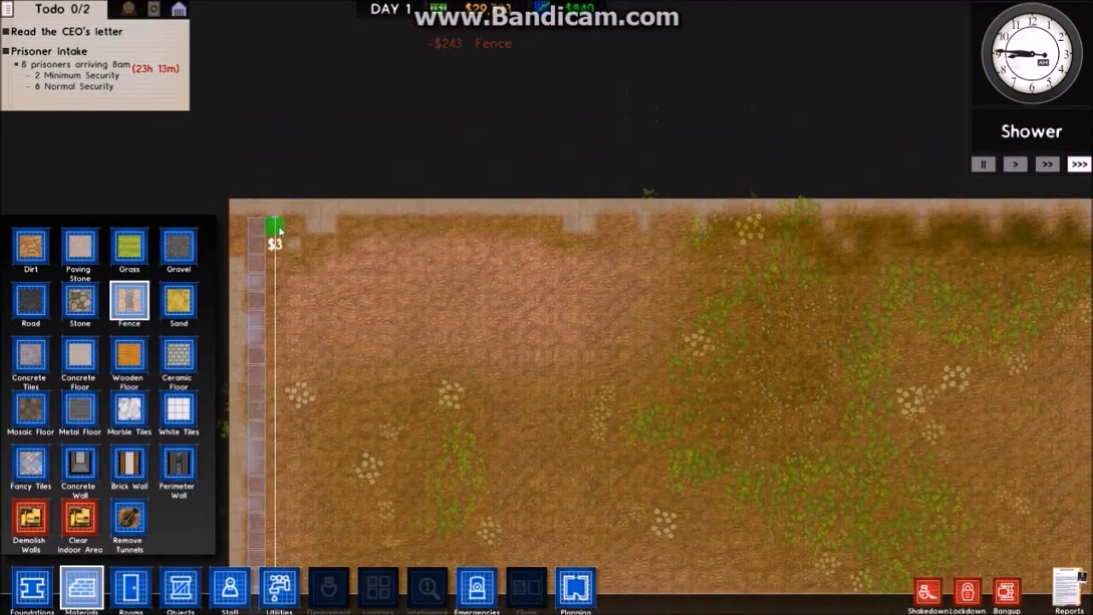
left_click_drag(274, 225, 798, 230)
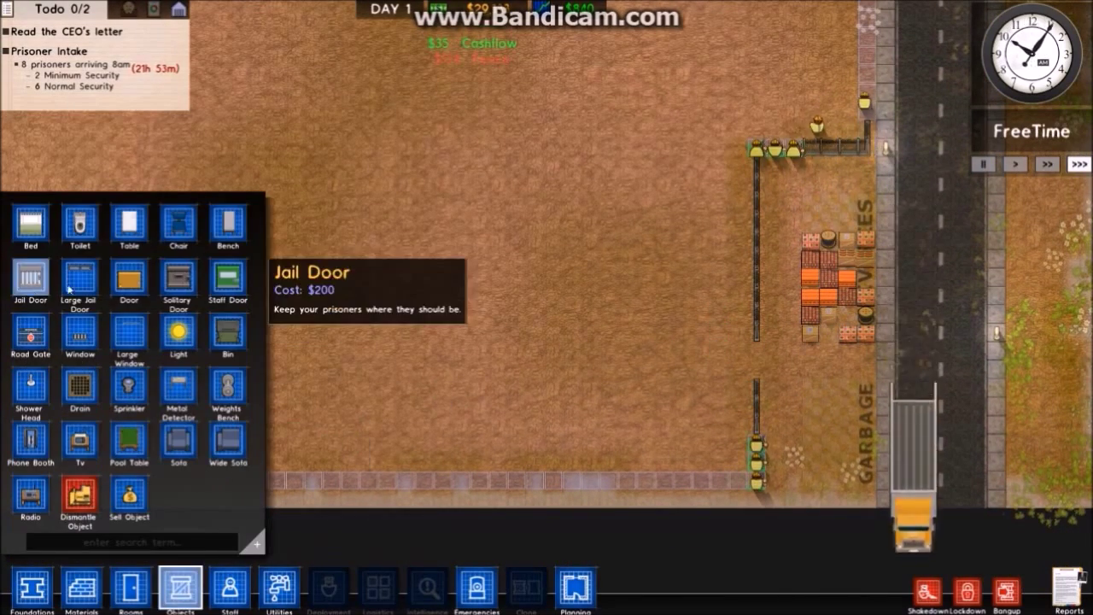
mouse_move(78, 281)
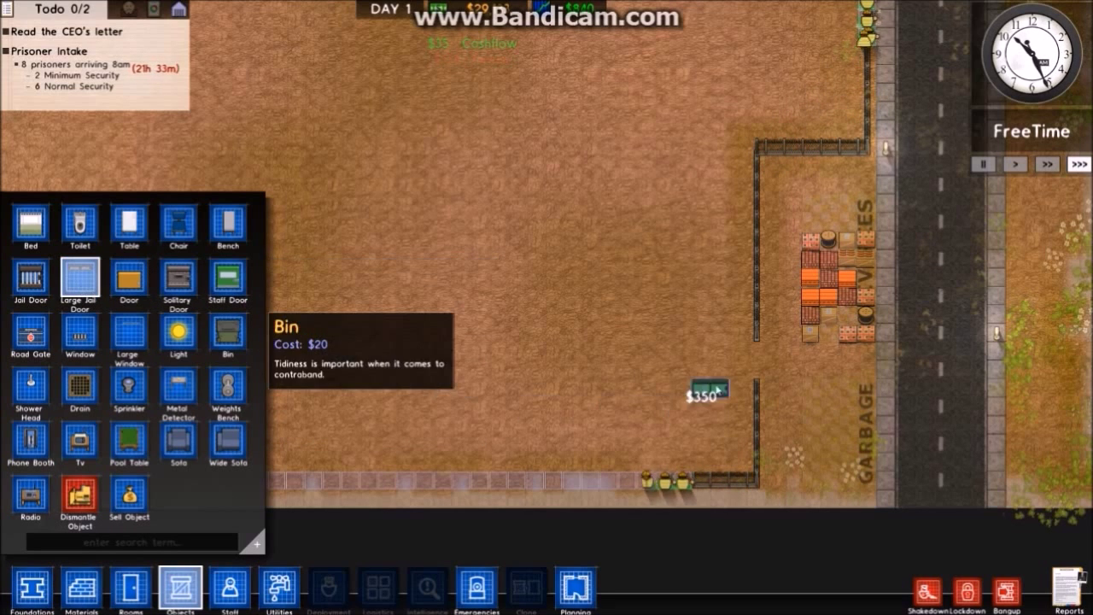
Place a large jail door in the fence gap beside the deliveries area.
left_click(921, 384)
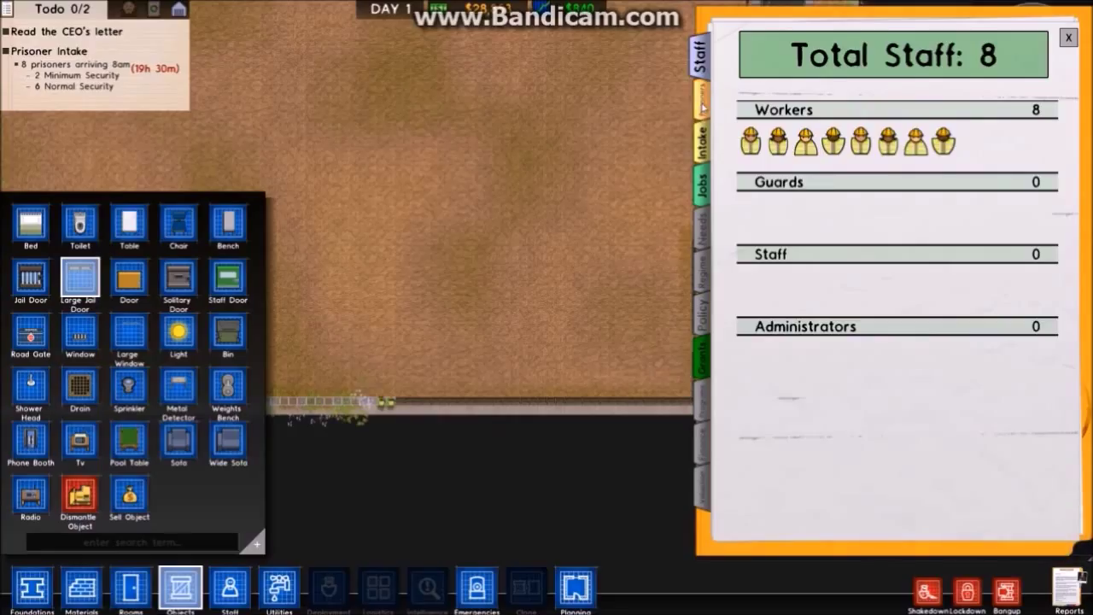
Close prisoner intake, then reopen Reports on the list of grants.
left_click(700, 136)
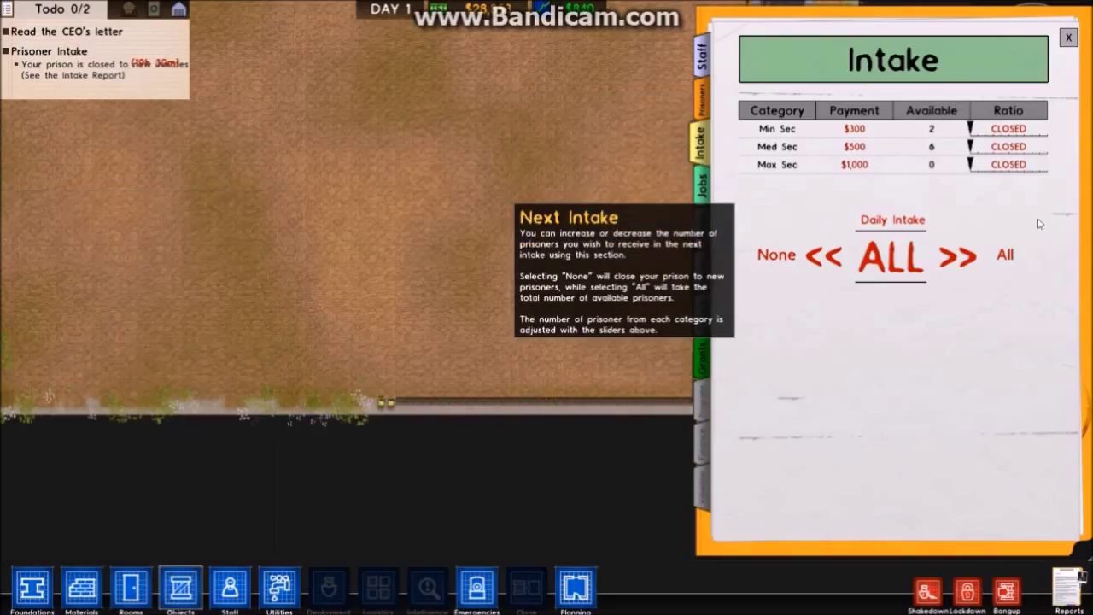
left_click(1068, 38)
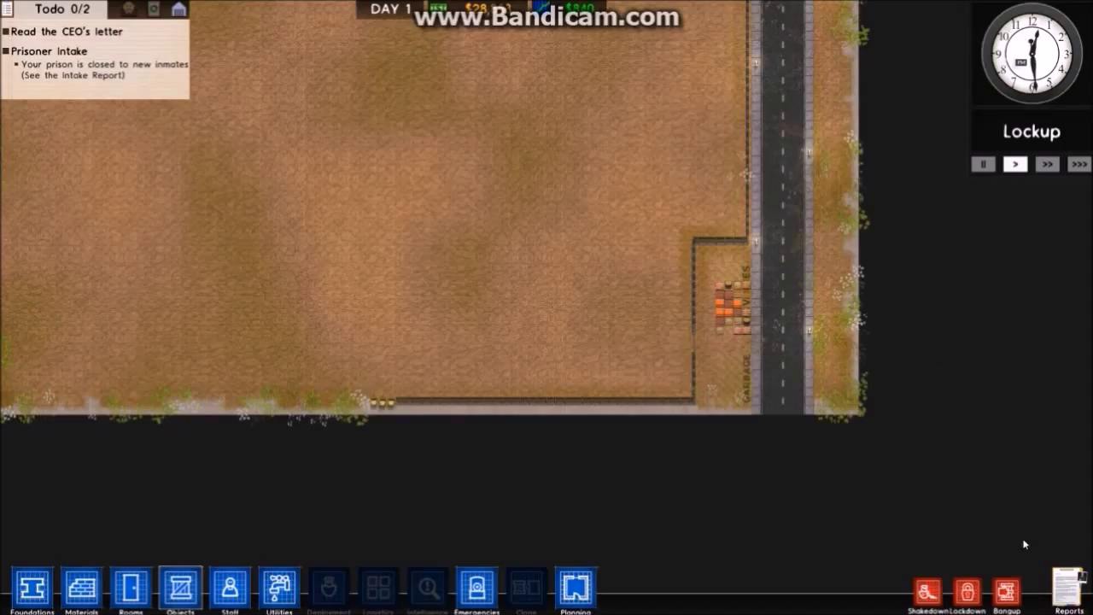
left_click(704, 145)
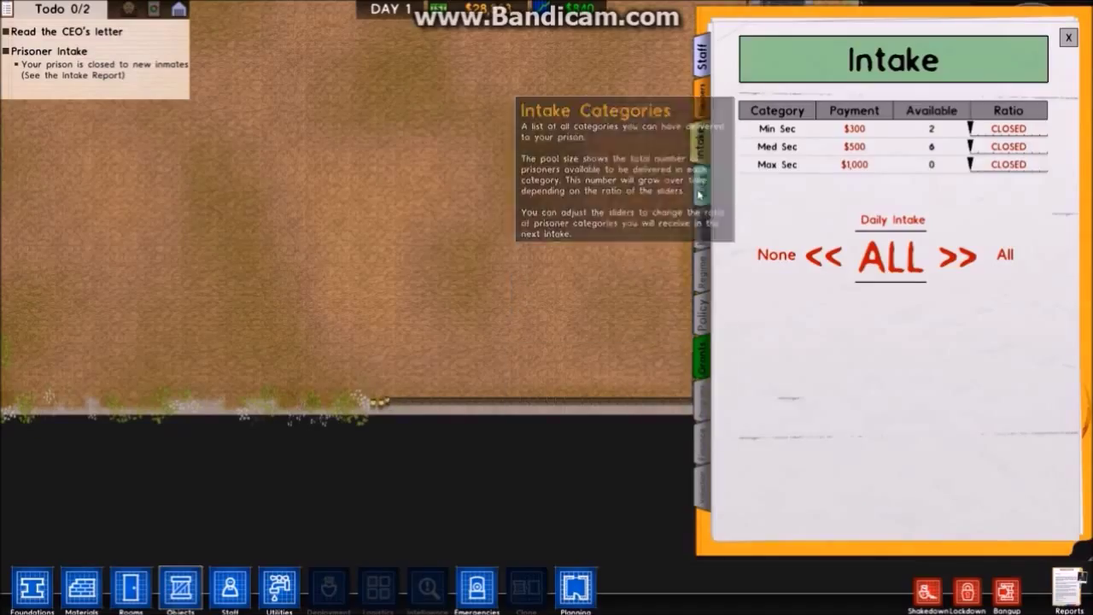
left_click(700, 354)
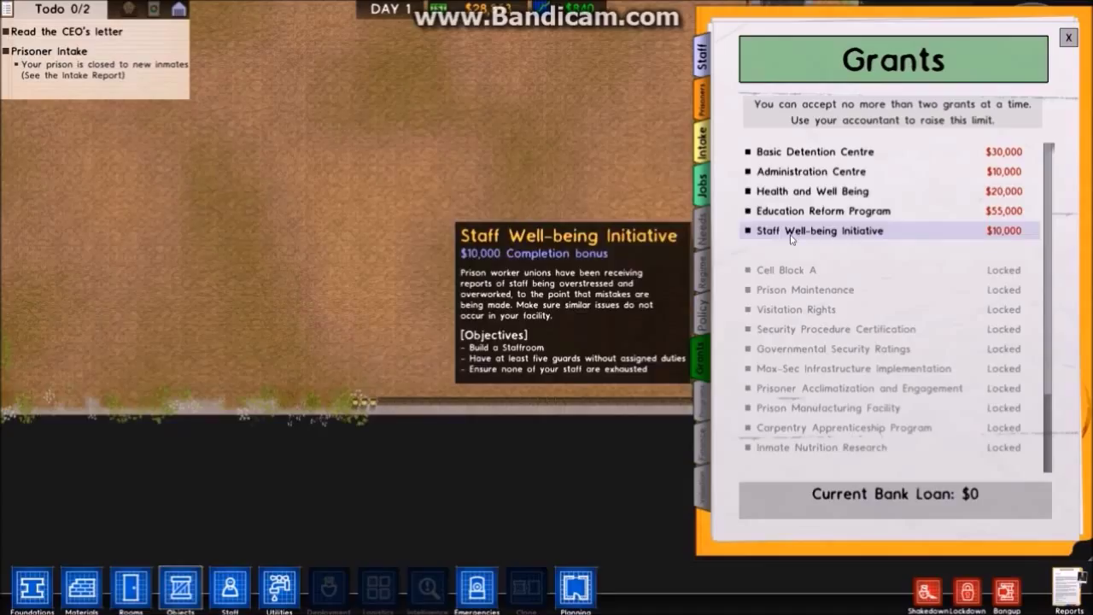
mouse_move(814, 151)
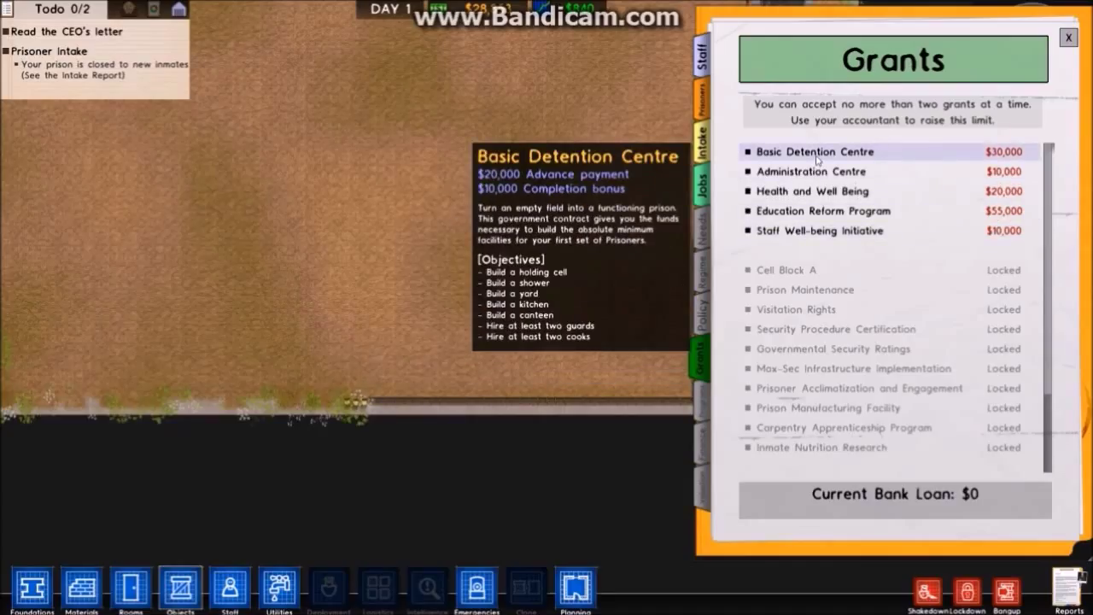
Inspect and accept the Basic Detention Centre and Administration Centre grants for cash advances.
left_click(810, 171)
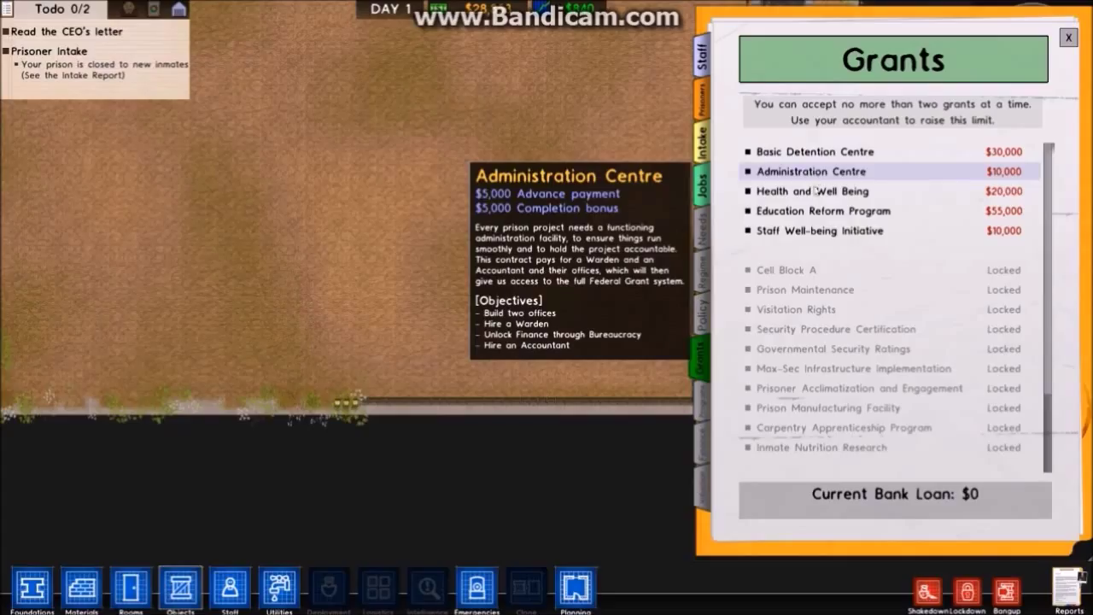
left_click(814, 151)
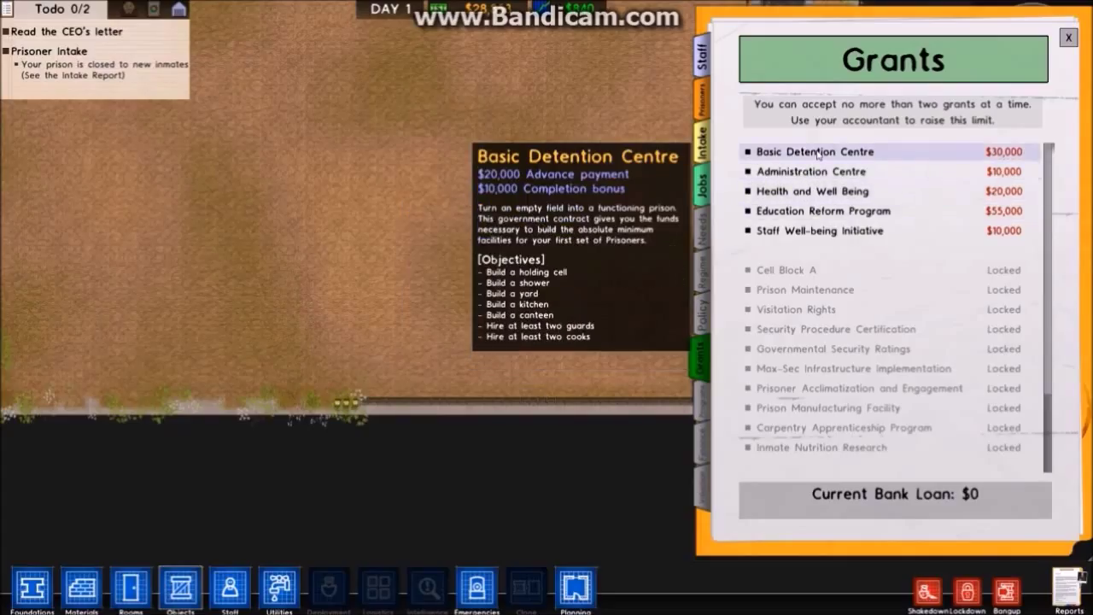
left_click(815, 152)
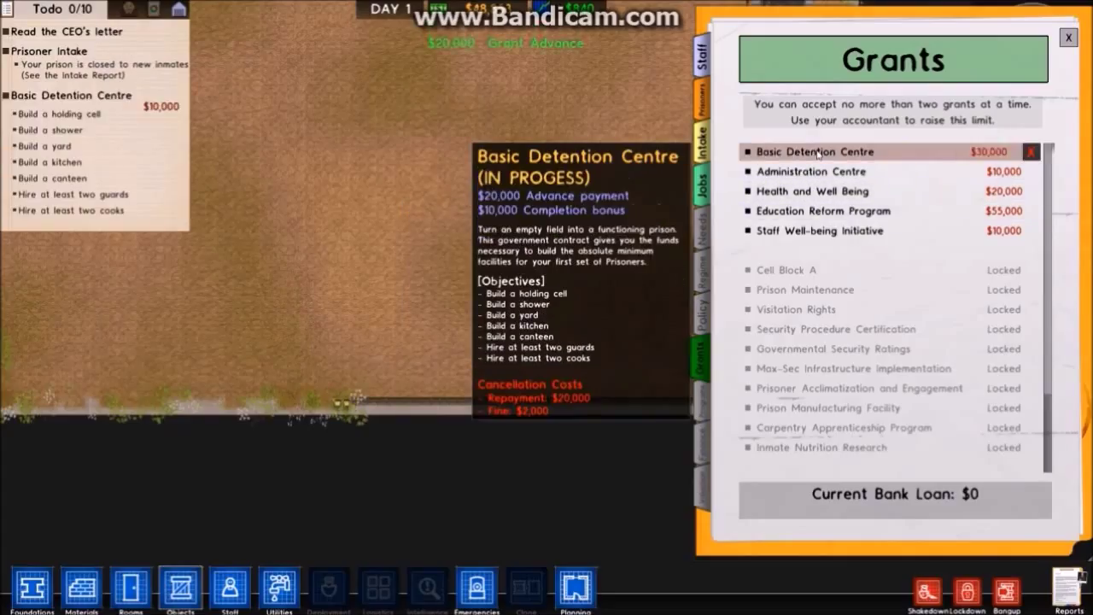
left_click(815, 151)
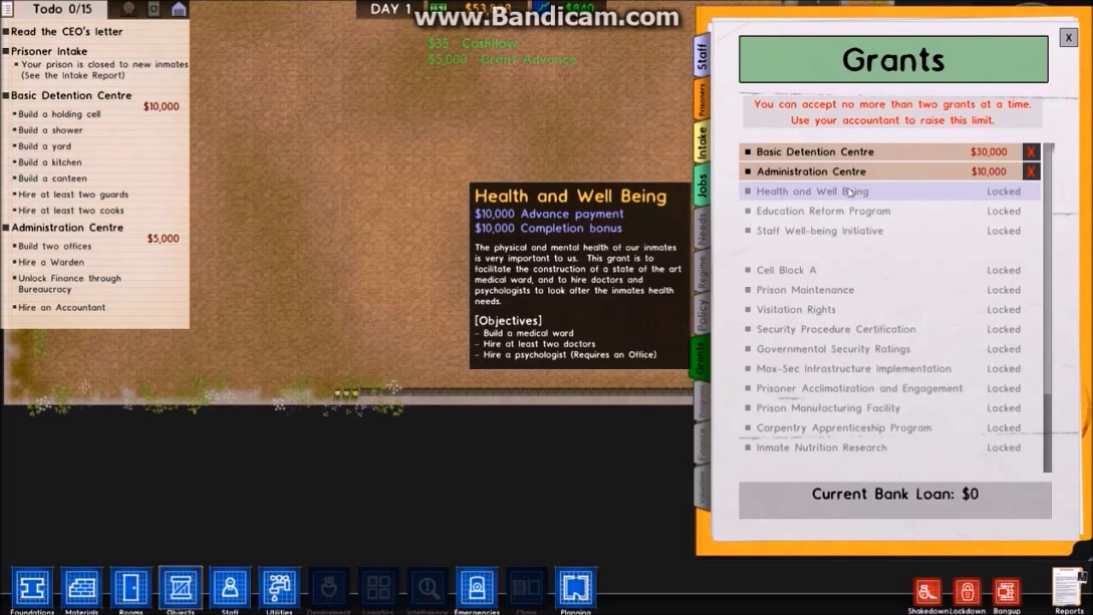
mouse_move(431, 200)
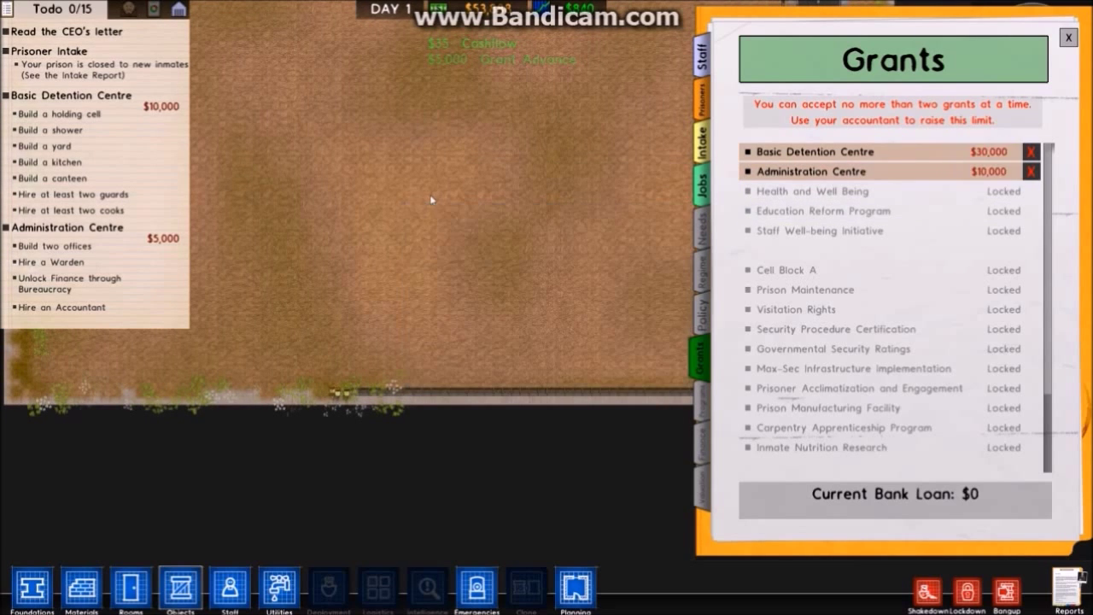
Lay out an 18 m by 16 m concrete building foundation above the south fence.
left_click(1068, 37)
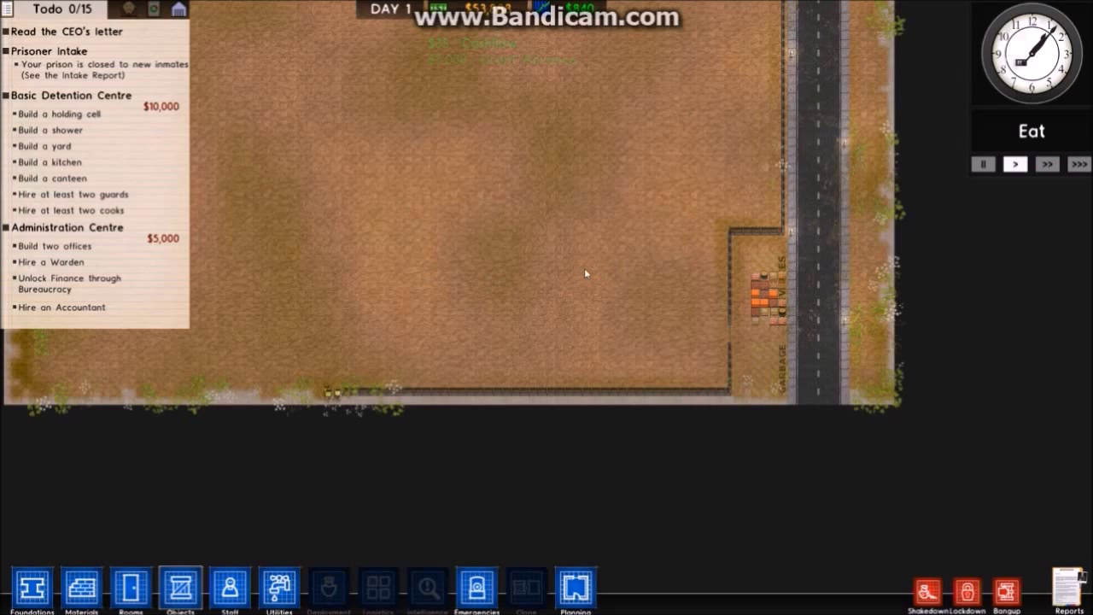
left_click(1079, 164)
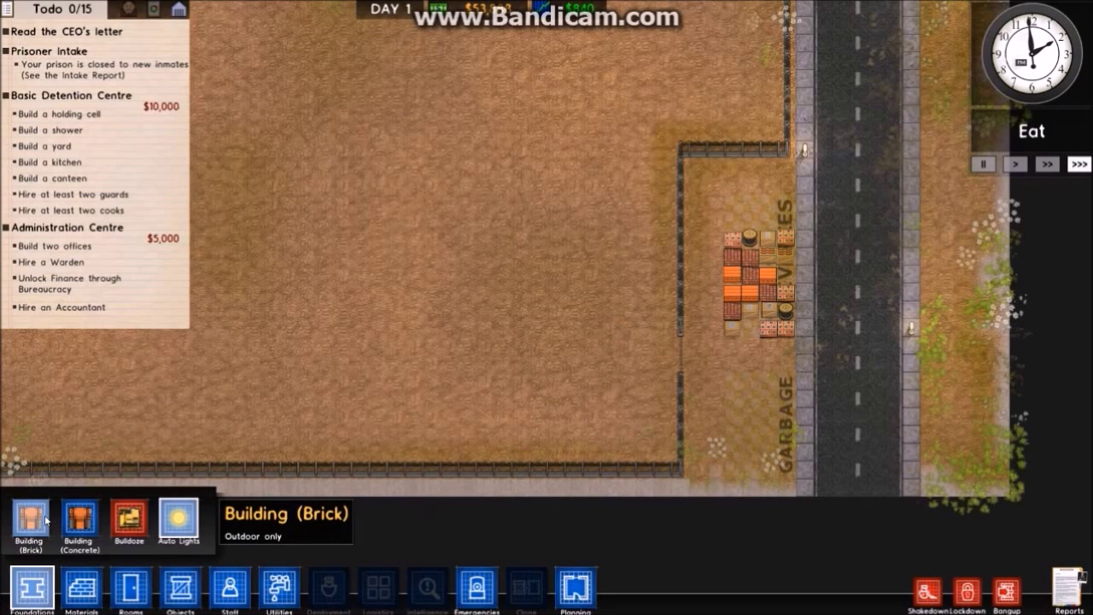
left_click(79, 523)
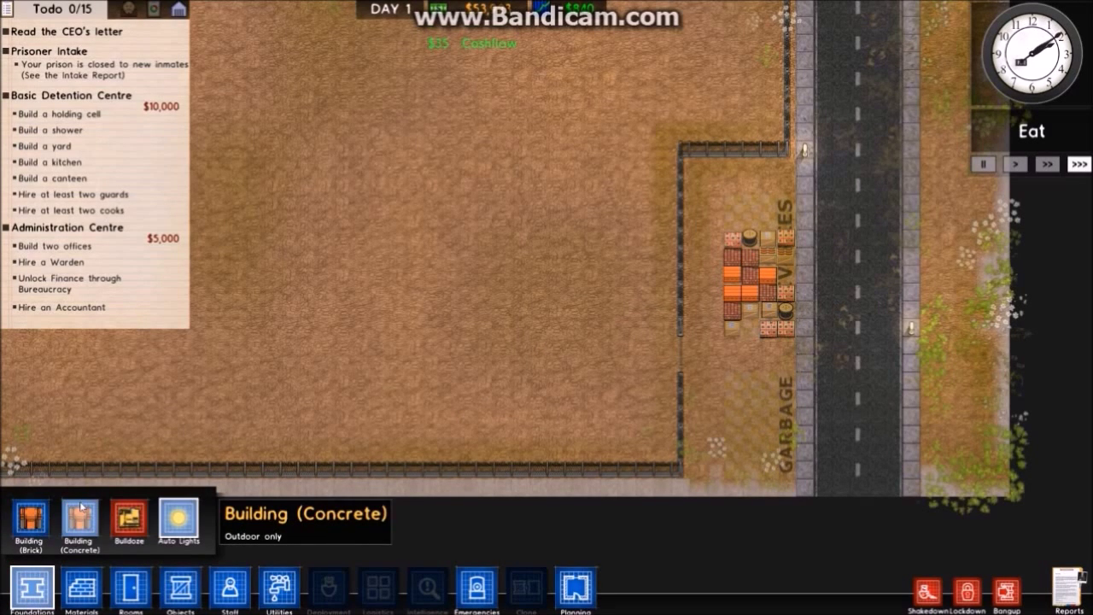
left_click(28, 521)
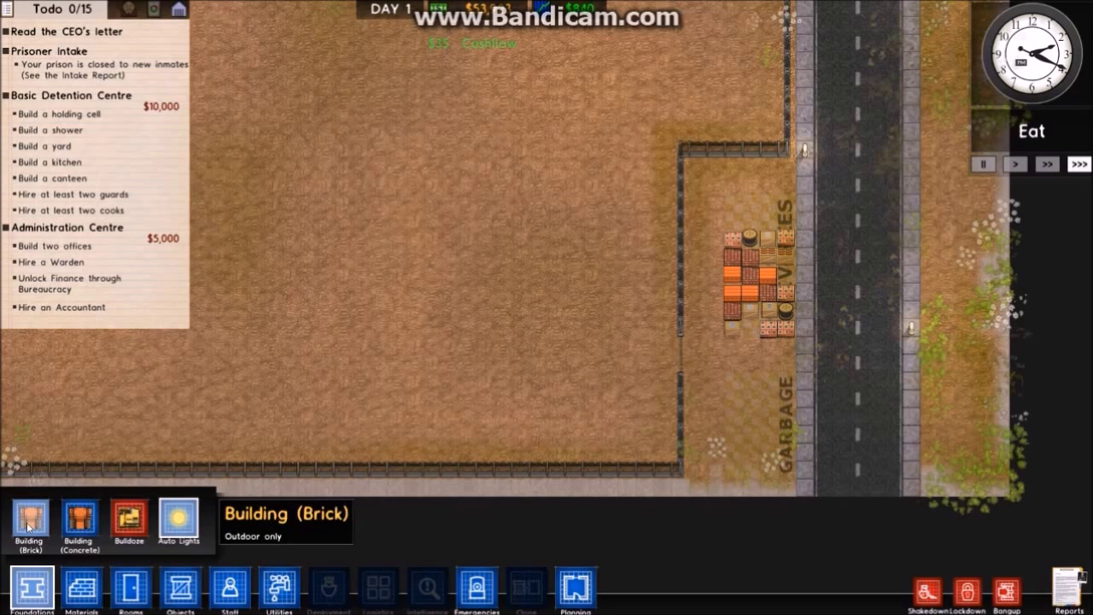
left_click(79, 521)
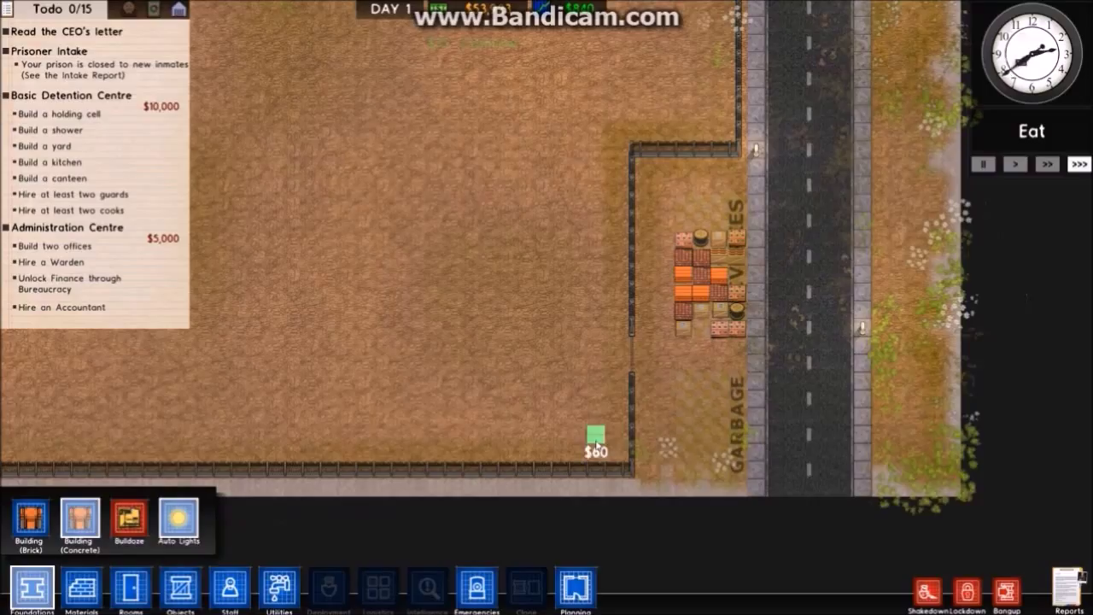
left_click_drag(595, 433, 286, 286)
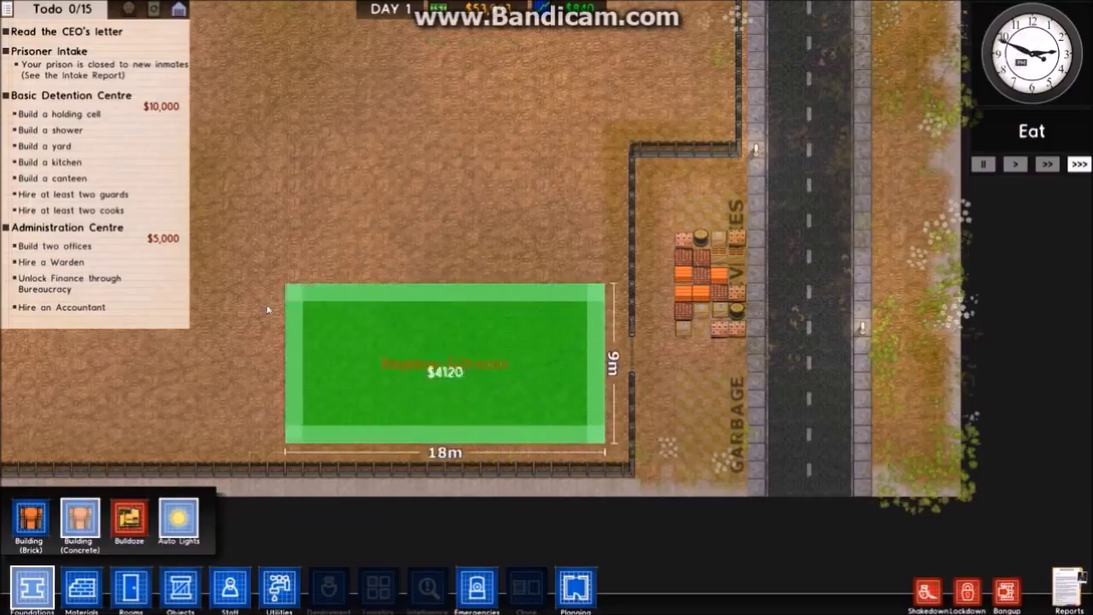
left_click_drag(286, 286, 196, 325)
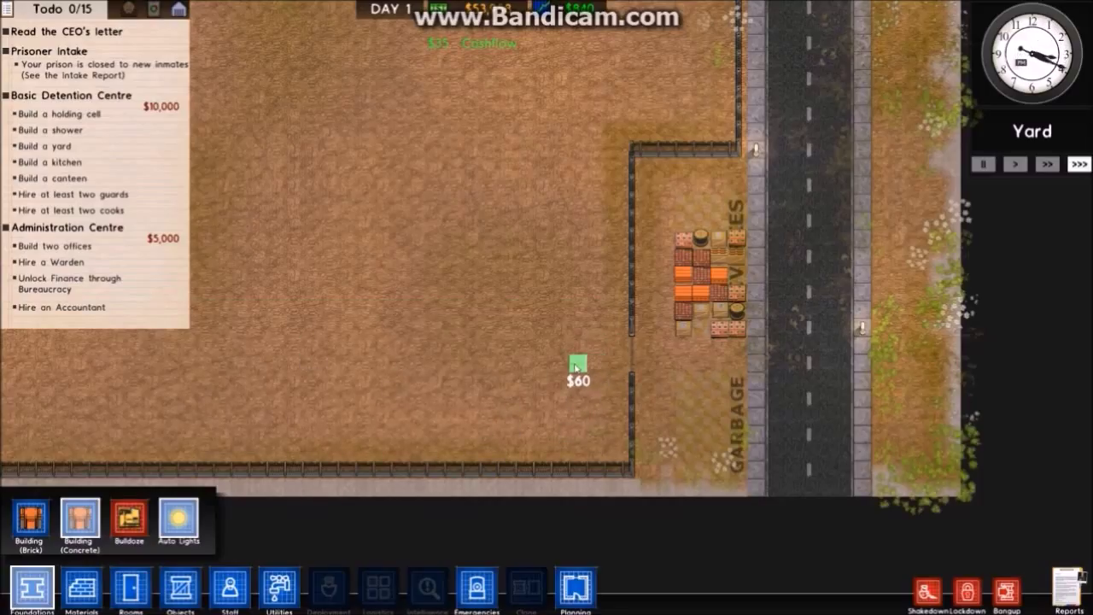
mouse_move(542, 433)
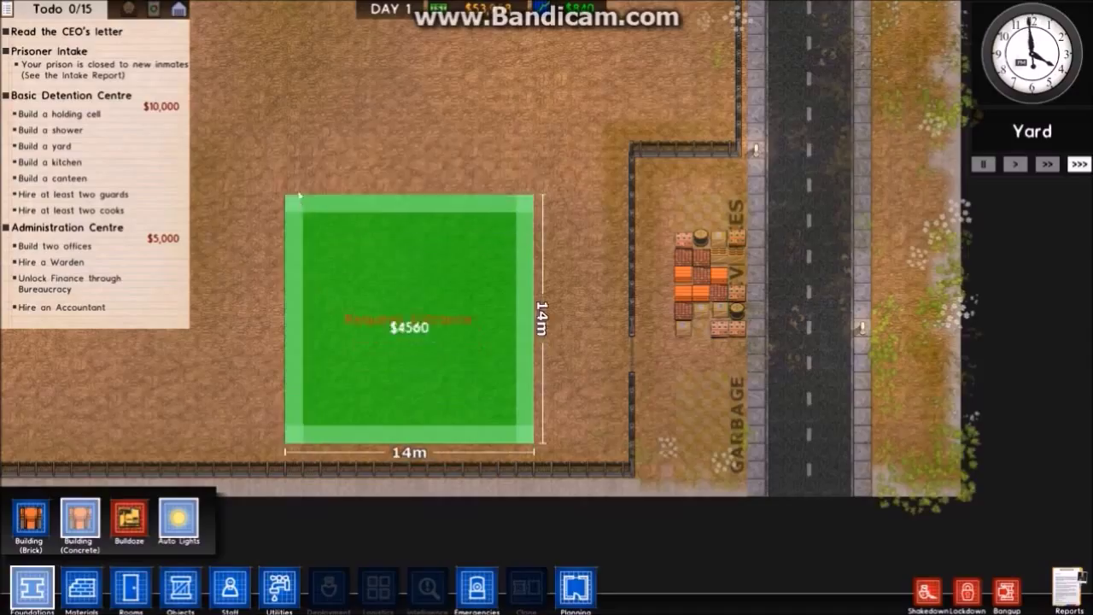
left_click_drag(299, 195, 259, 162)
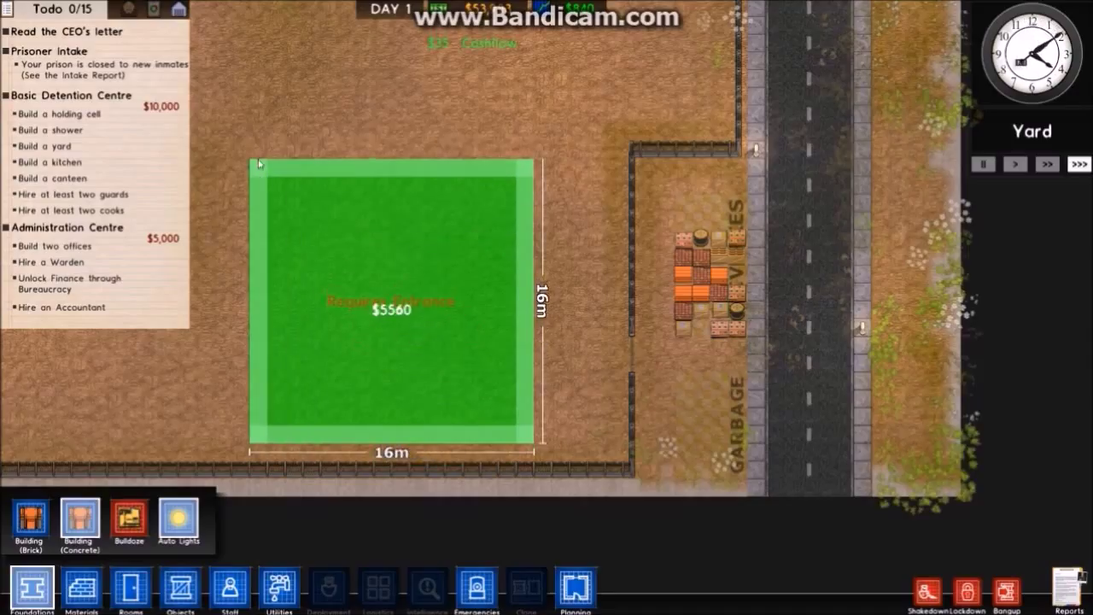
left_click_drag(259, 163, 230, 171)
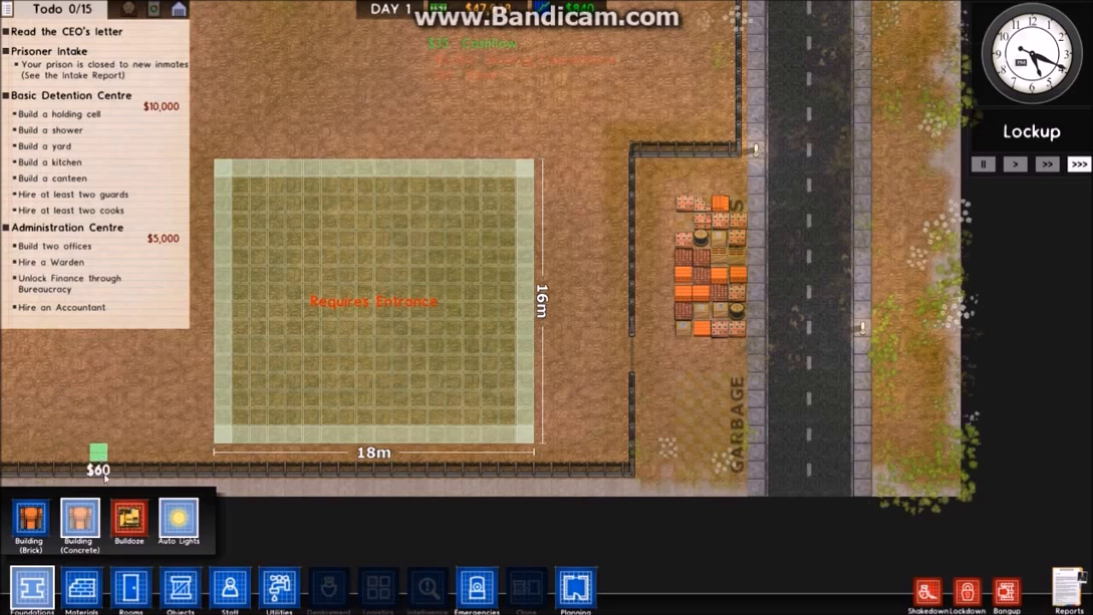
Lay out a second 10 m by 16 m building north of the first.
left_click(179, 589)
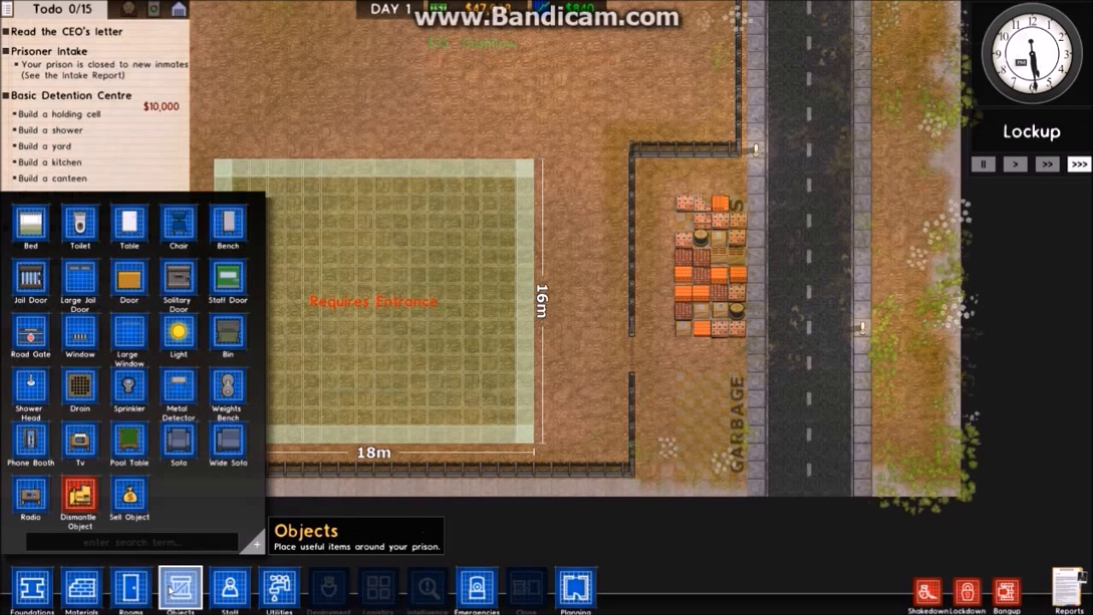
mouse_move(227, 282)
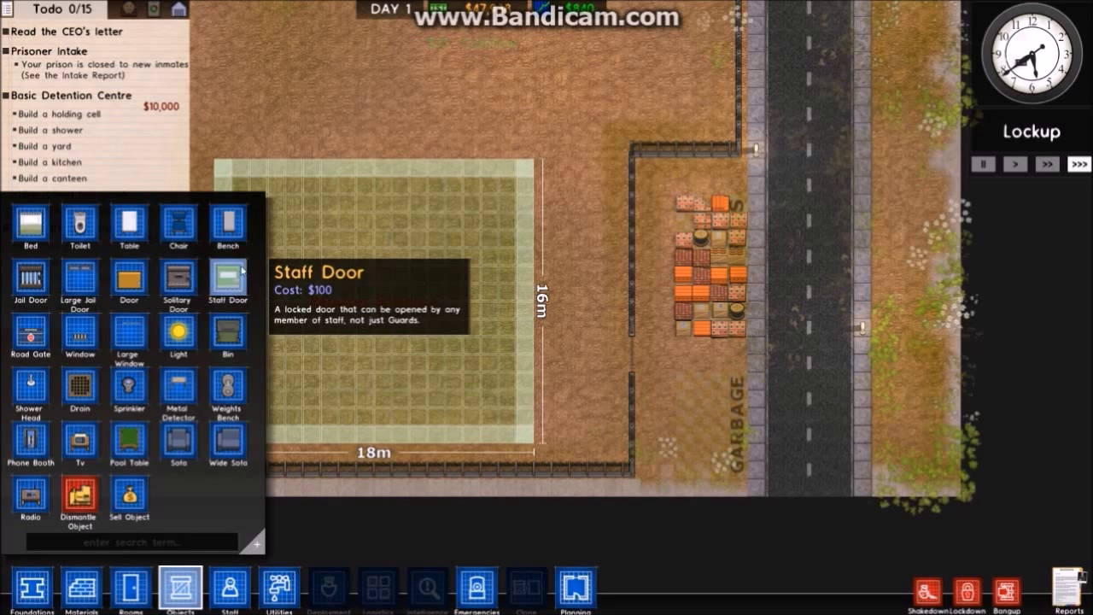
left_click(512, 409)
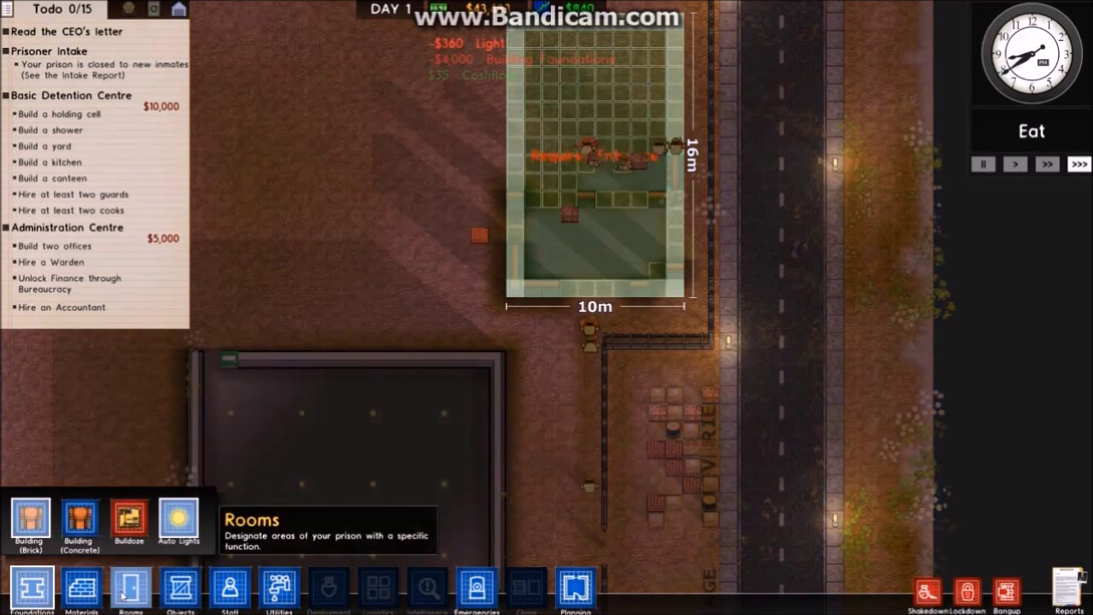
Place a regular door in the smaller building's west wall.
left_click(180, 590)
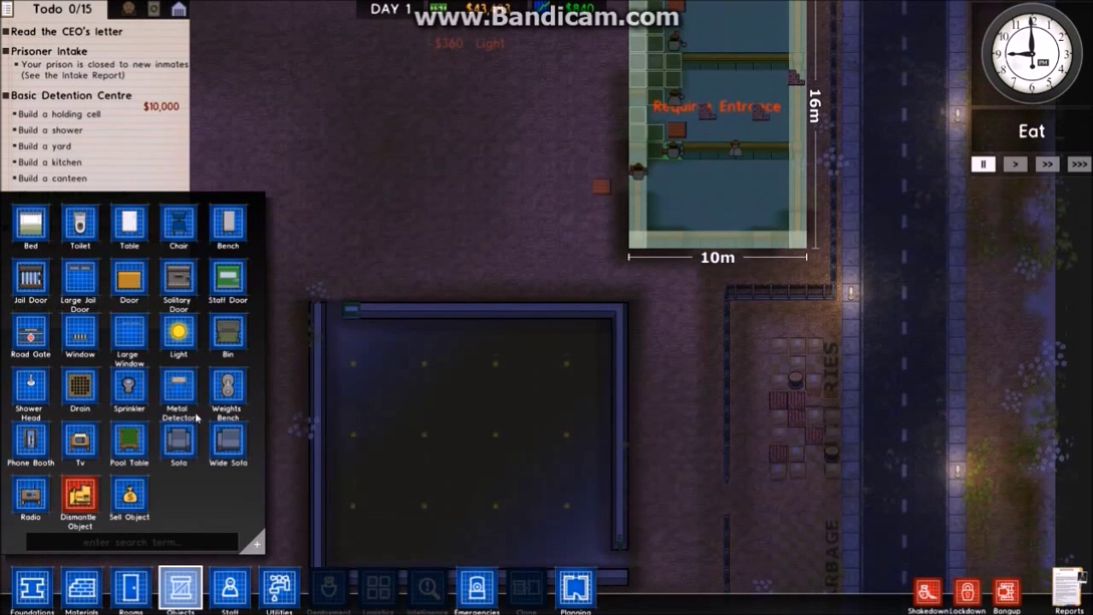
mouse_move(179, 444)
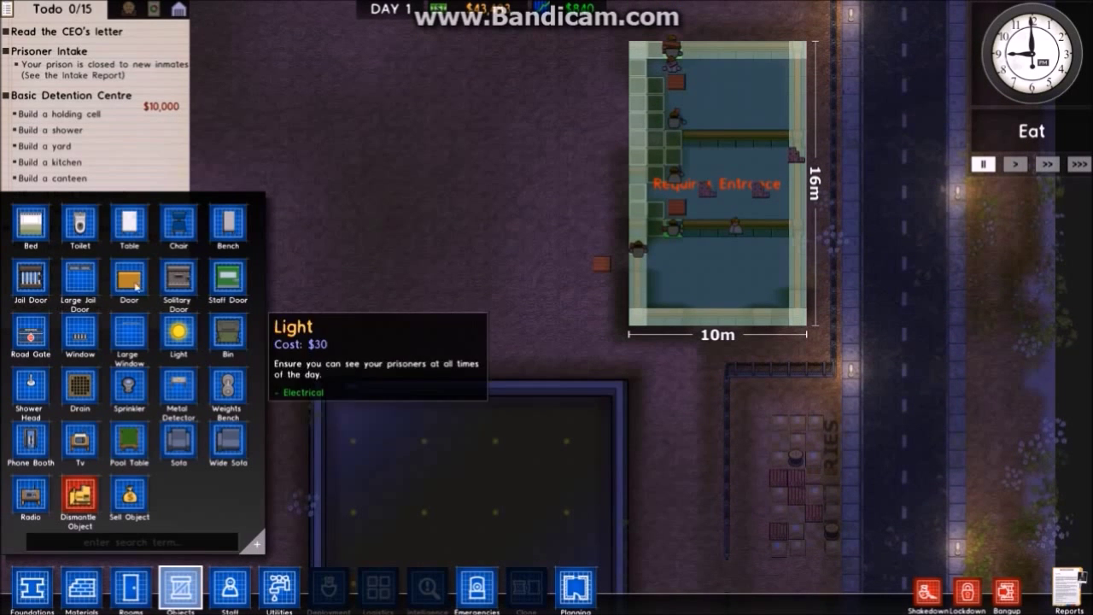
mouse_move(78, 277)
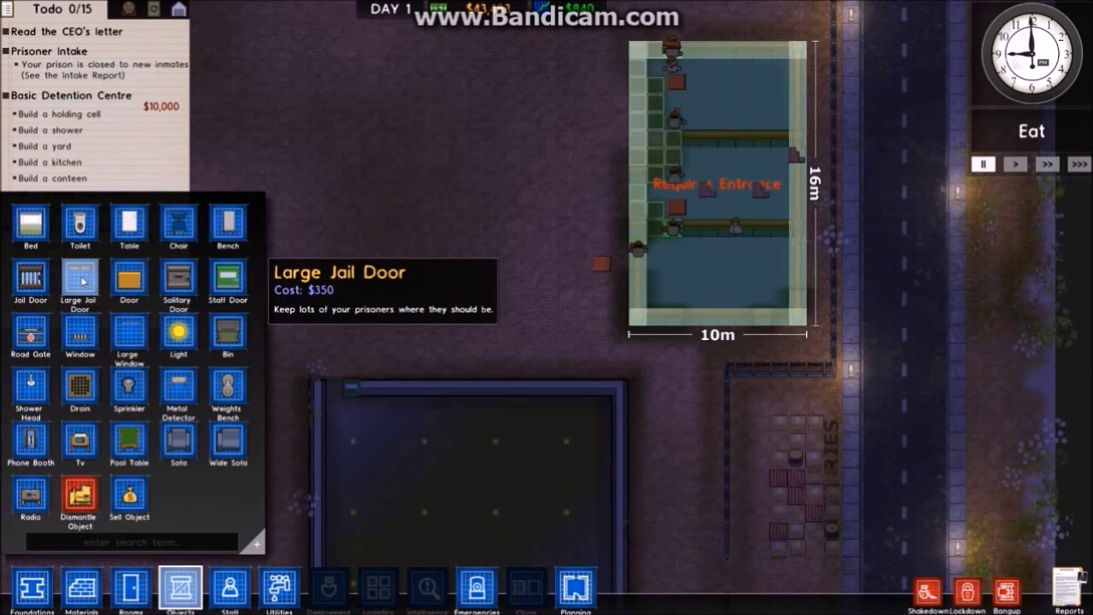
mouse_move(129, 282)
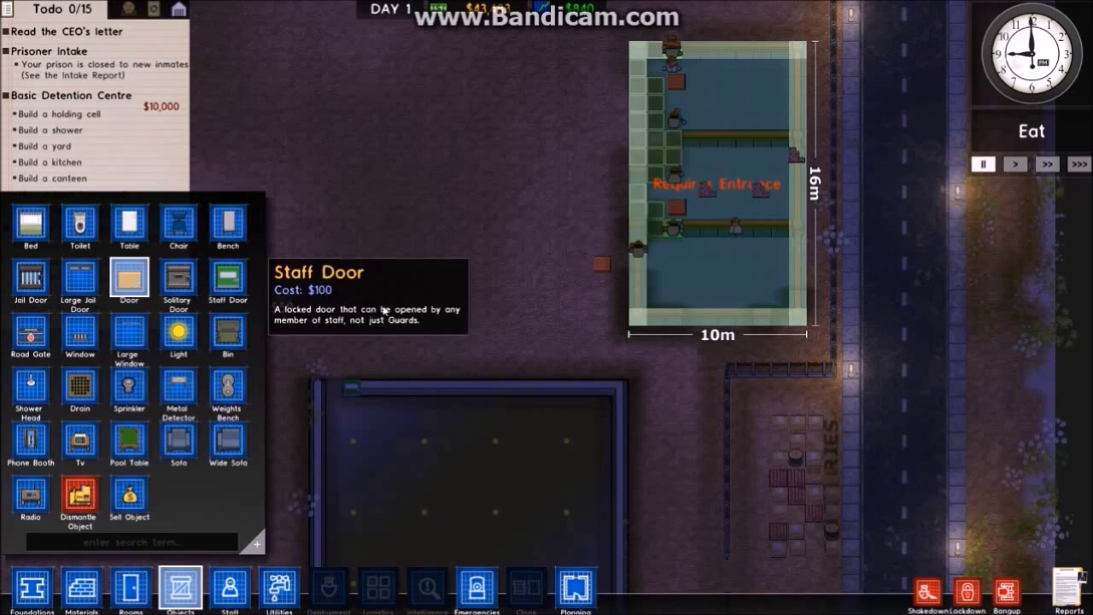
left_click(599, 378)
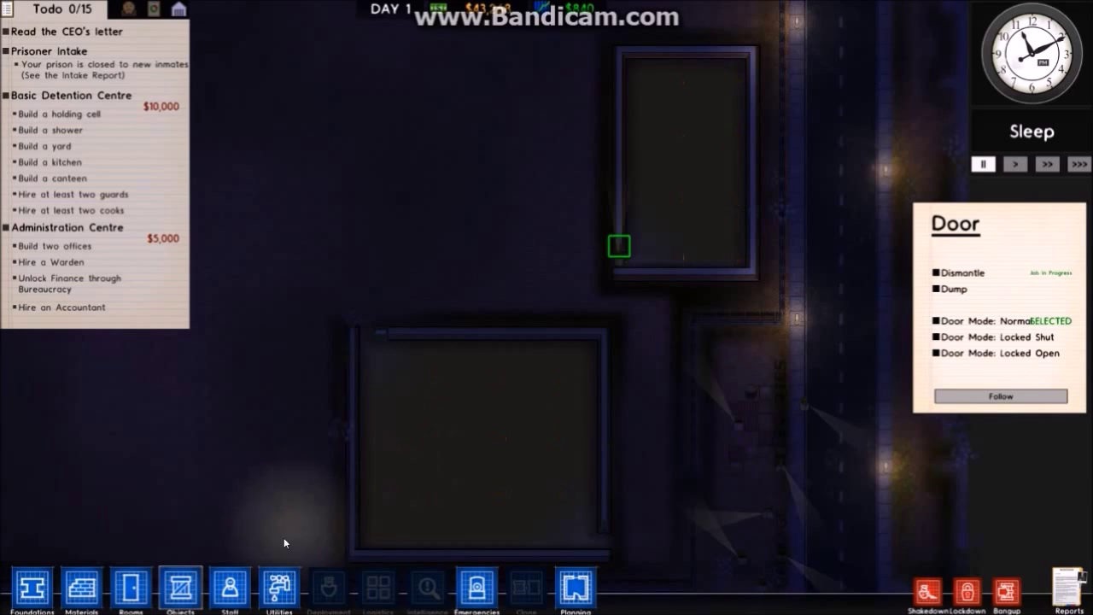
left_click(278, 589)
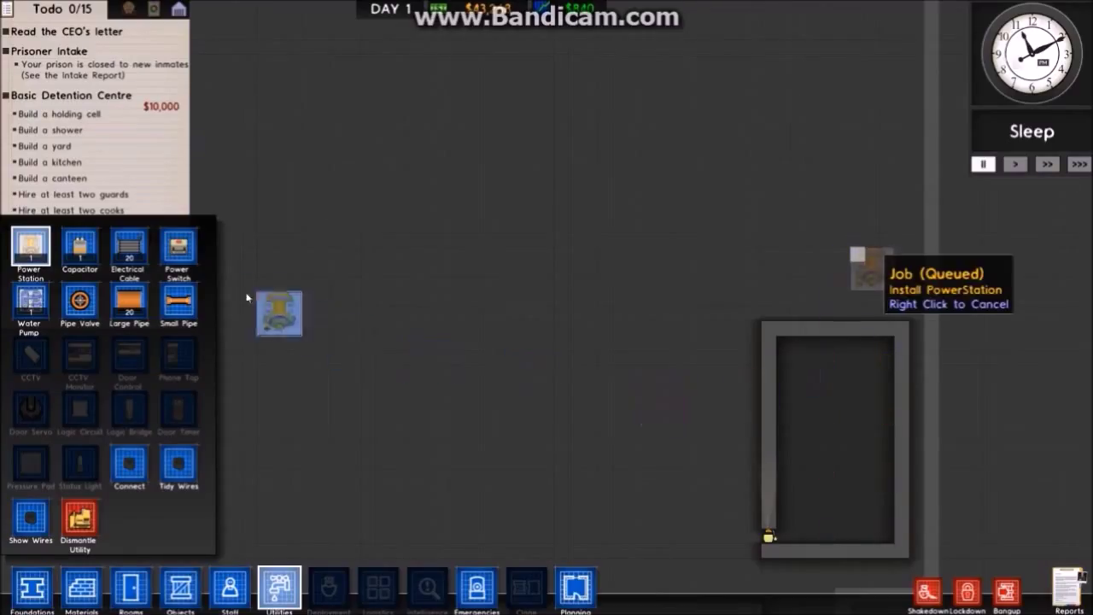
mouse_move(80, 247)
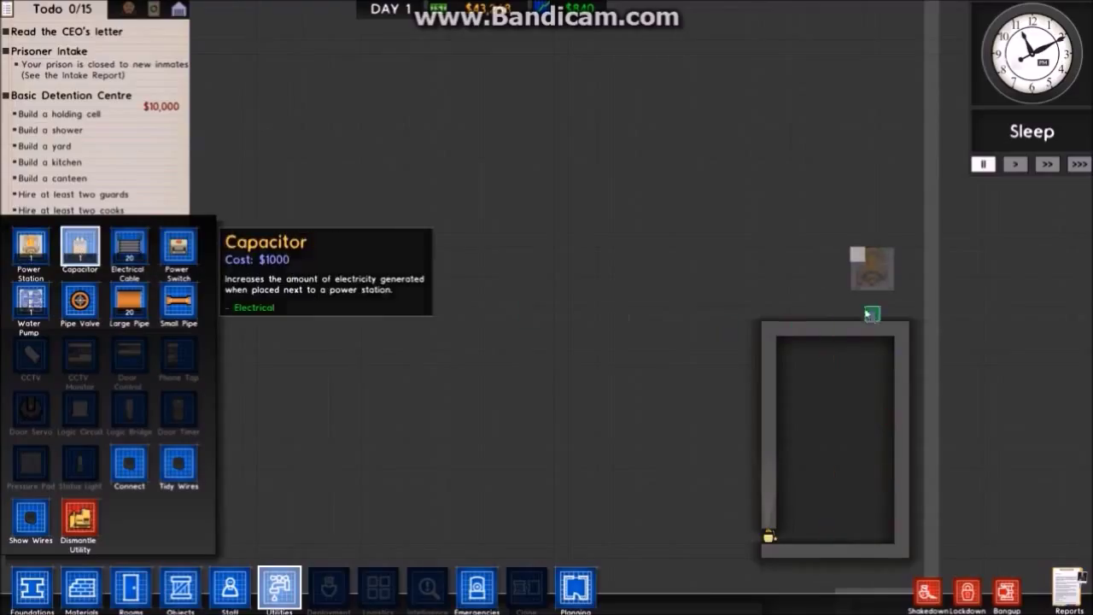
Place a $6,000 capacitor beside the power station.
left_click(869, 298)
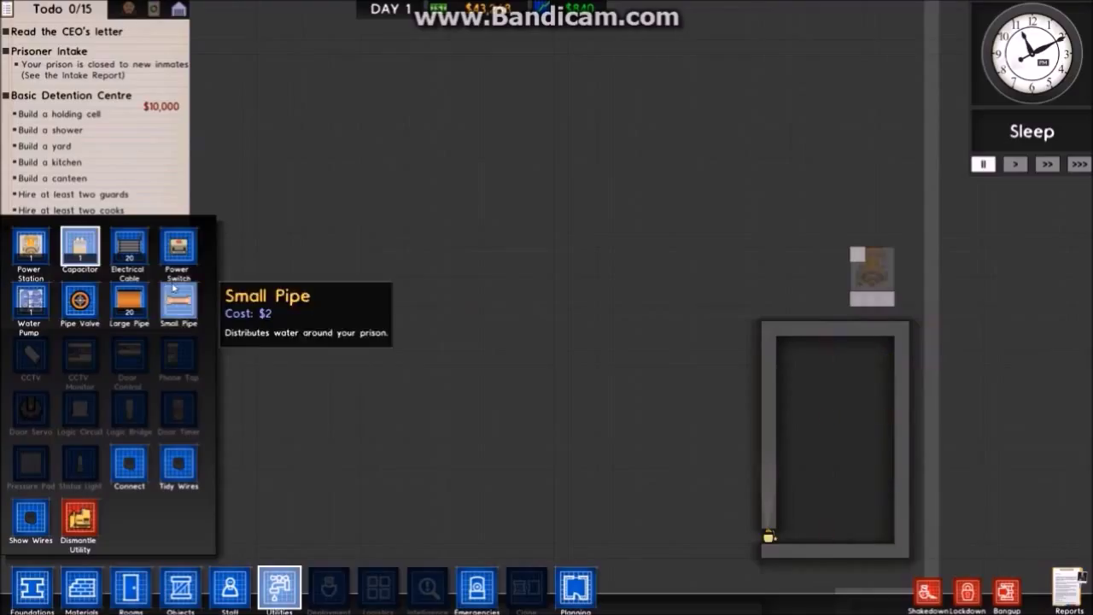
left_click(30, 304)
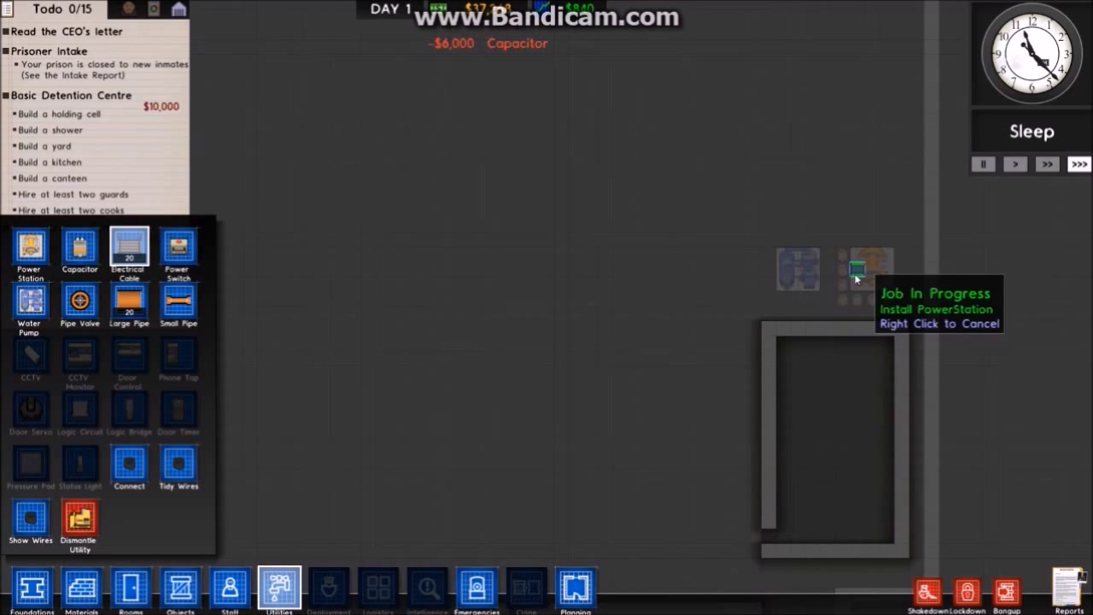
mouse_move(279, 589)
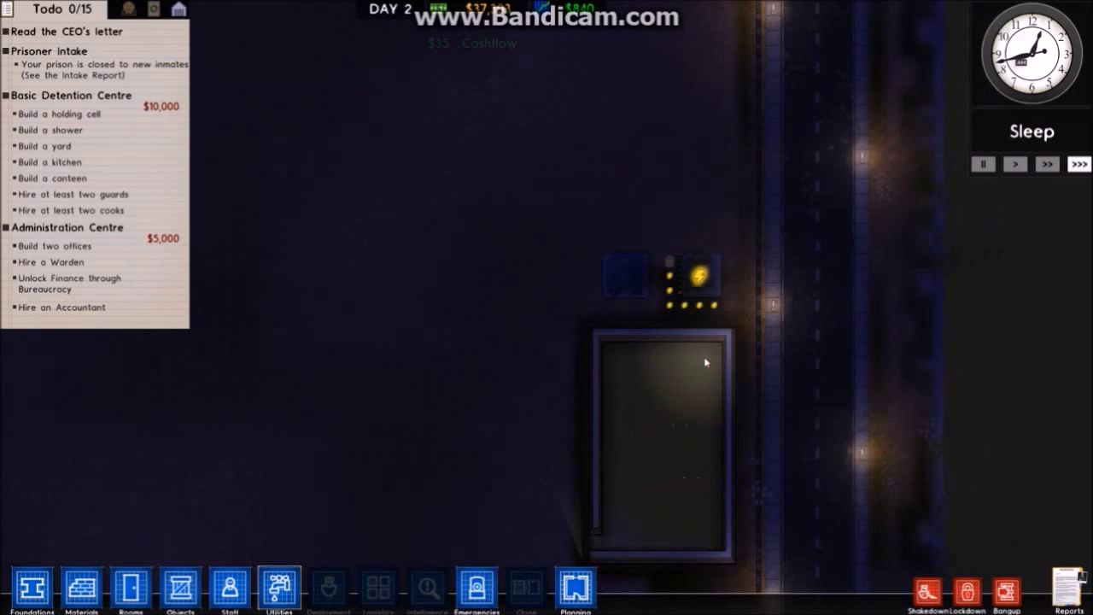
Lay a 14m electrical cable run south toward the large building.
left_click(278, 590)
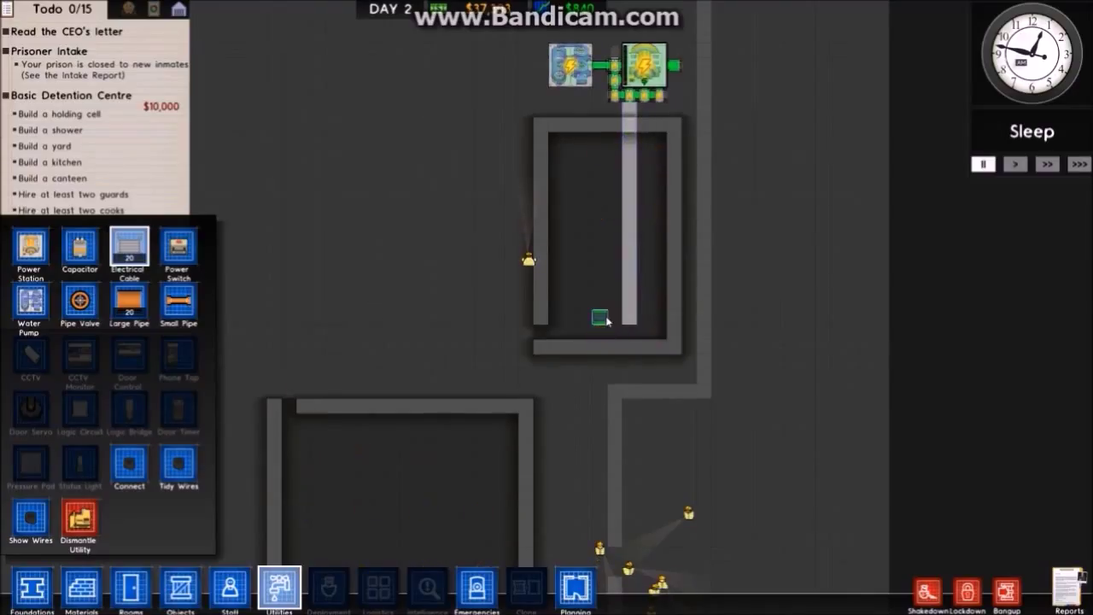
left_click_drag(602, 317, 610, 380)
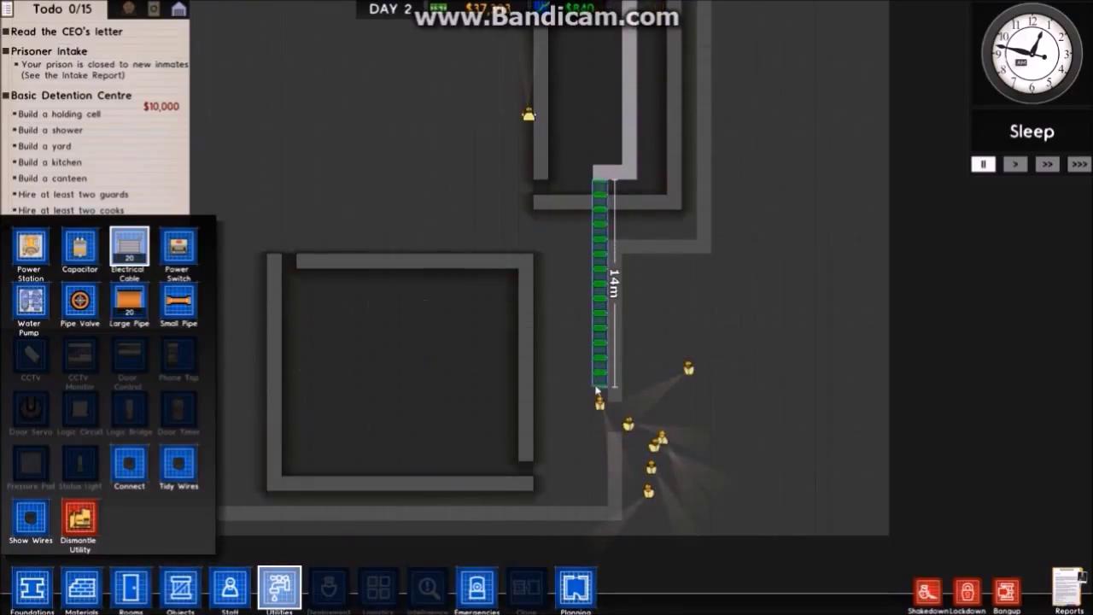
mouse_move(129, 409)
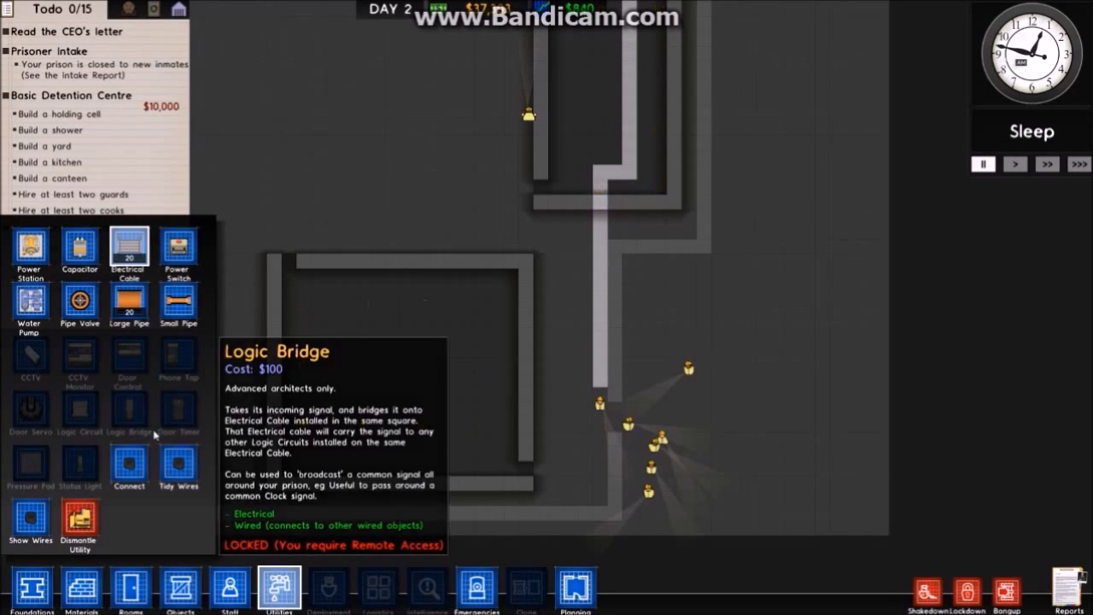
Order $2,000 metal detectors at the fence entrance near the deliveries area.
left_click(180, 590)
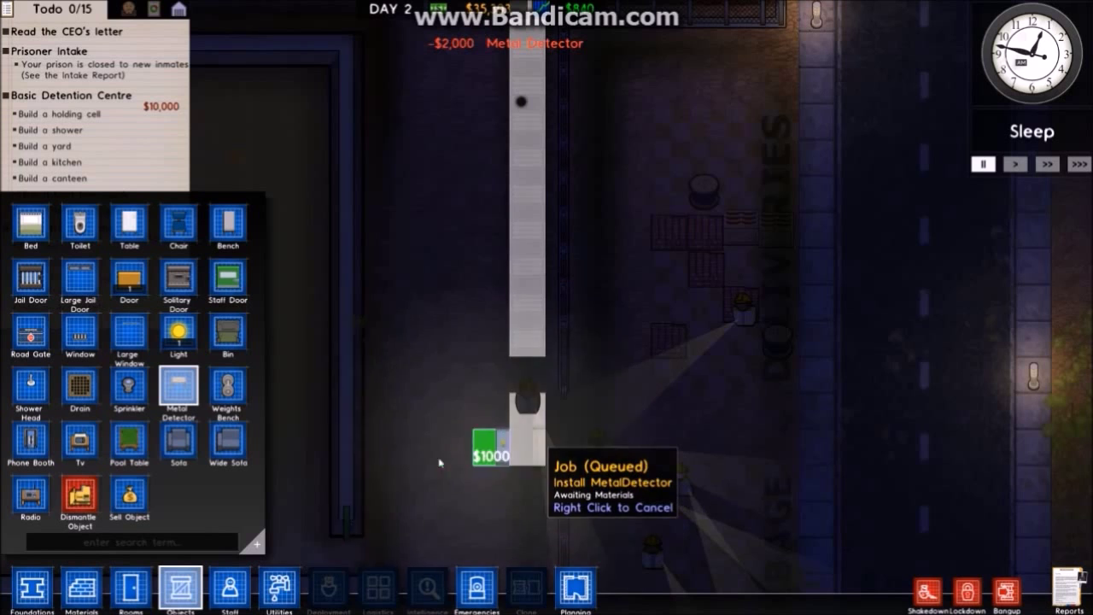
mouse_move(178, 332)
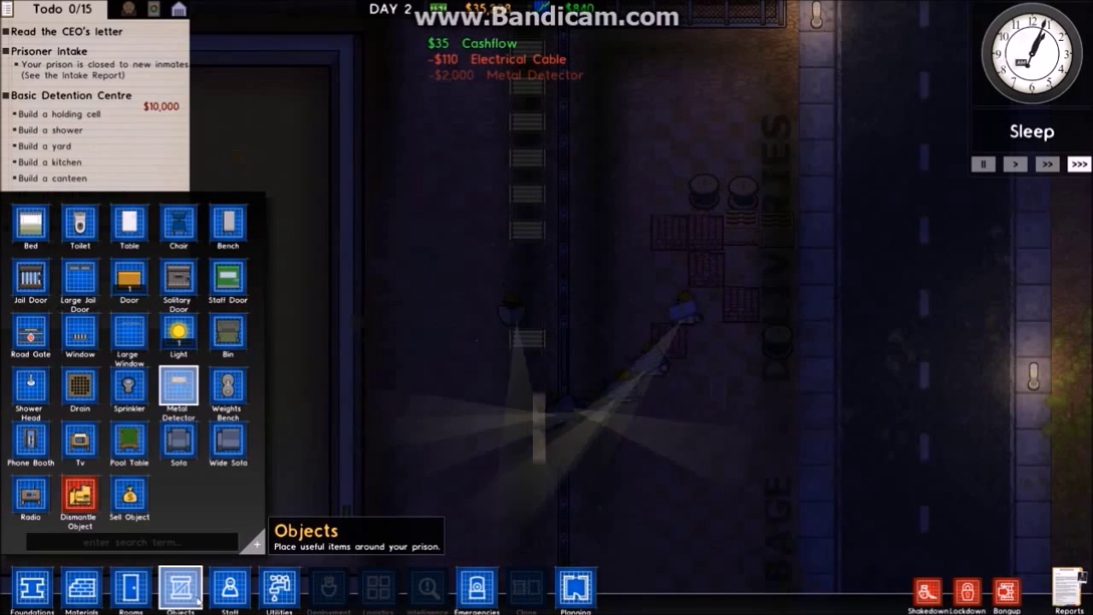
left_click(178, 333)
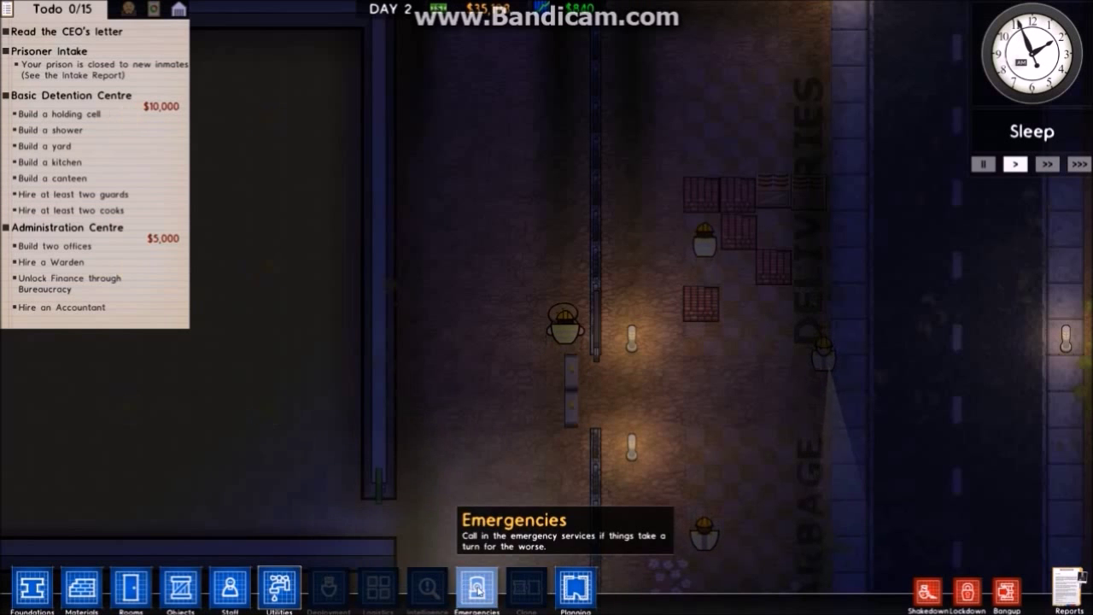
Run a $90 cable branch into the large building and show staff hiring options.
left_click(278, 589)
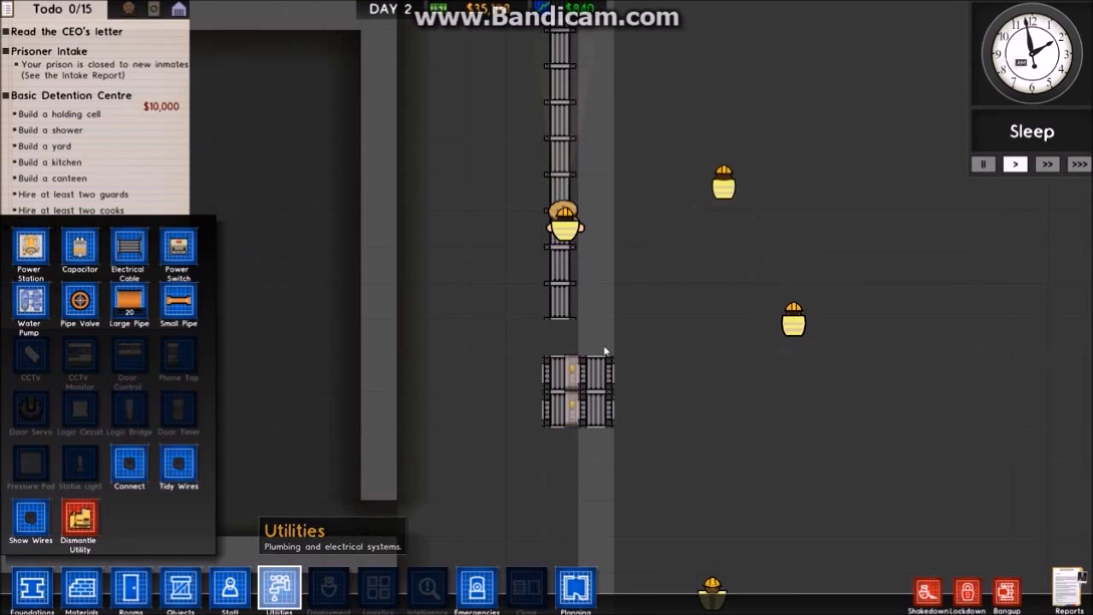
mouse_move(176, 248)
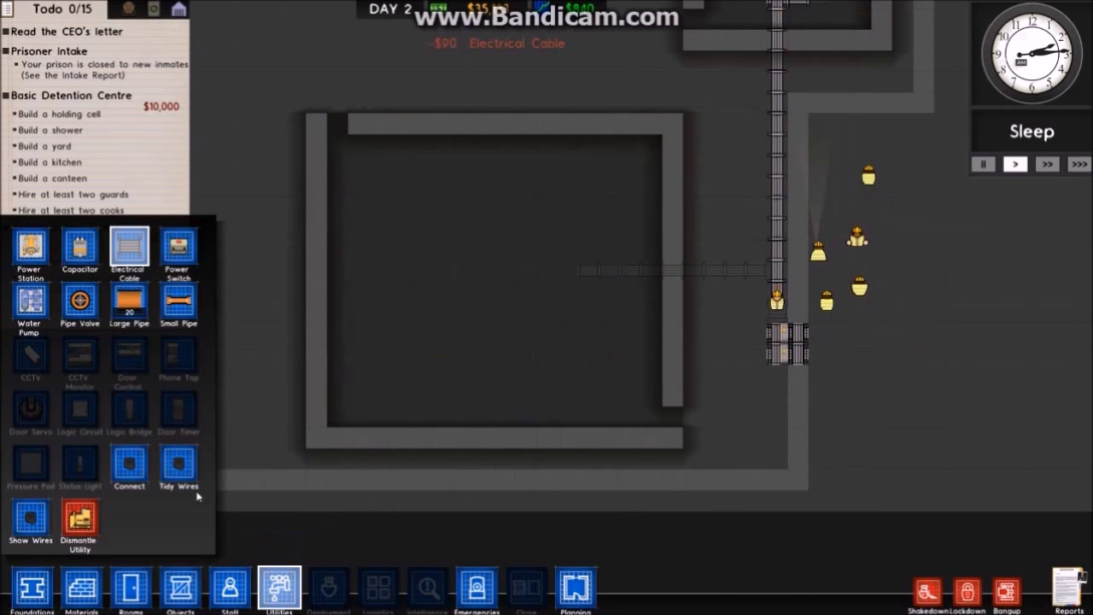
mouse_move(179, 464)
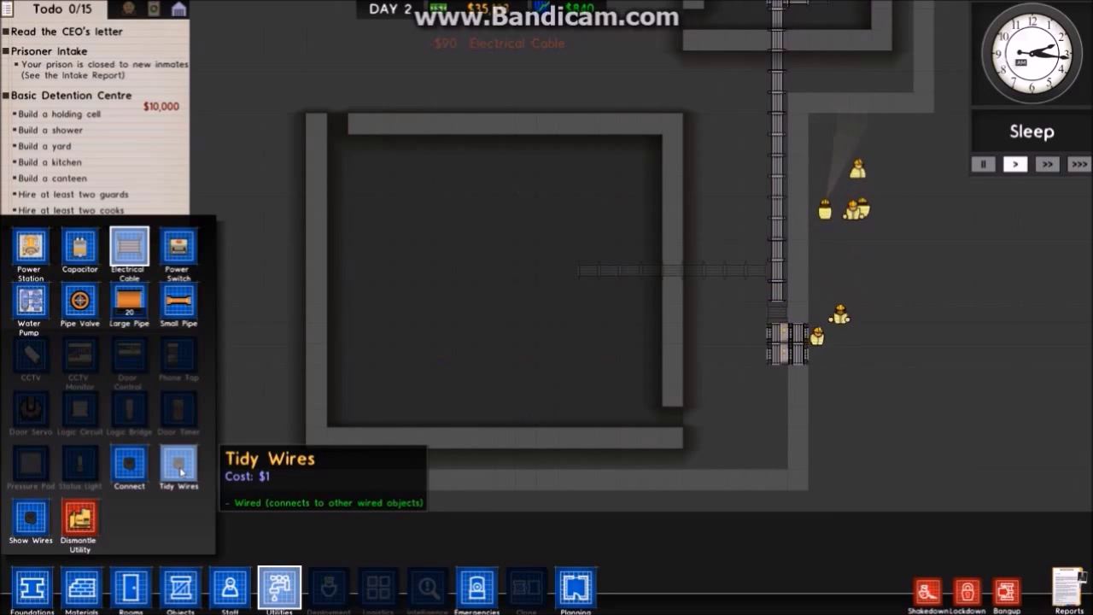
mouse_move(129, 467)
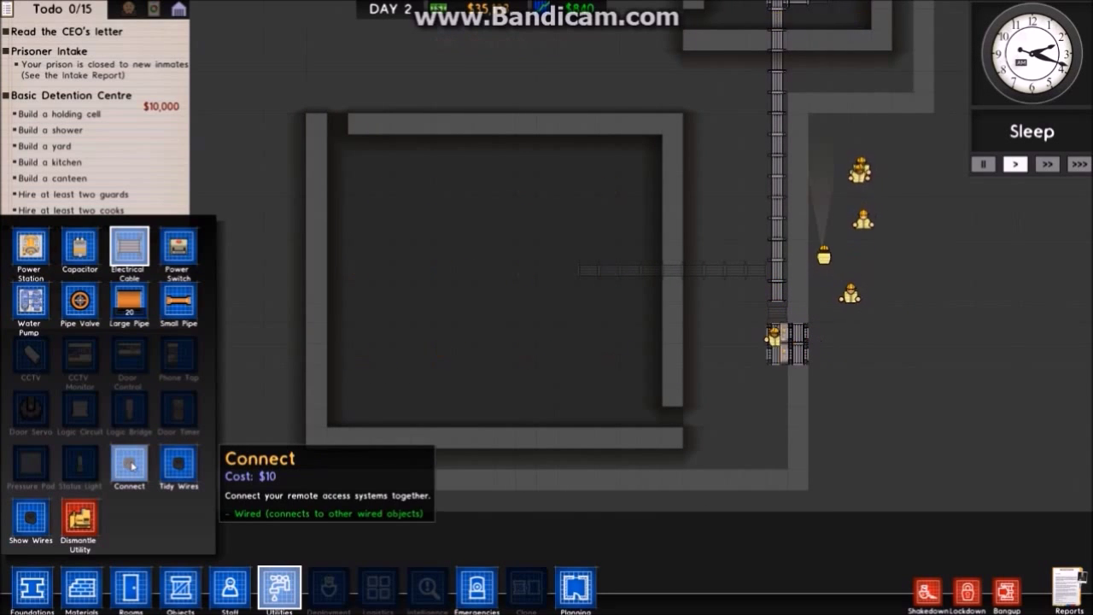
mouse_move(178, 467)
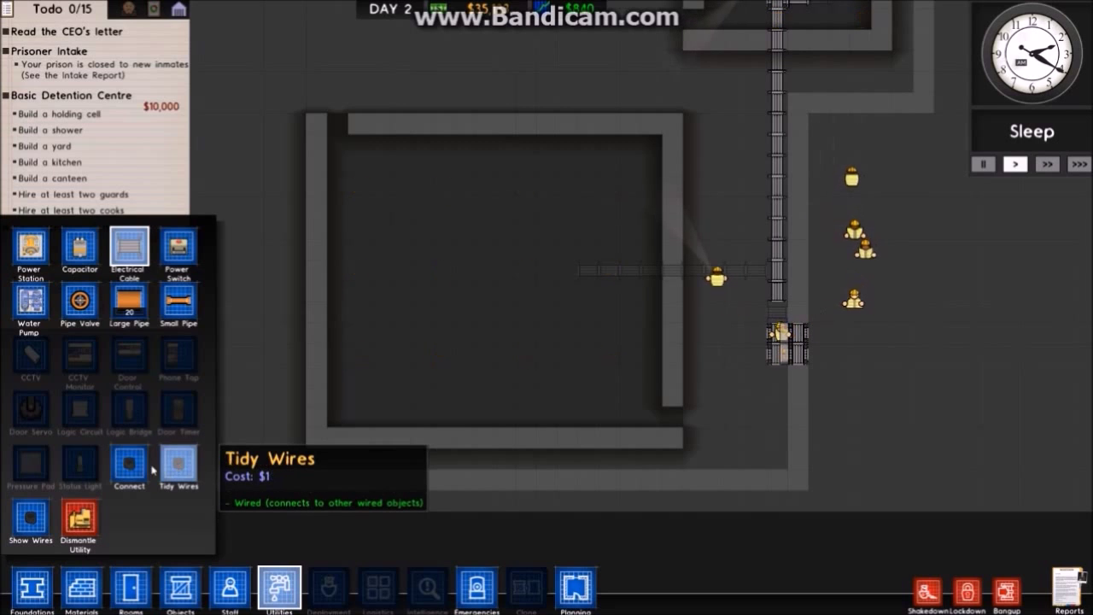
mouse_move(129, 465)
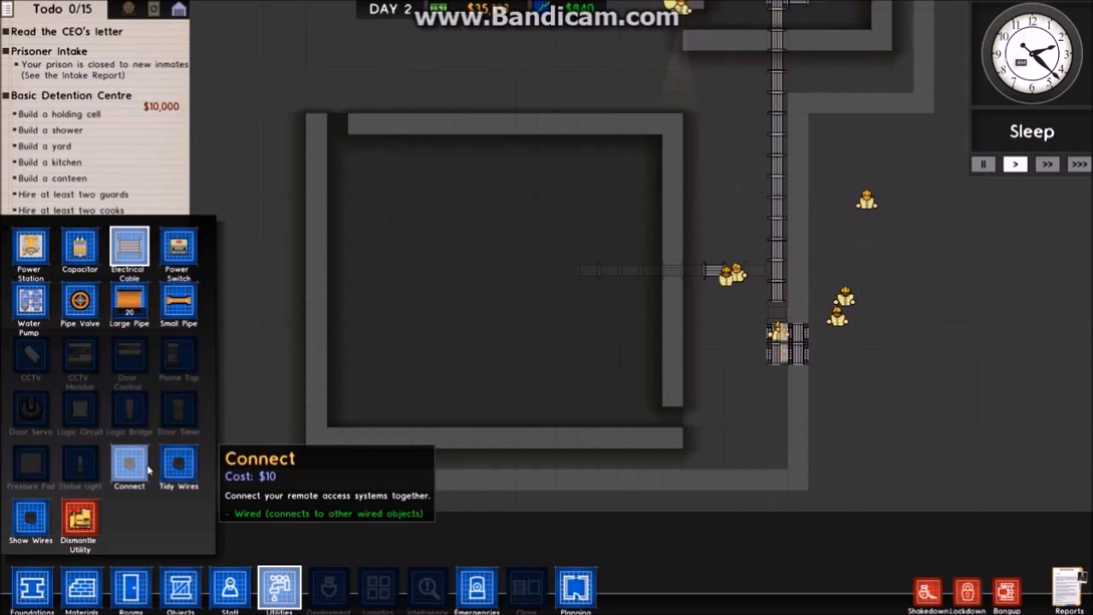
mouse_move(30, 517)
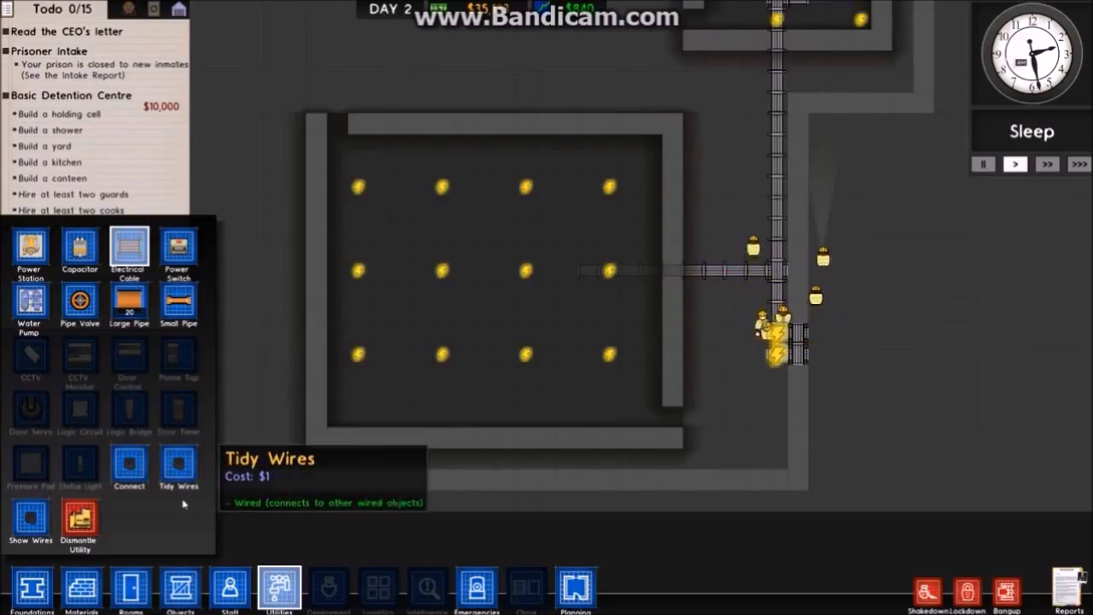
left_click(230, 589)
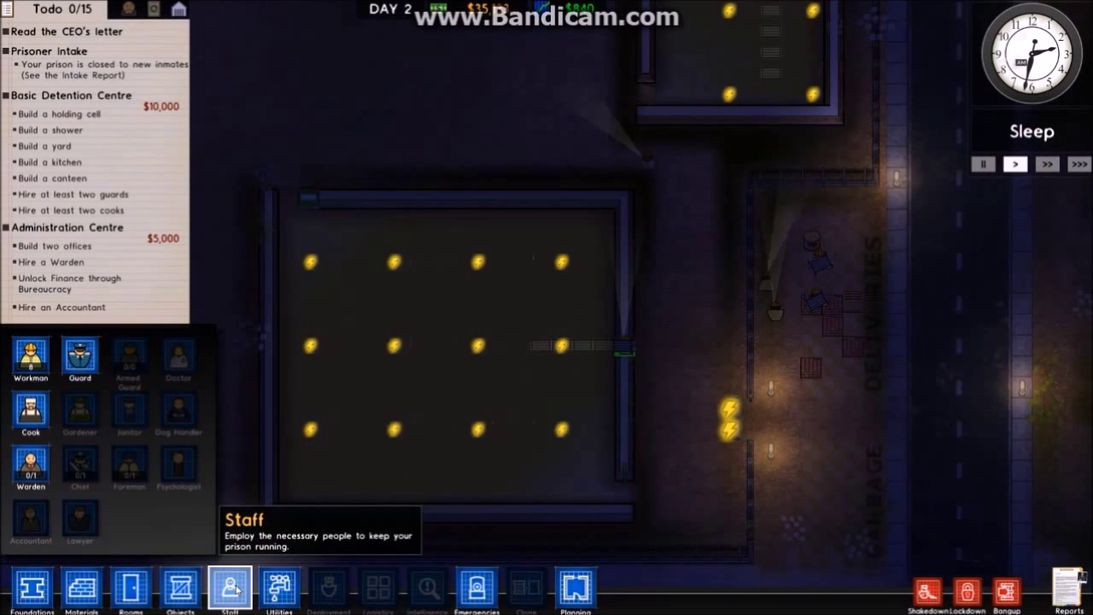
Bring up the object catalogue to pick a bin for the large building.
left_click(180, 589)
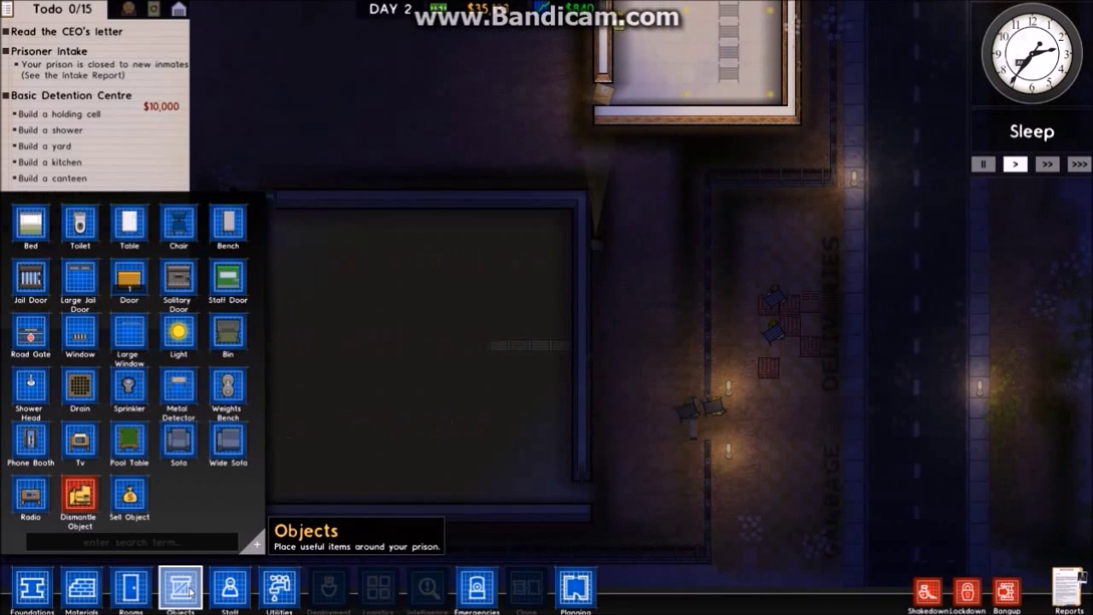
mouse_move(228, 331)
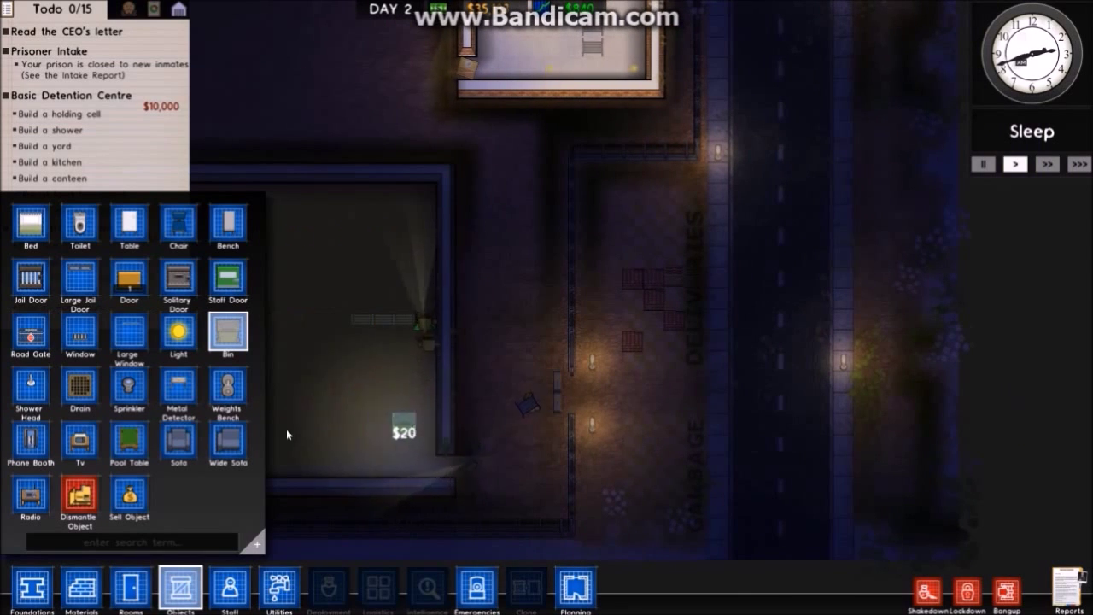
mouse_move(178, 440)
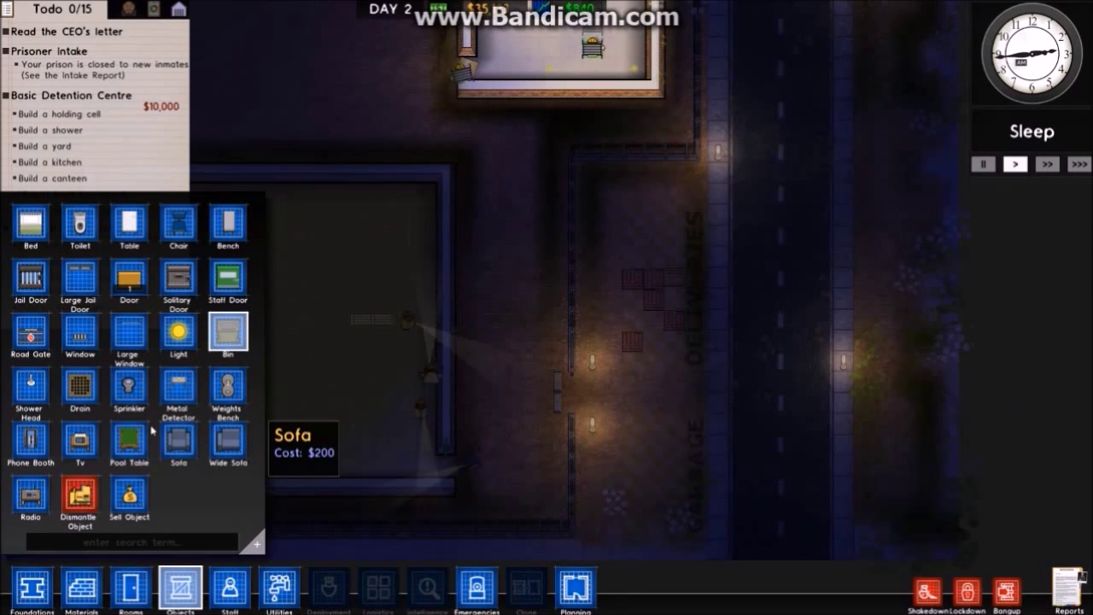
mouse_move(178, 228)
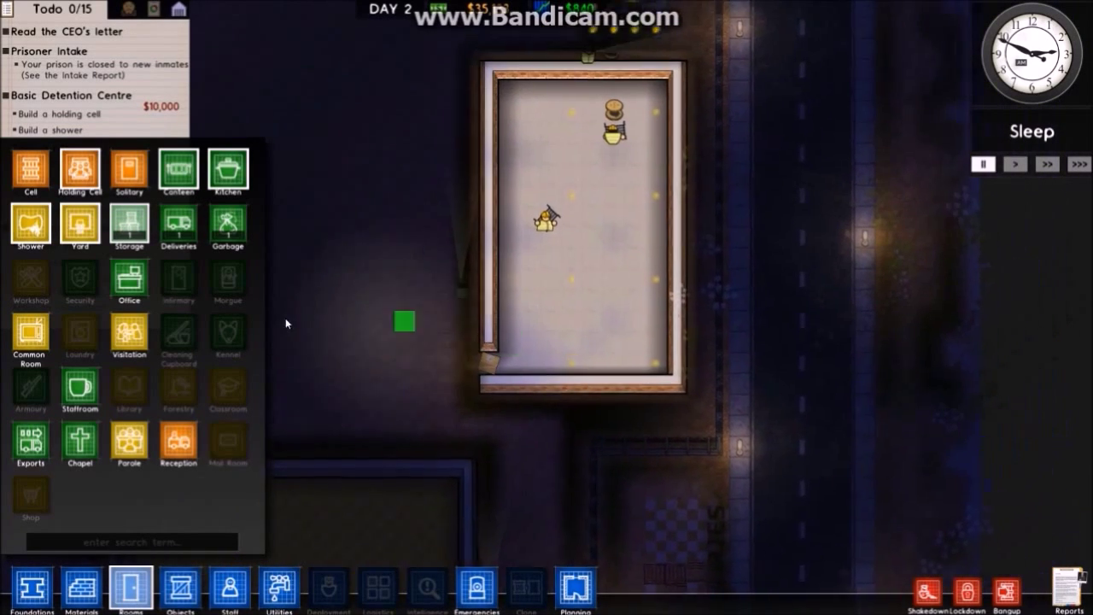
mouse_move(129, 169)
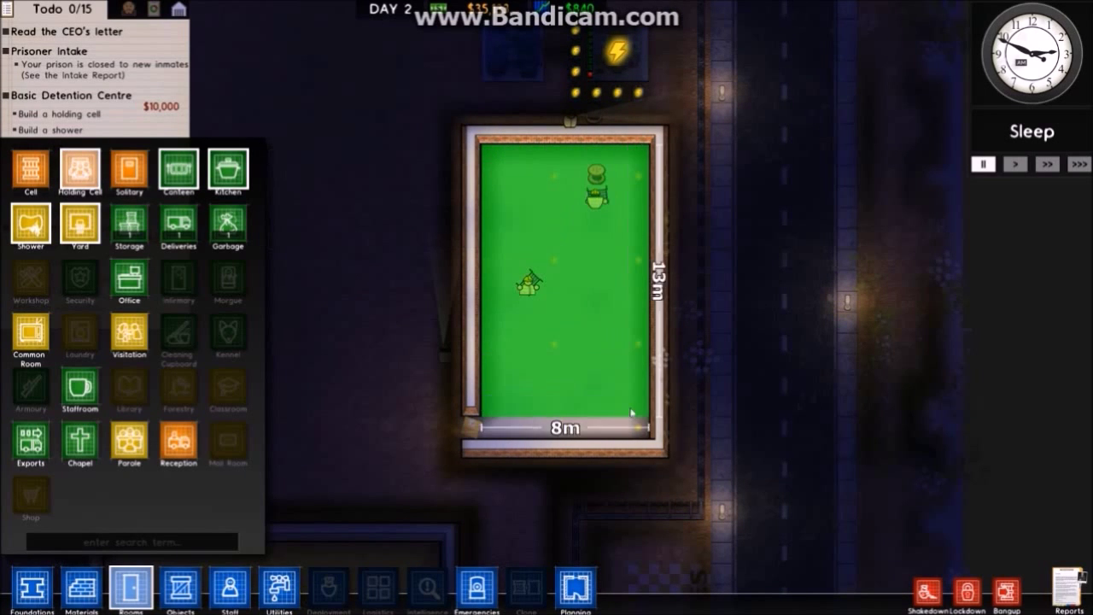
Zone the smaller northern 8 by 13 m building as a Holding Cell.
left_click(80, 168)
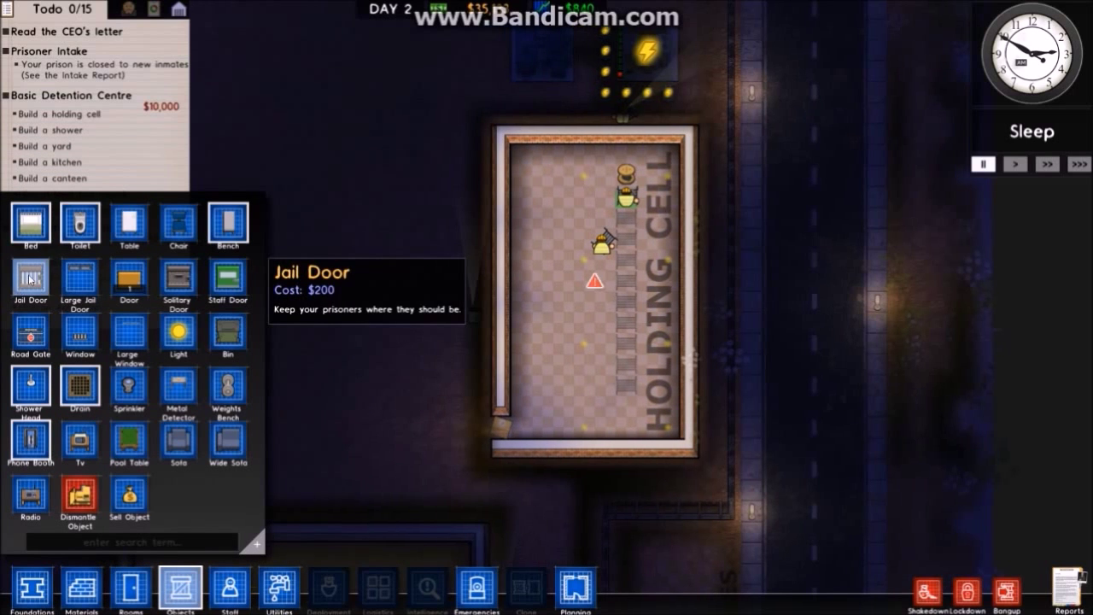
Order a toilet, bench, phone booths and radio inside the holding cell.
left_click(500, 424)
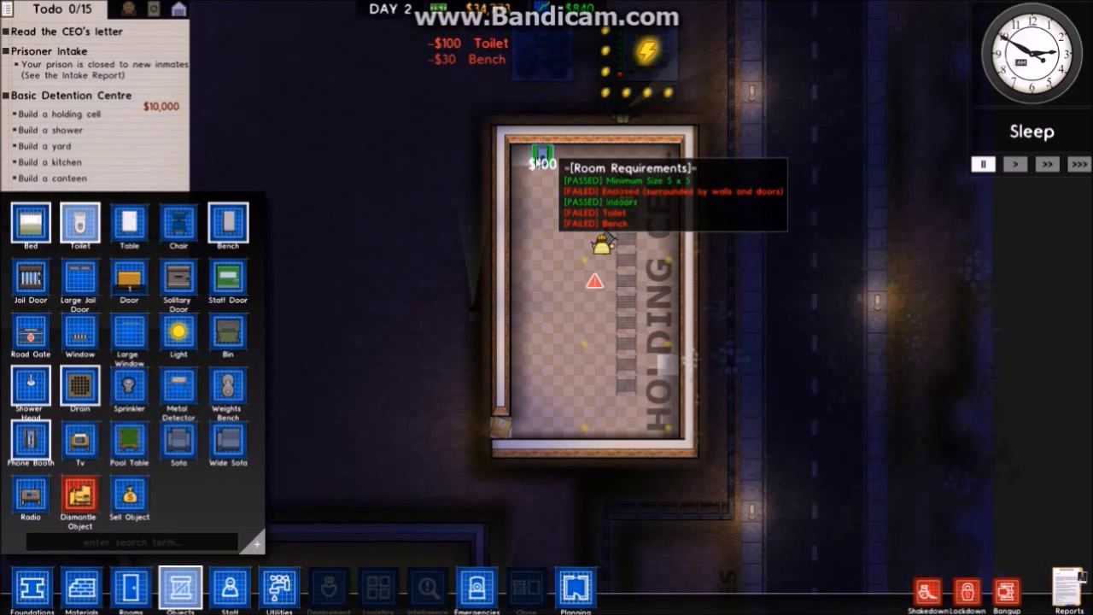
left_click(501, 197)
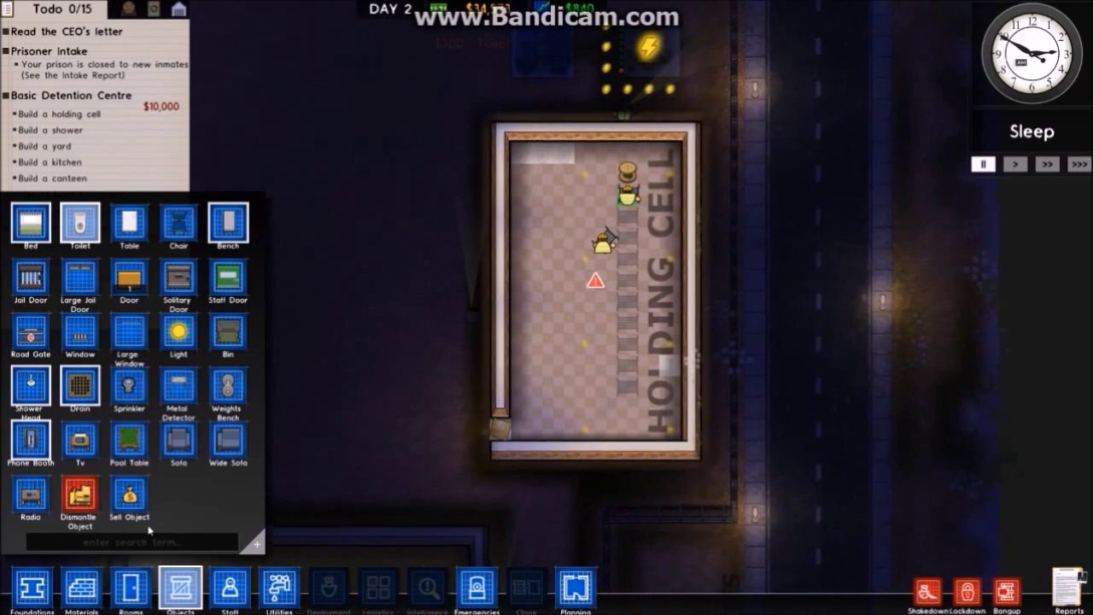
mouse_move(30, 437)
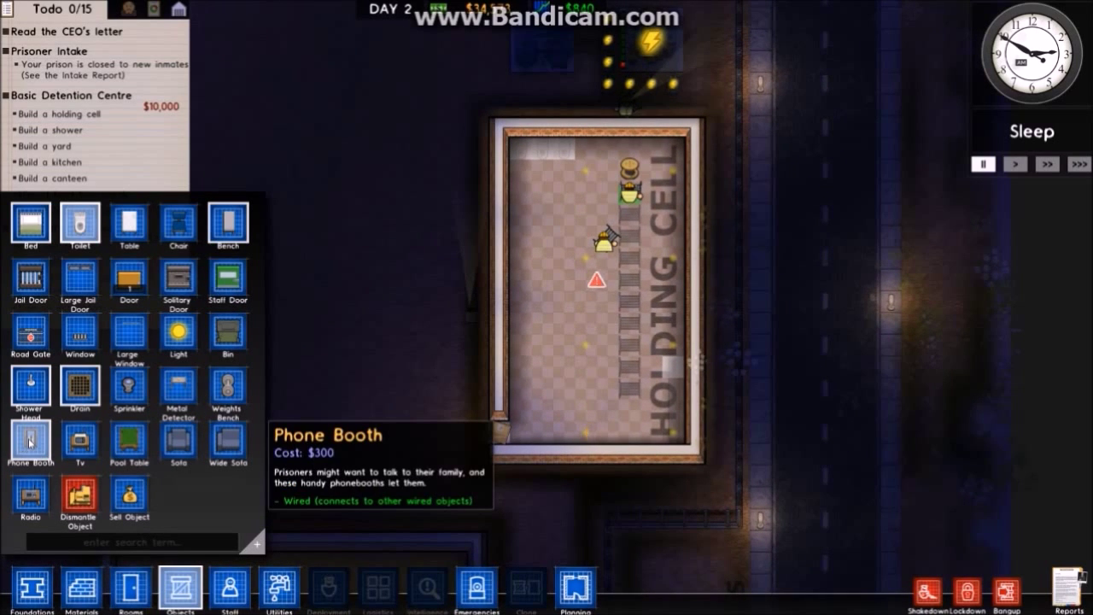
mouse_move(227, 393)
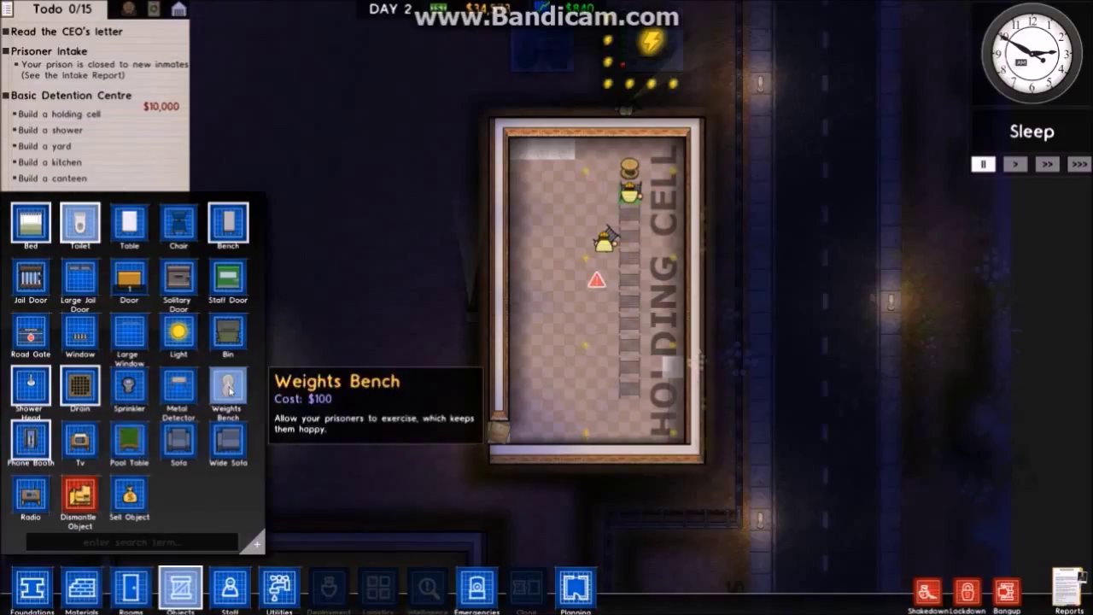
mouse_move(30, 442)
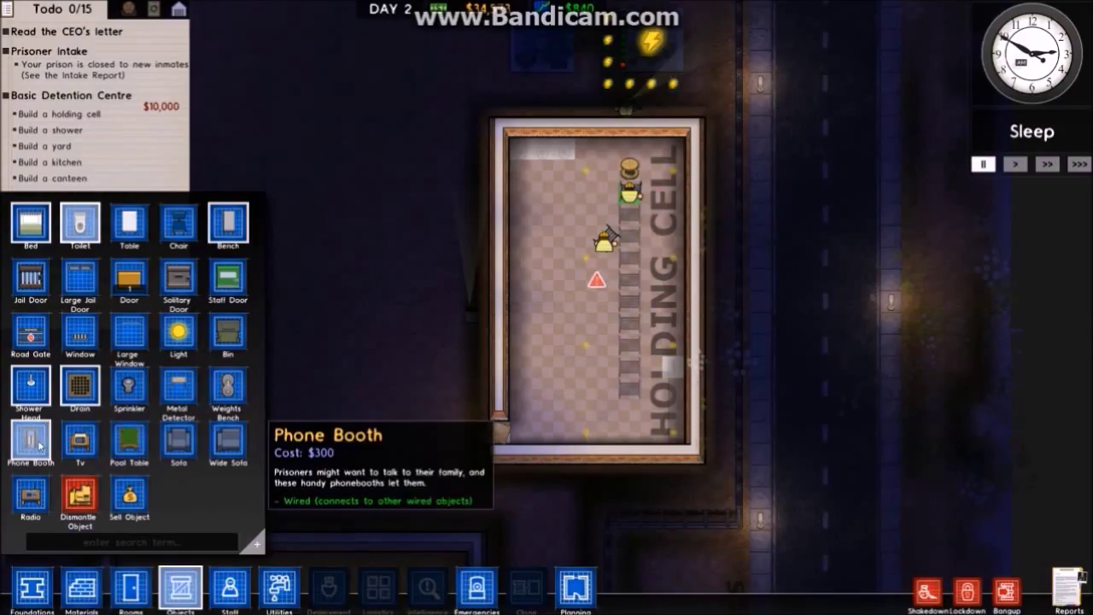
mouse_move(30, 495)
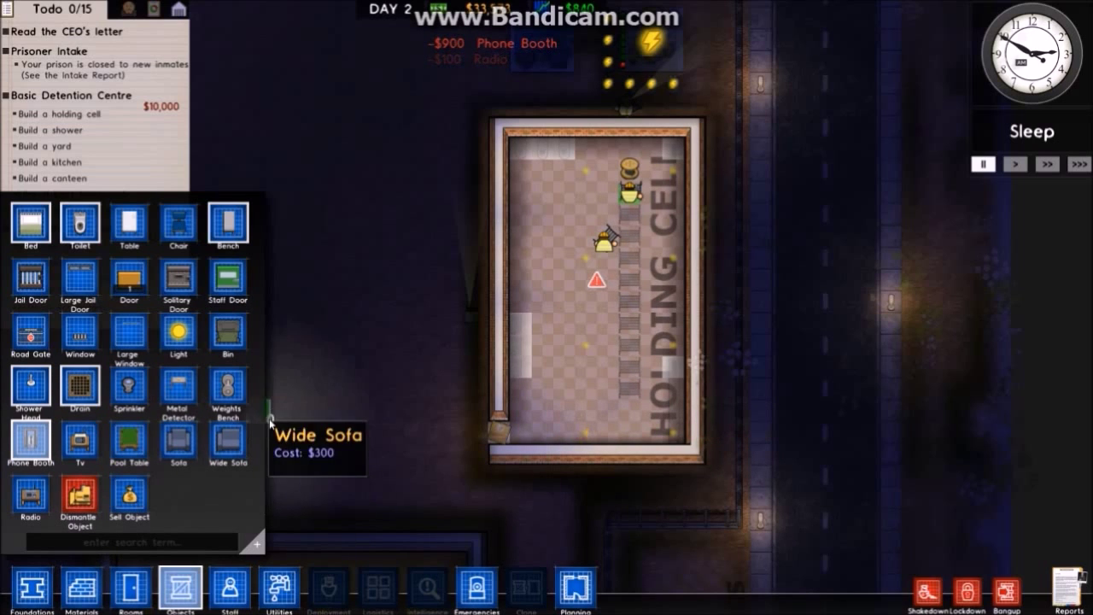
mouse_move(227, 389)
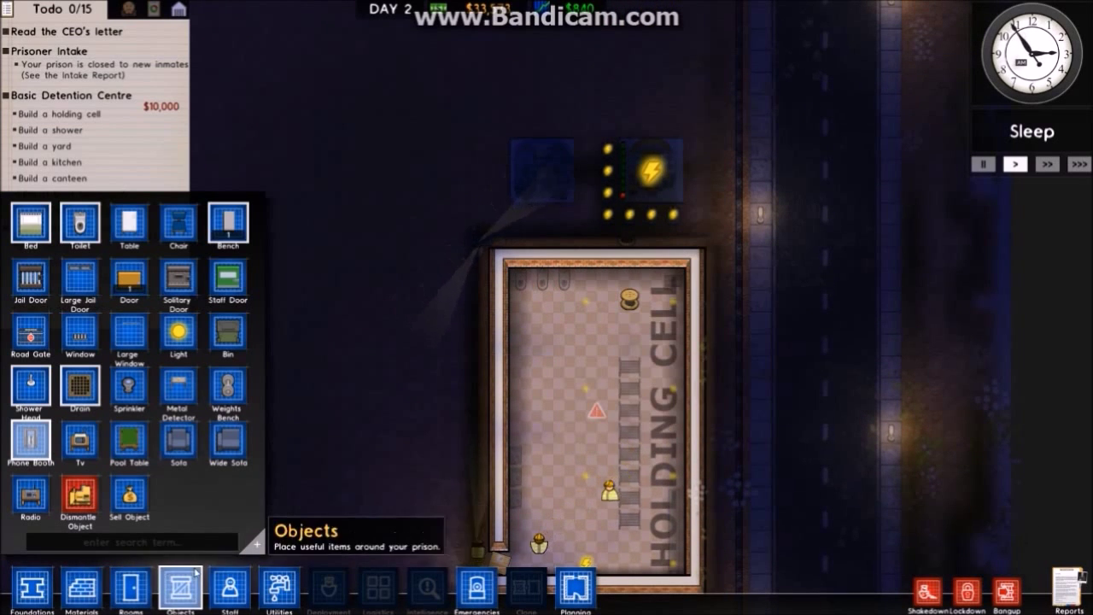
left_click(279, 589)
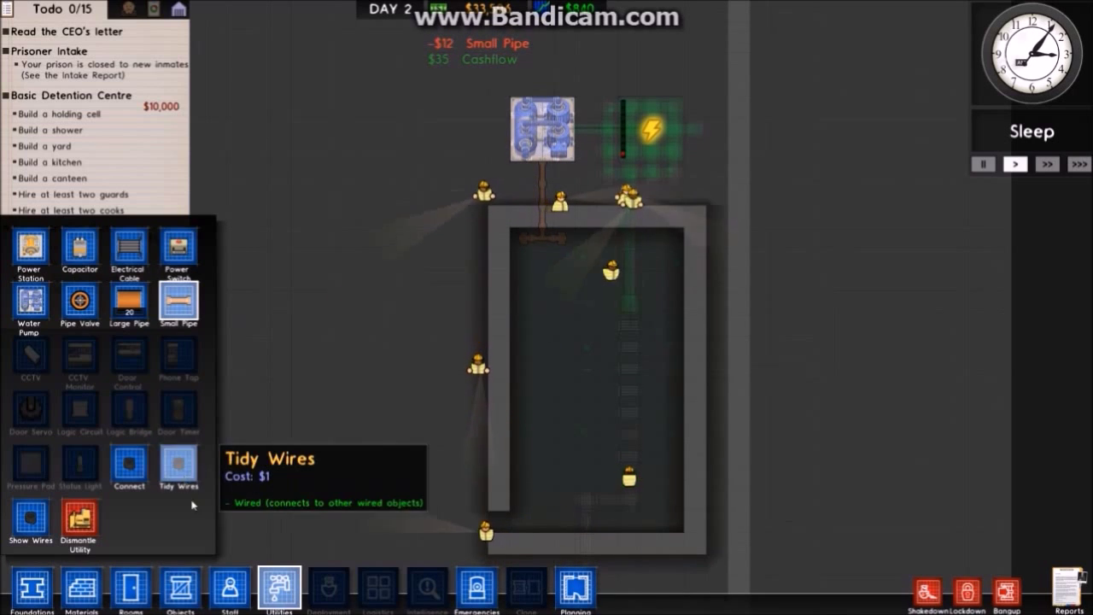
Run small water pipe from the water pump into the holding cell.
left_click(229, 588)
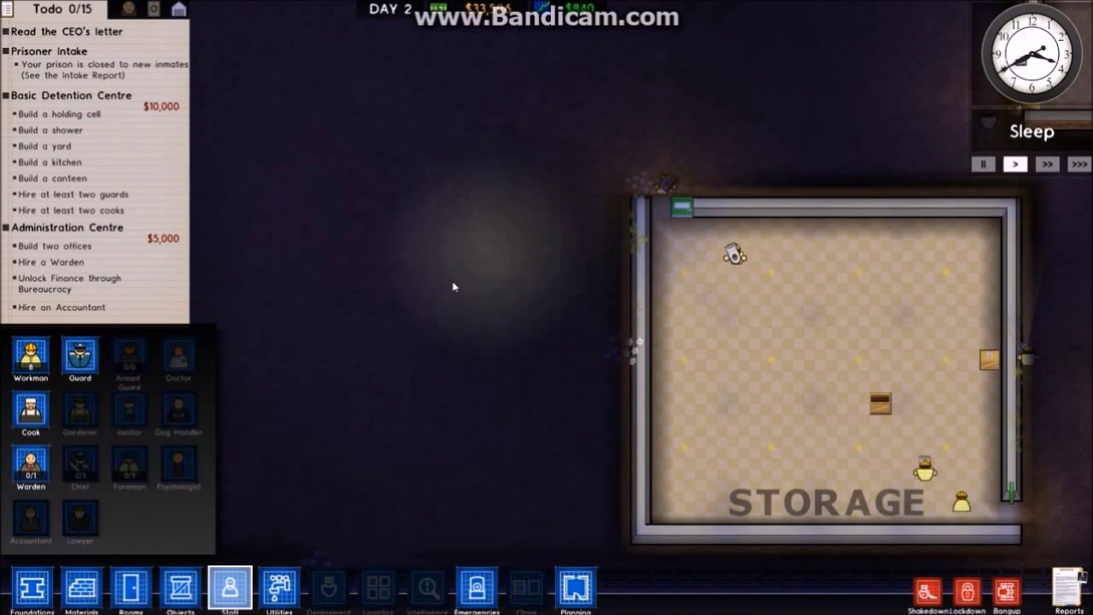
mouse_move(80, 589)
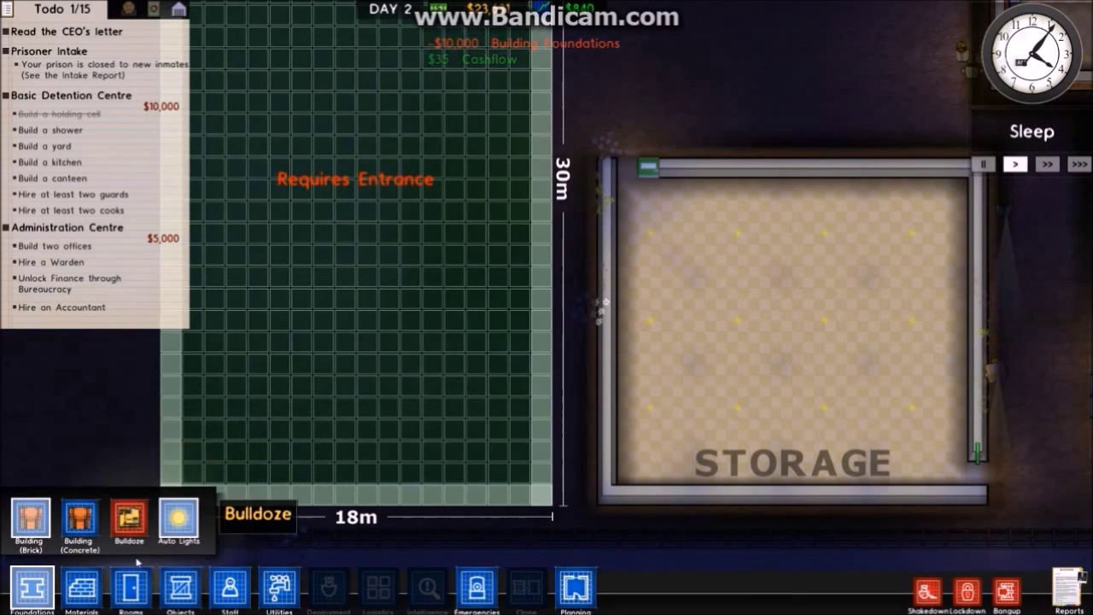
Plan an 18m by 30m brick foundation beside storage and add staff doors.
left_click(179, 589)
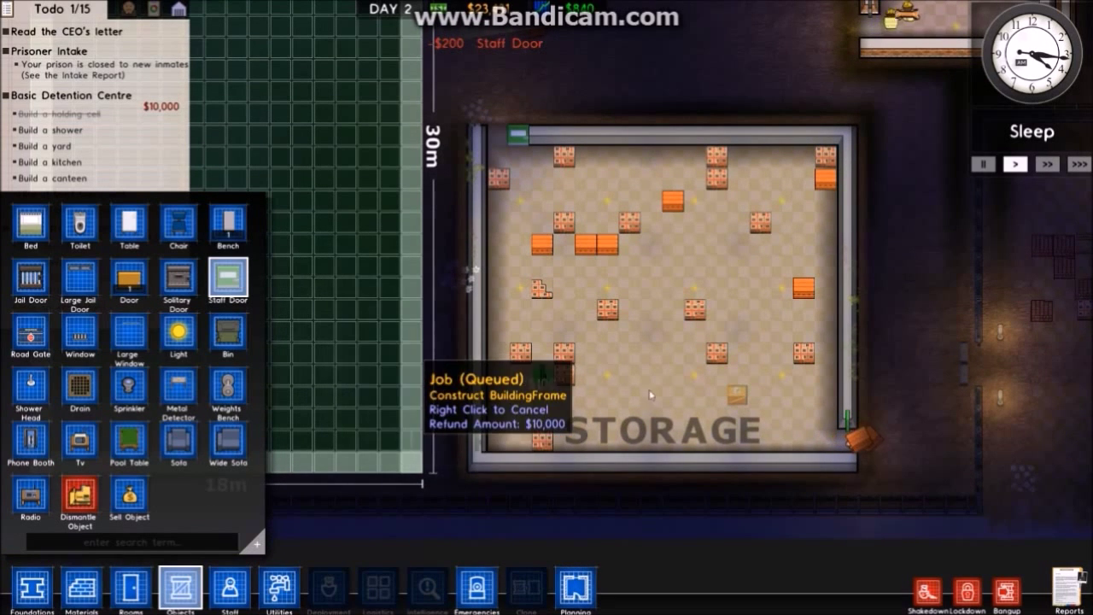
mouse_move(568, 414)
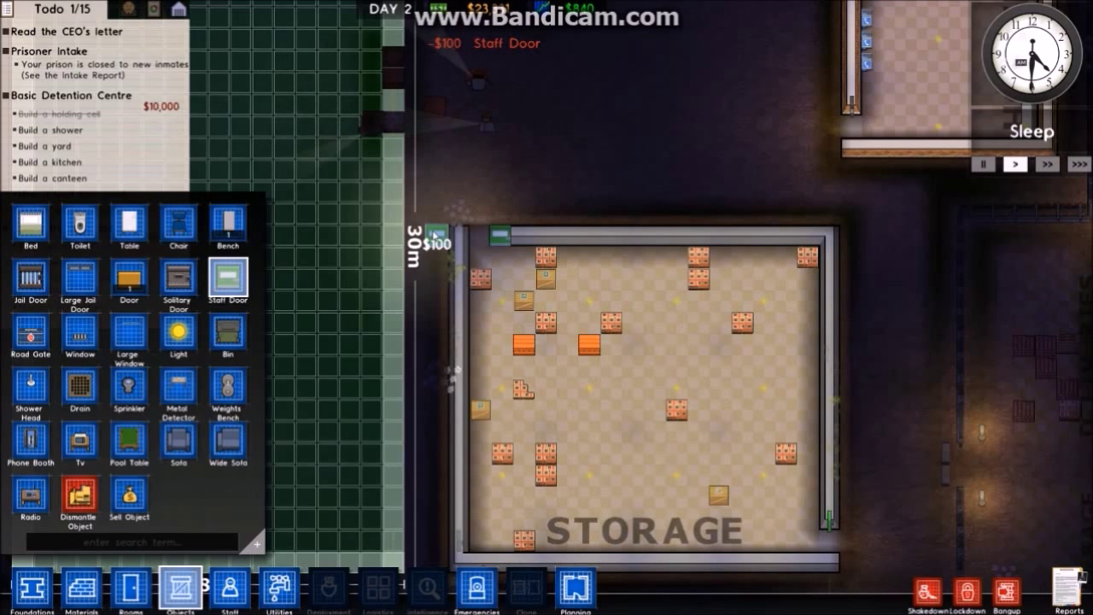
mouse_move(81, 590)
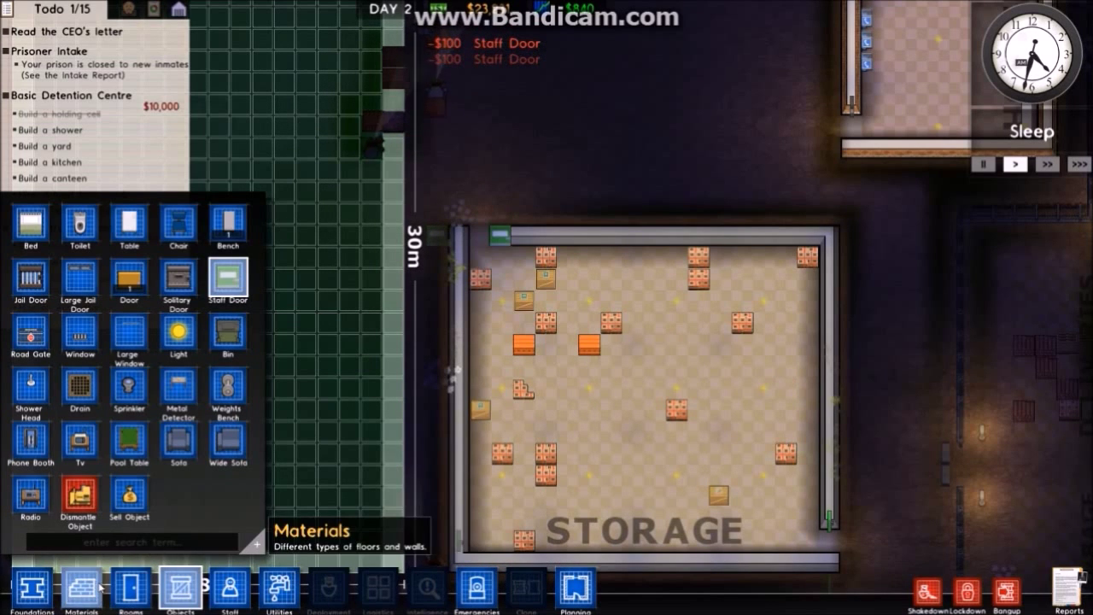
Lay a 23m fence line costing $102 across the open ground.
left_click(80, 590)
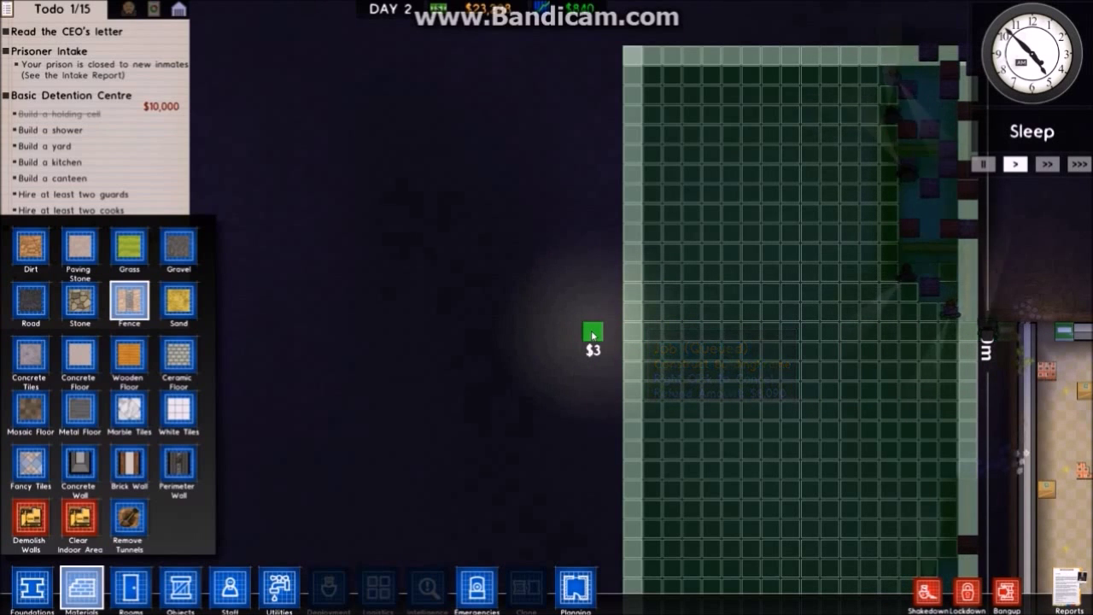
left_click_drag(591, 333, 969, 332)
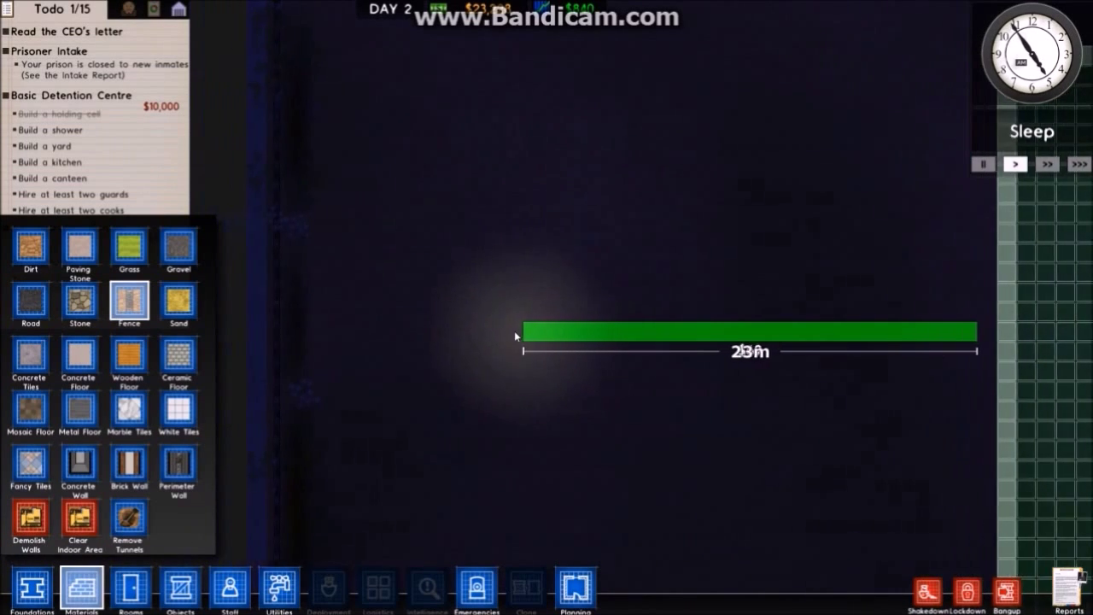
left_click_drag(520, 332, 394, 332)
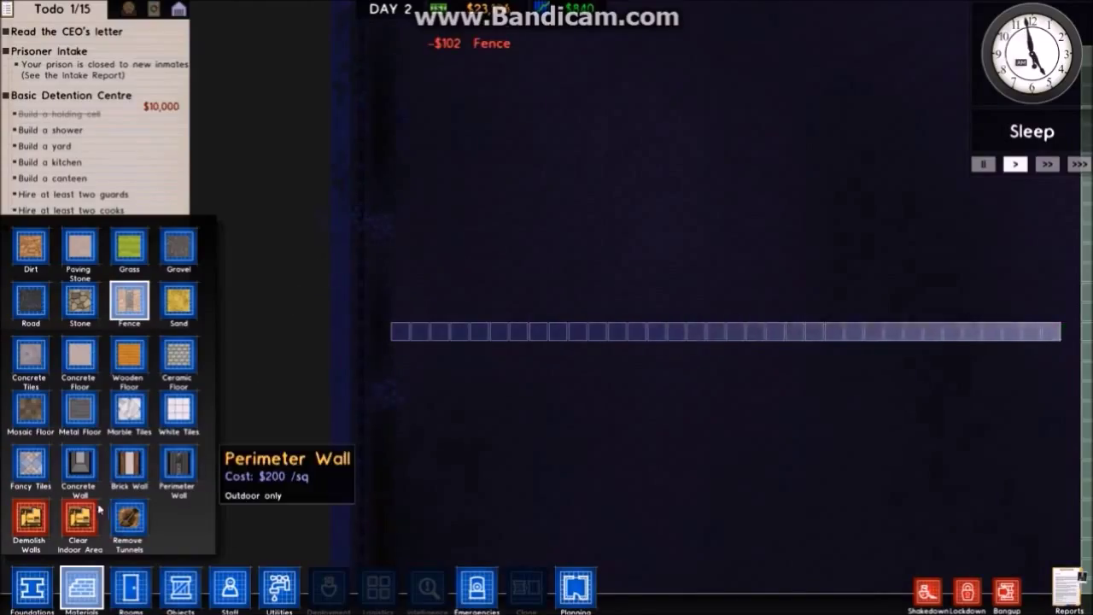
left_click(179, 587)
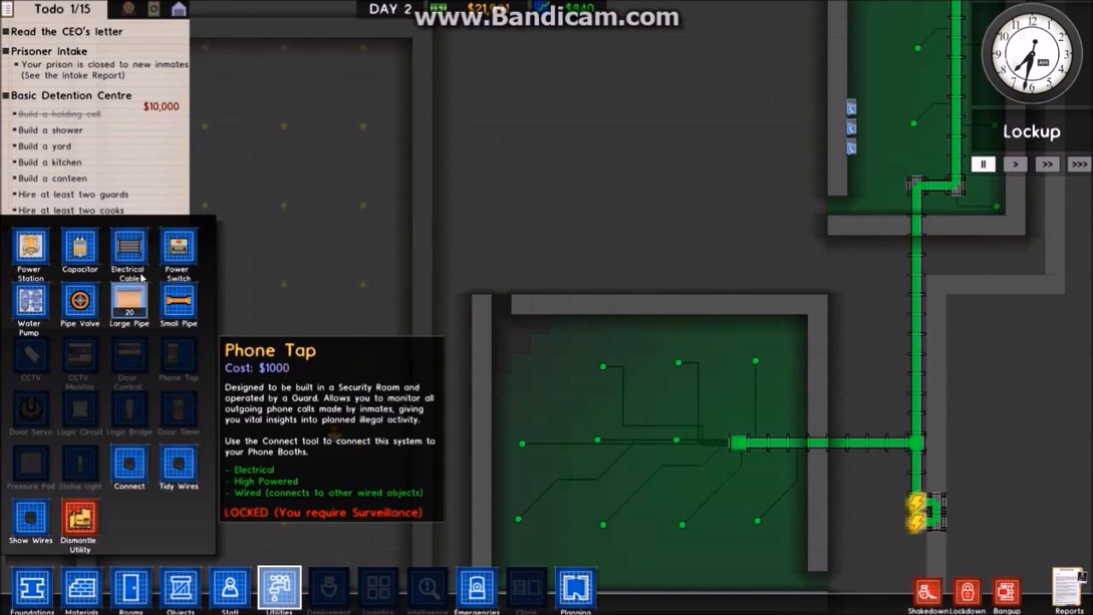
mouse_move(129, 252)
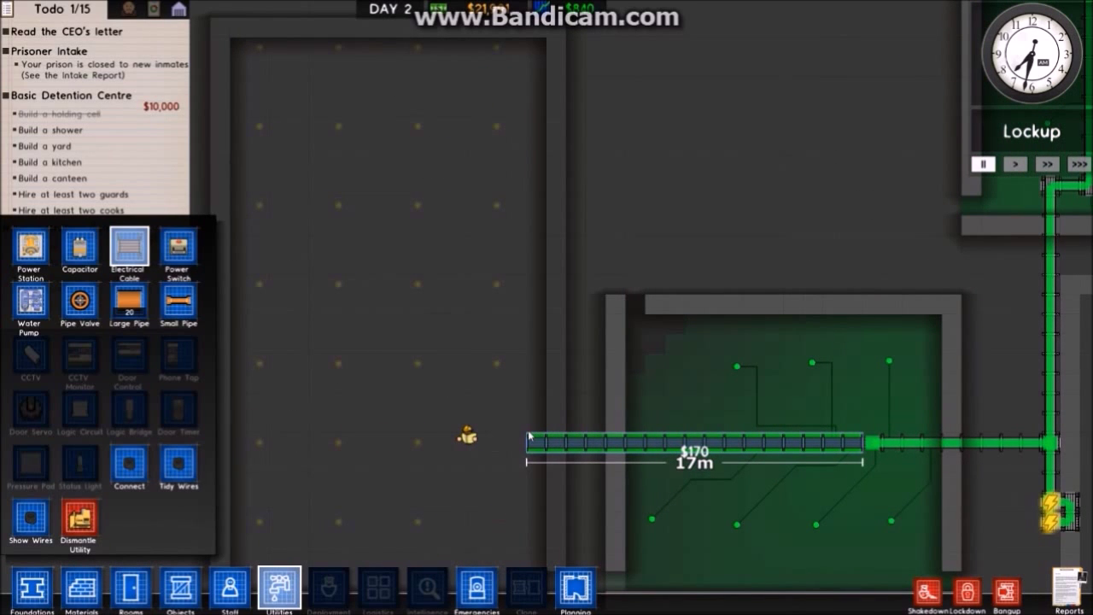
Run a 17 m, $170 electrical cable from storage into the large new building.
left_click(655, 438)
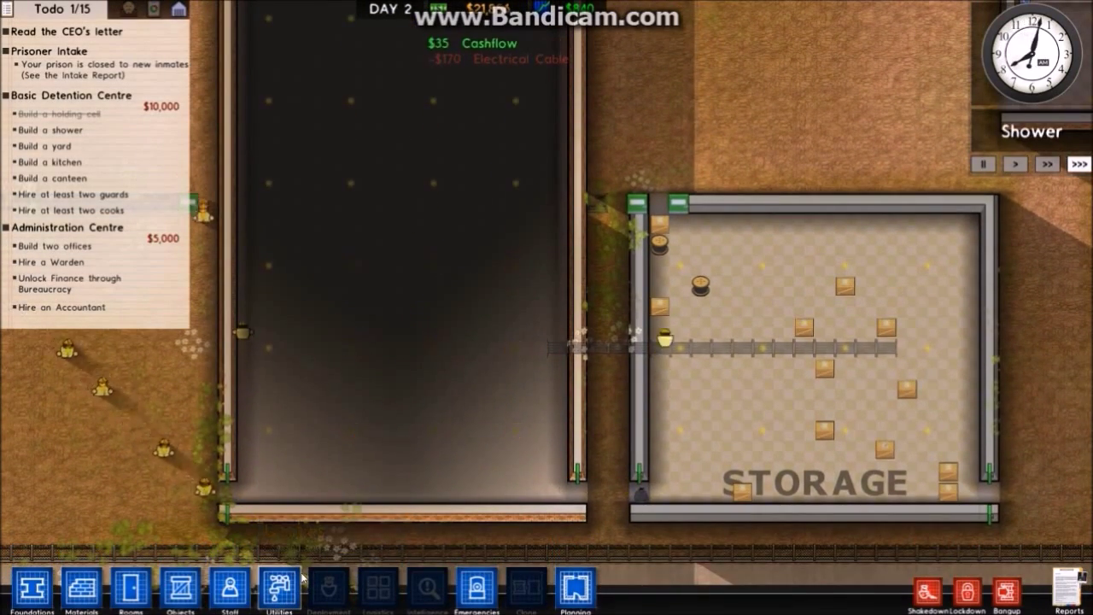
mouse_move(278, 589)
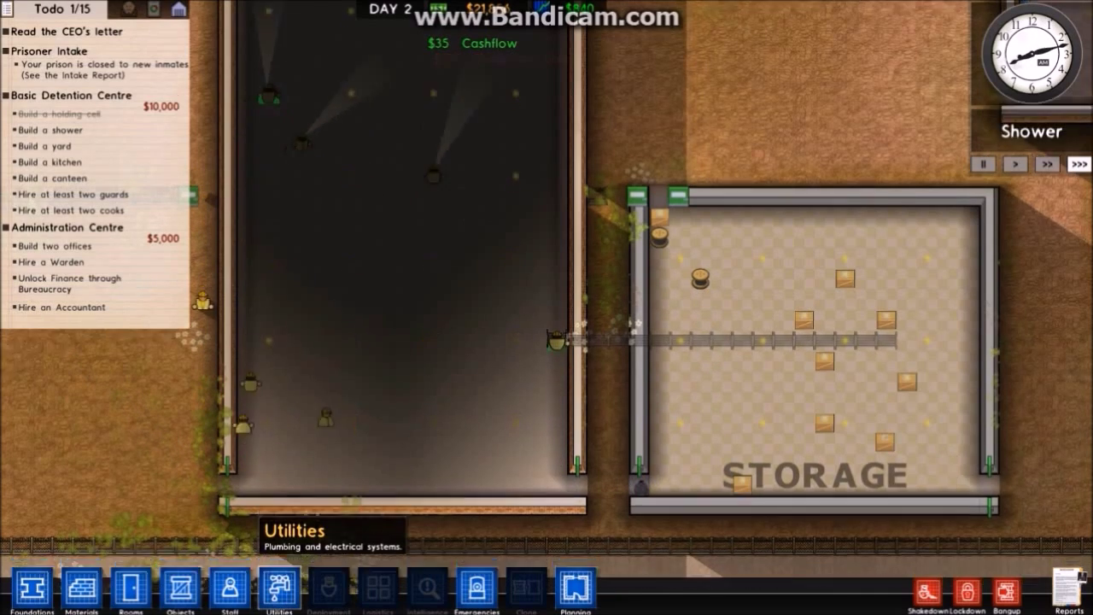
left_click(180, 590)
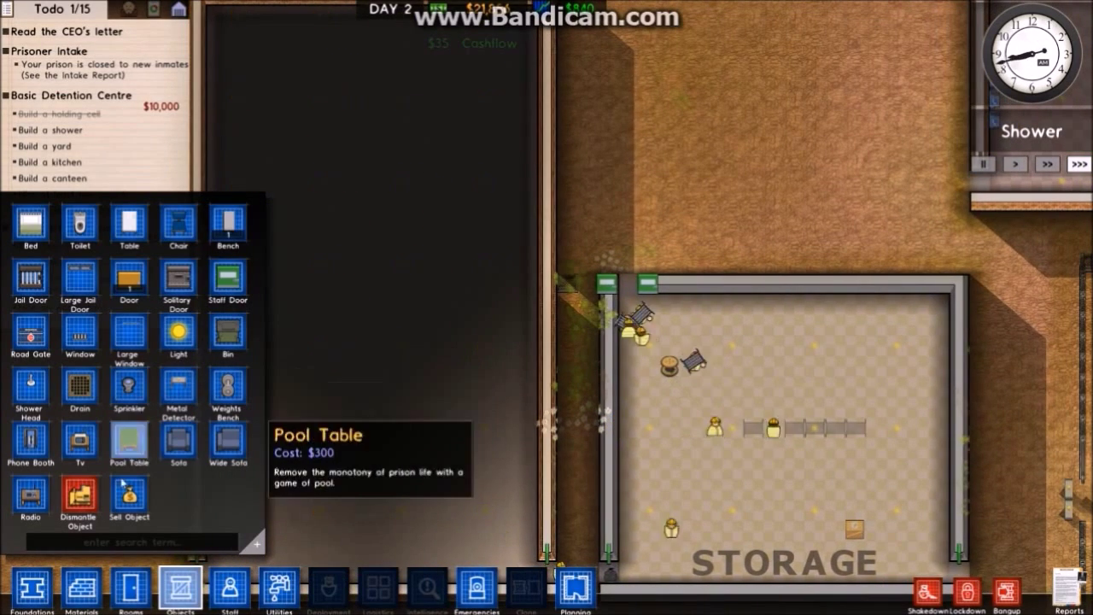
Confirm the large building's lights are powered and bring up the room types for the canteen.
scroll("down", 3)
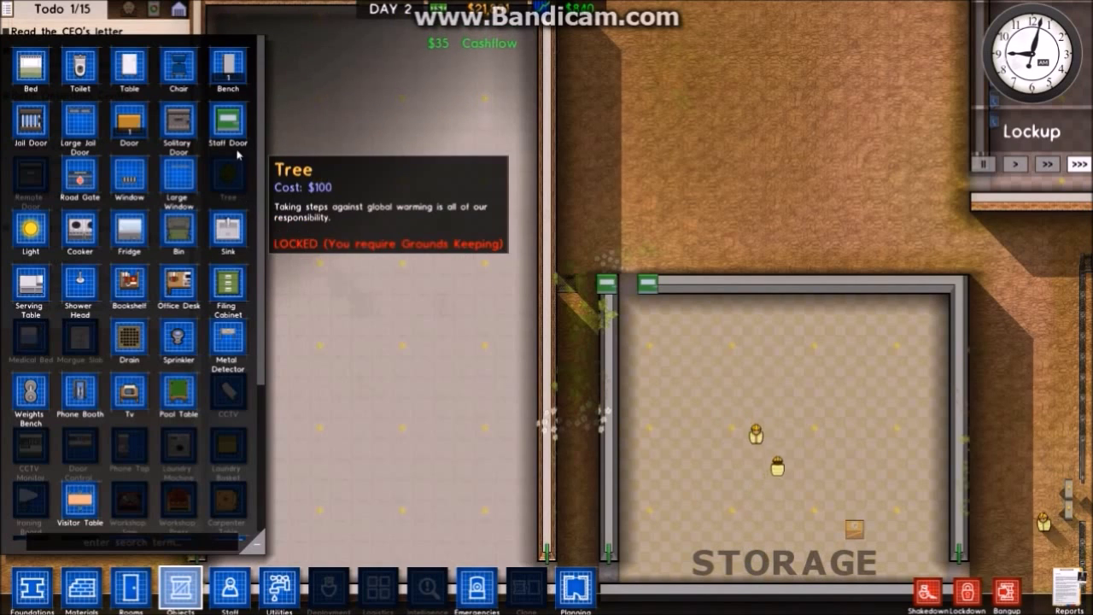
mouse_move(177, 179)
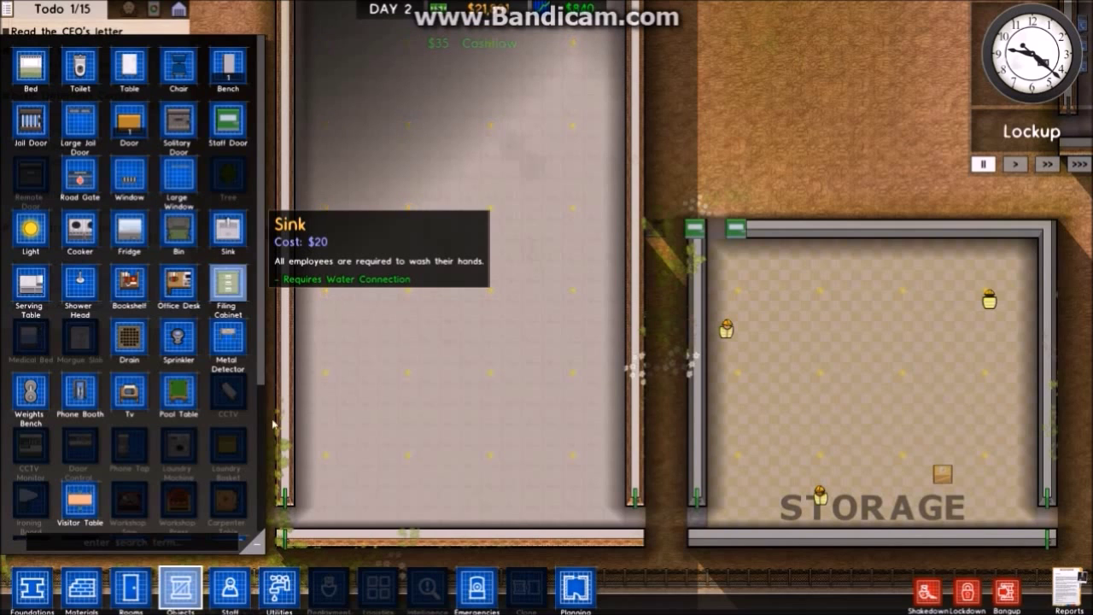
left_click(278, 589)
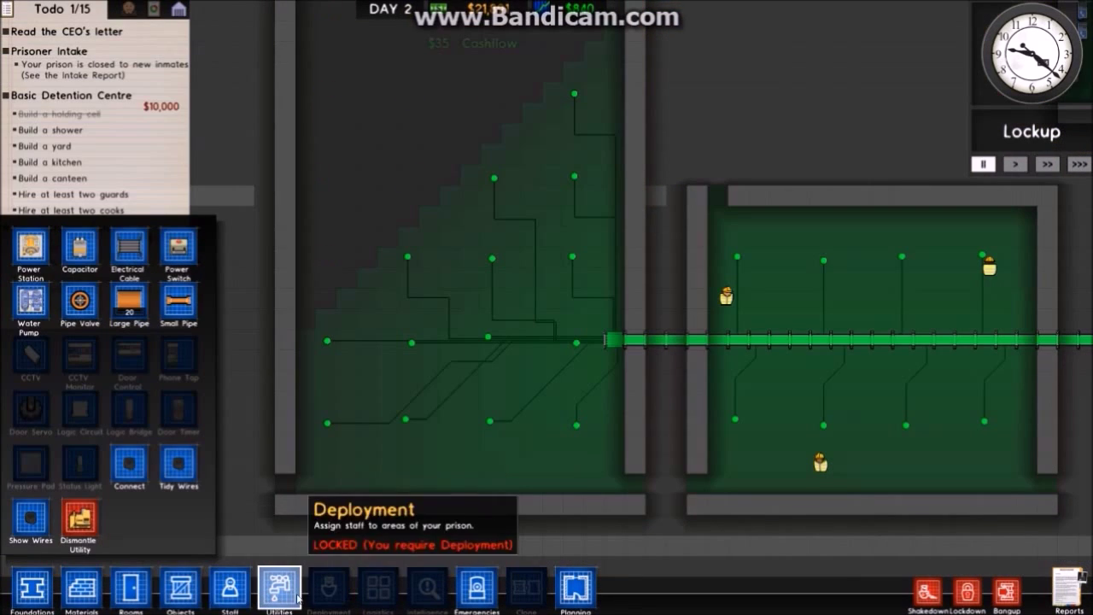
left_click(130, 589)
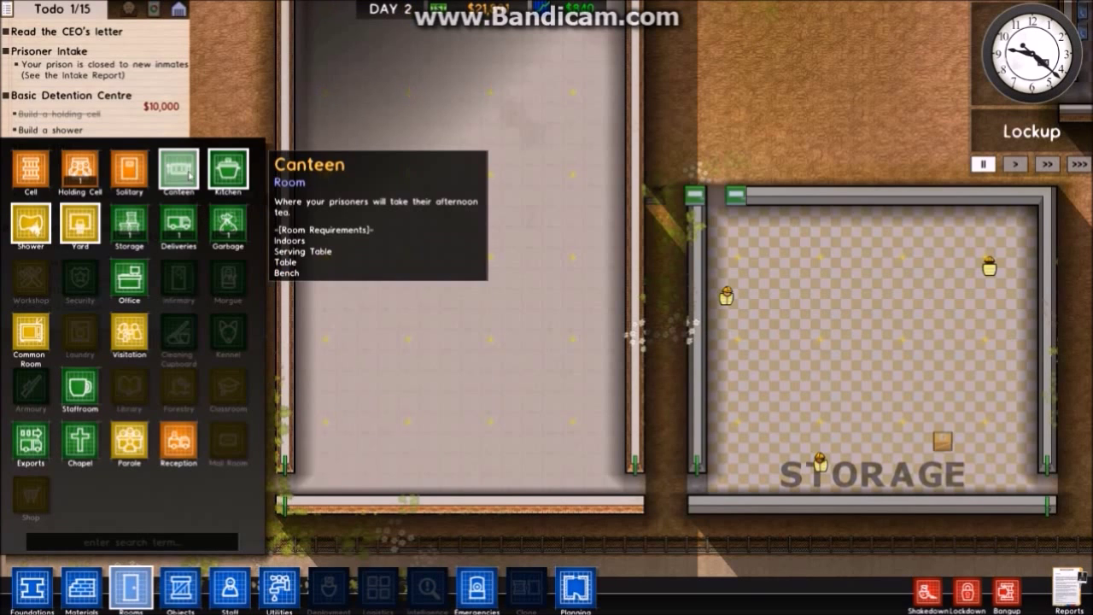
mouse_move(583, 451)
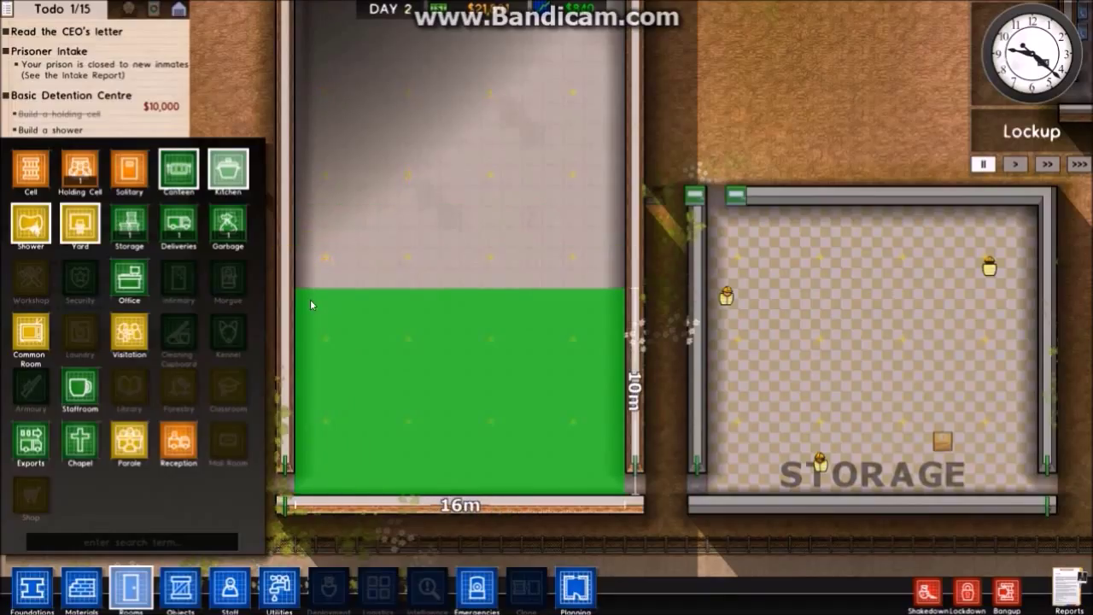
Zone the 16 m by 10 m lower end of the large building as the kitchen.
left_click(227, 171)
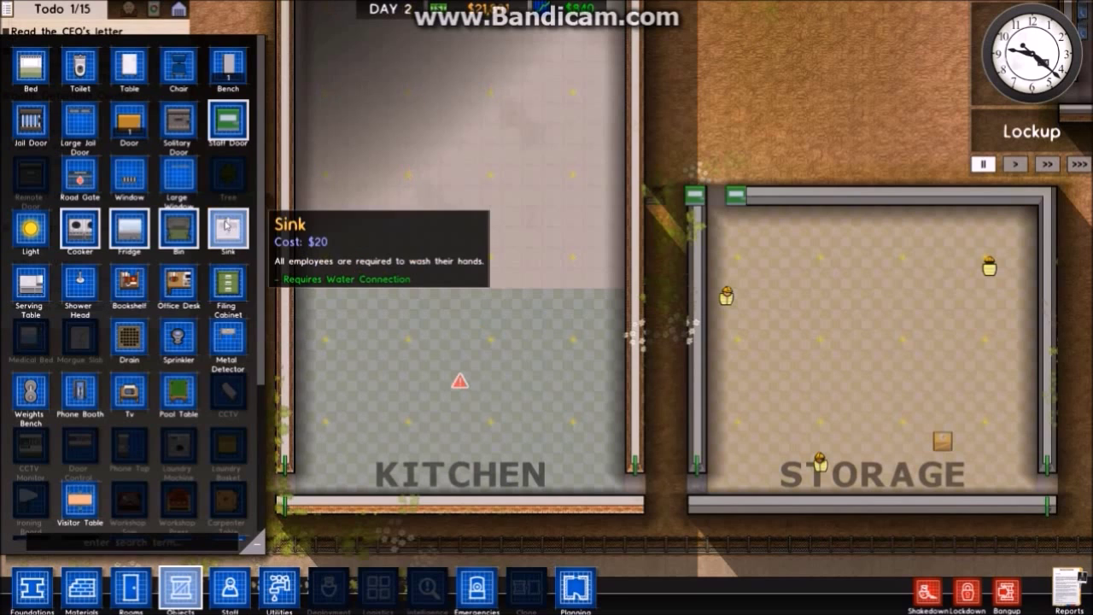
mouse_move(227, 342)
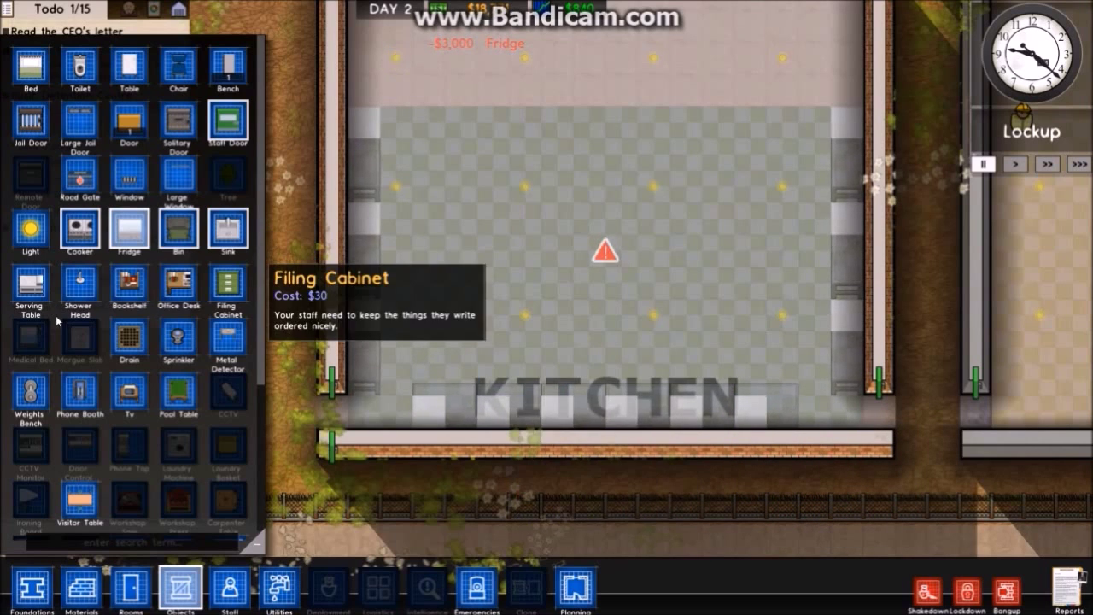
Line the kitchen's top wall with cookers and queue two staff doors.
left_click(79, 232)
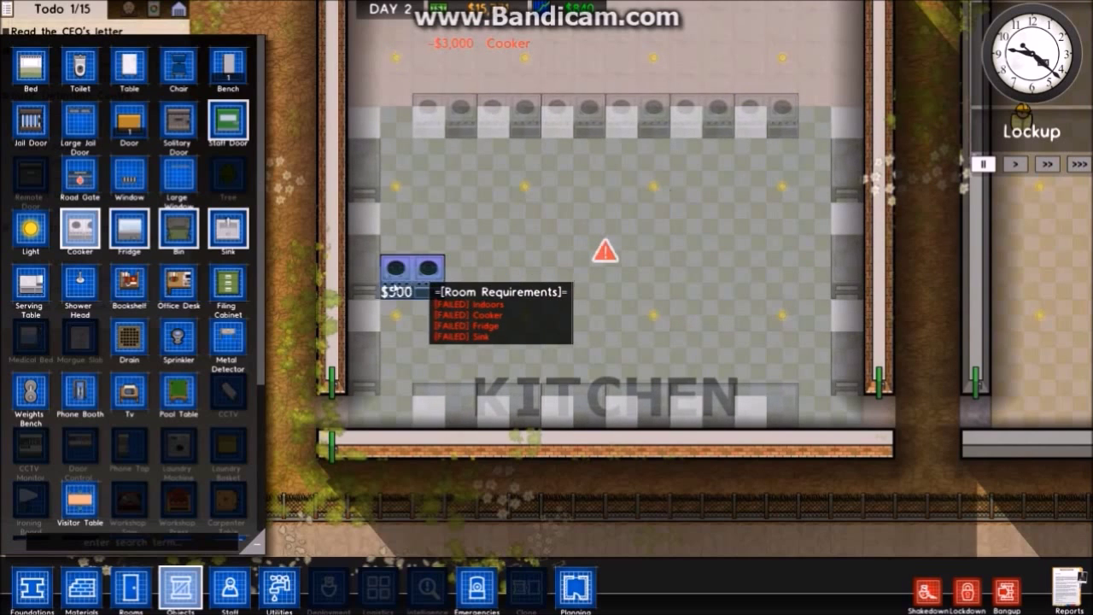
mouse_move(227, 125)
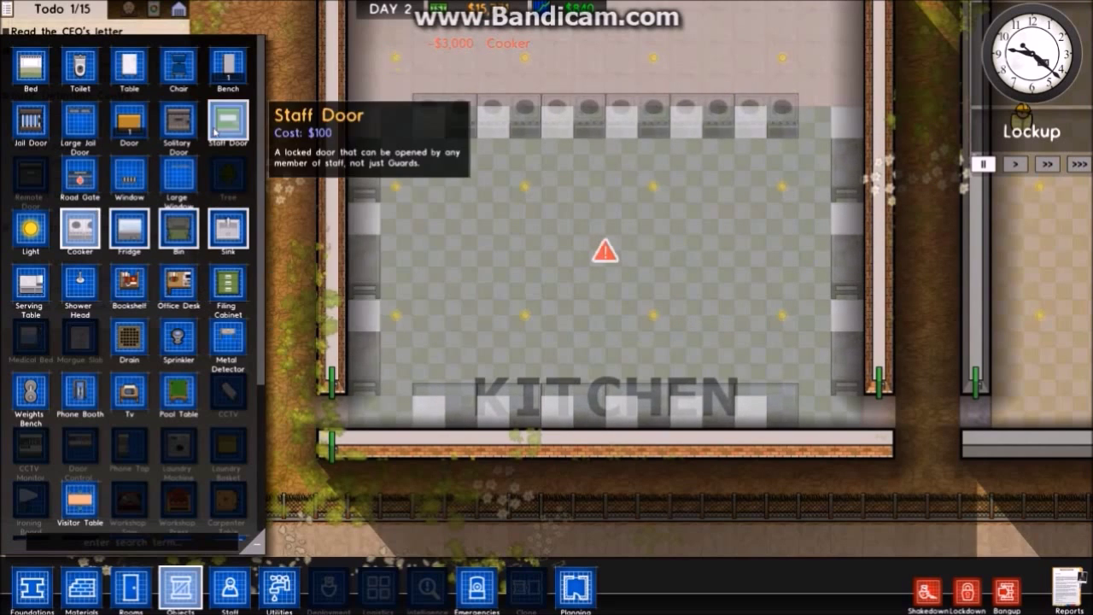
mouse_move(30, 286)
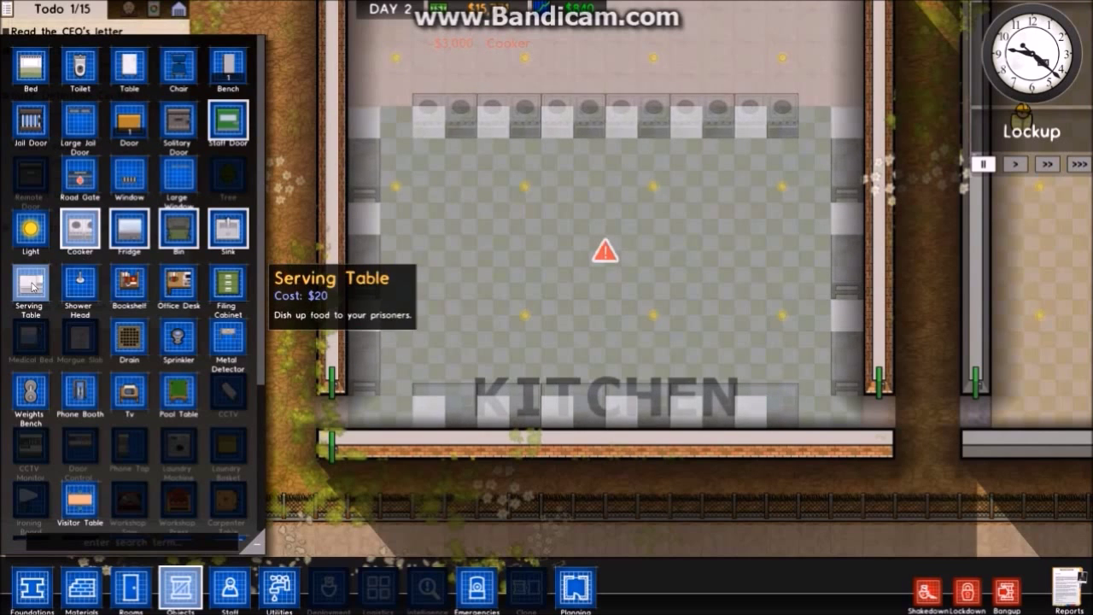
mouse_move(178, 395)
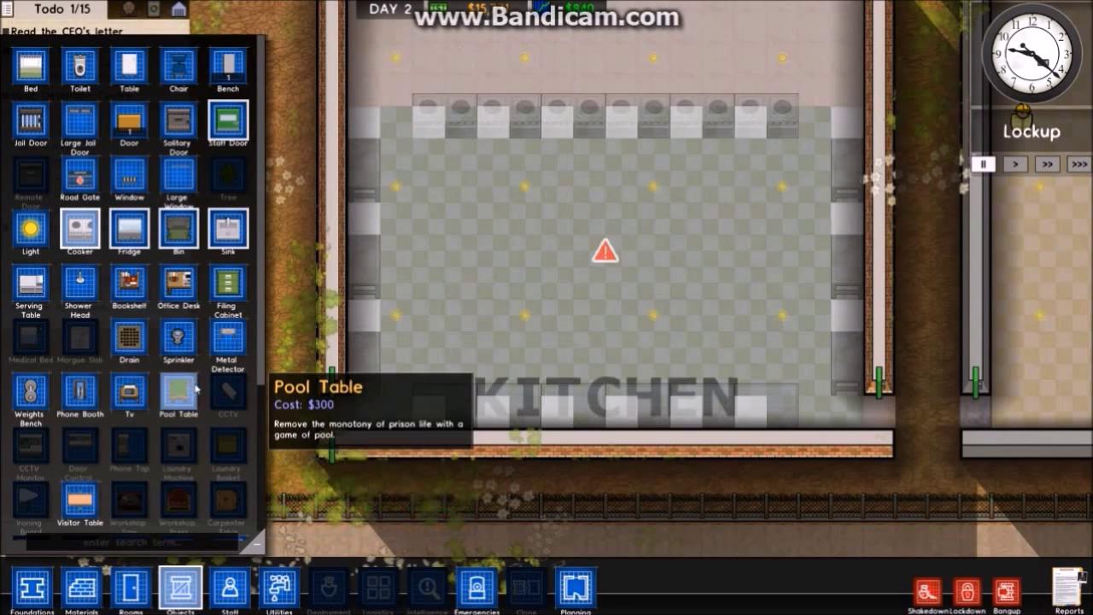
mouse_move(178, 176)
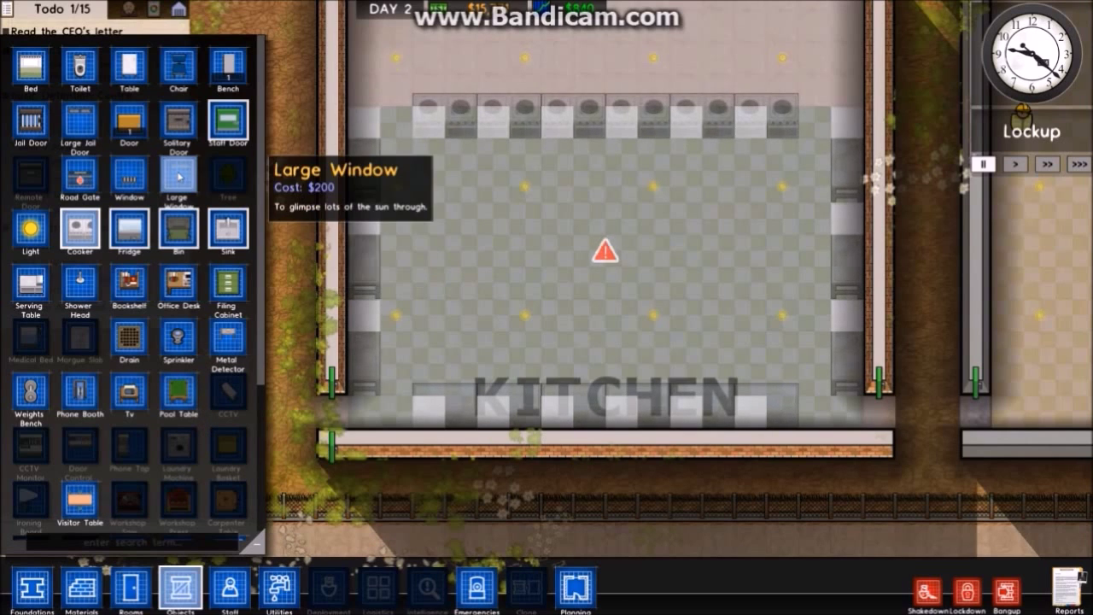
mouse_move(227, 230)
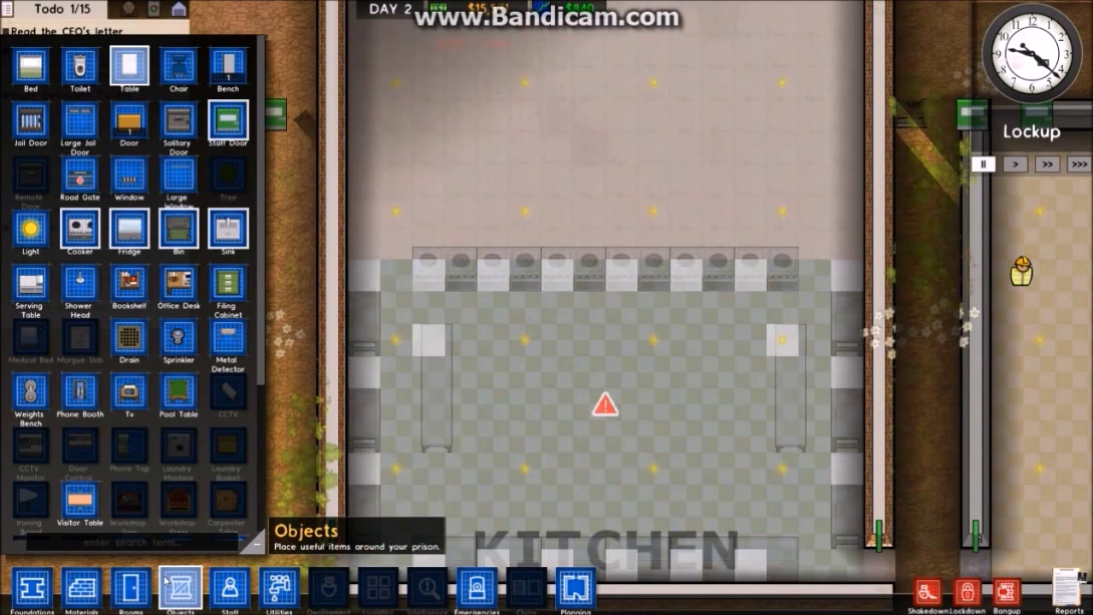
mouse_move(227, 124)
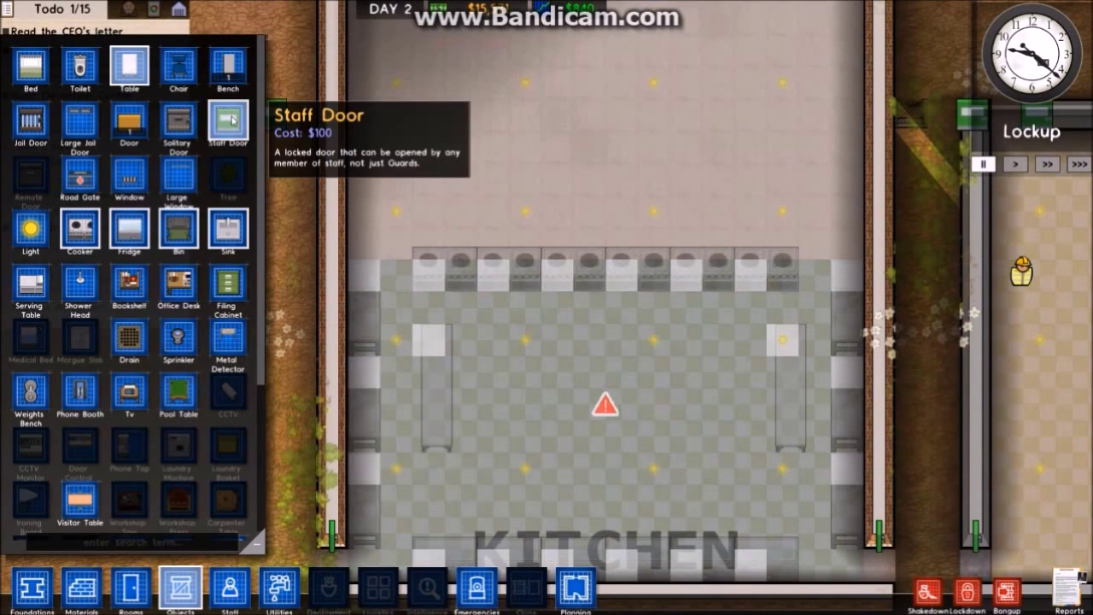
left_click(846, 241)
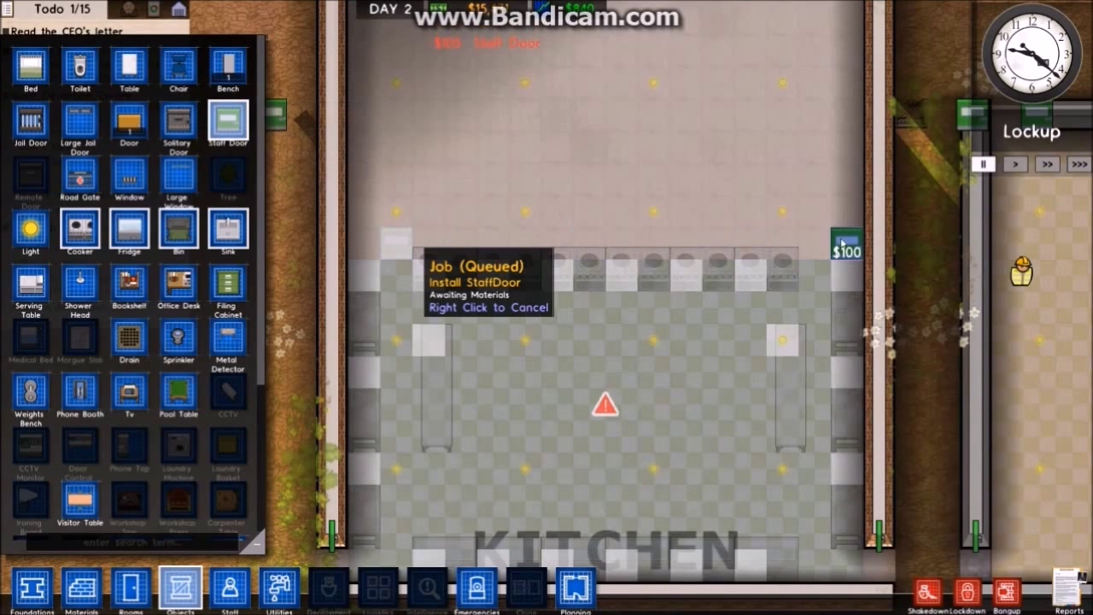
mouse_move(179, 286)
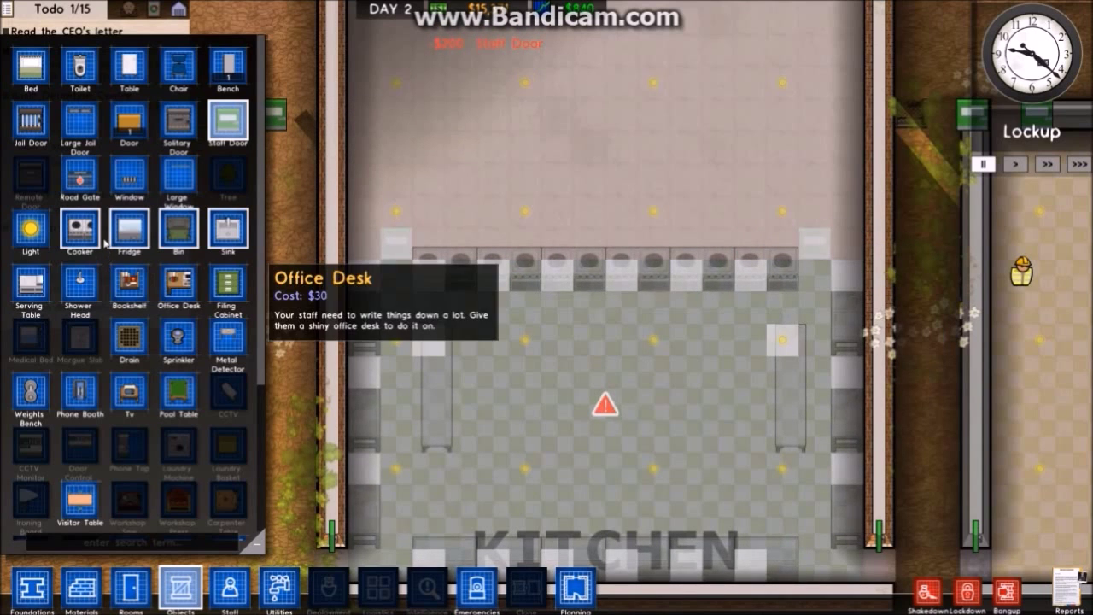
left_click(81, 589)
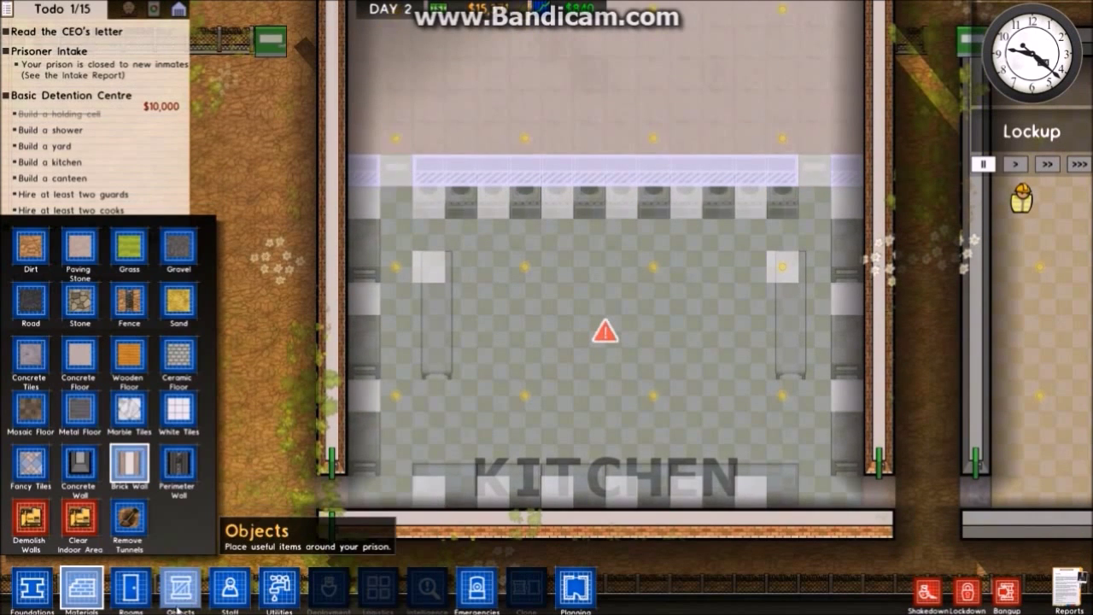
Build the brick wall above the row of cookers.
left_click(180, 588)
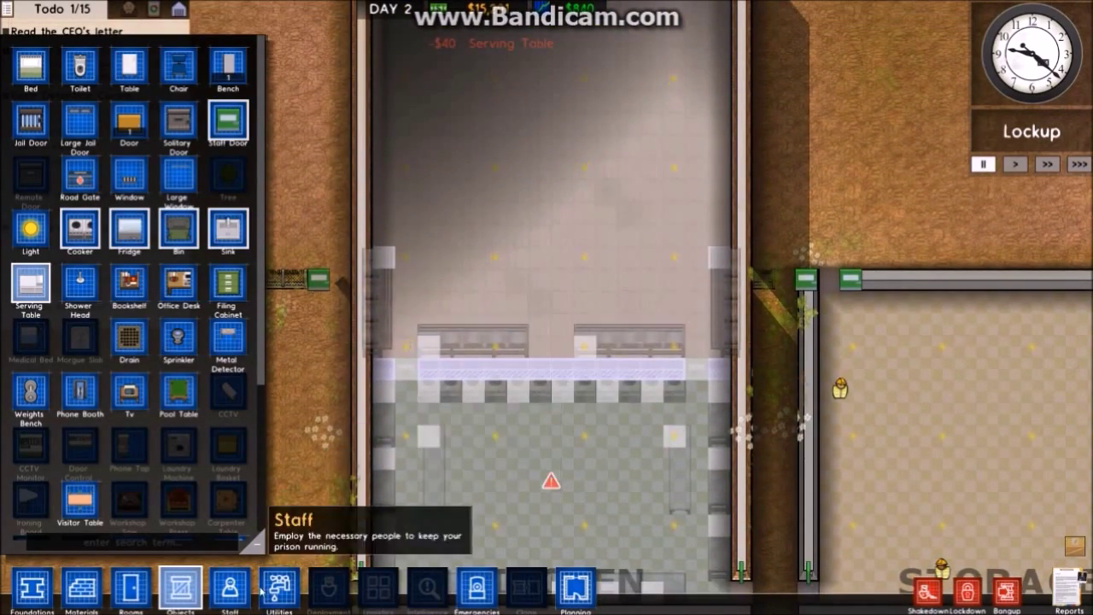
Inspect the power and water networks around the kitchen in Utilities.
left_click(279, 589)
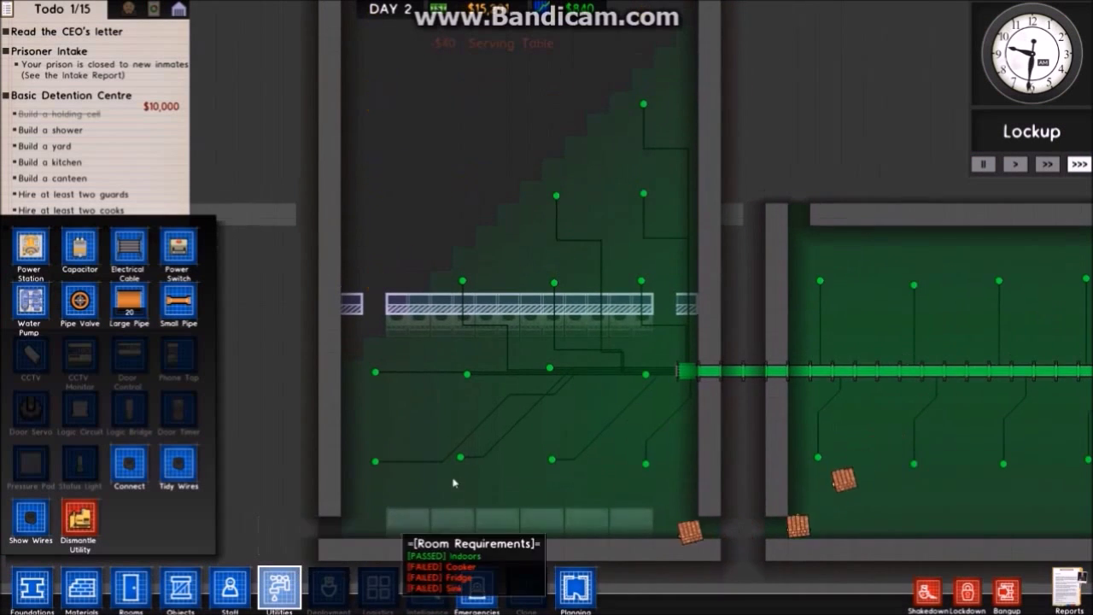
mouse_move(178, 252)
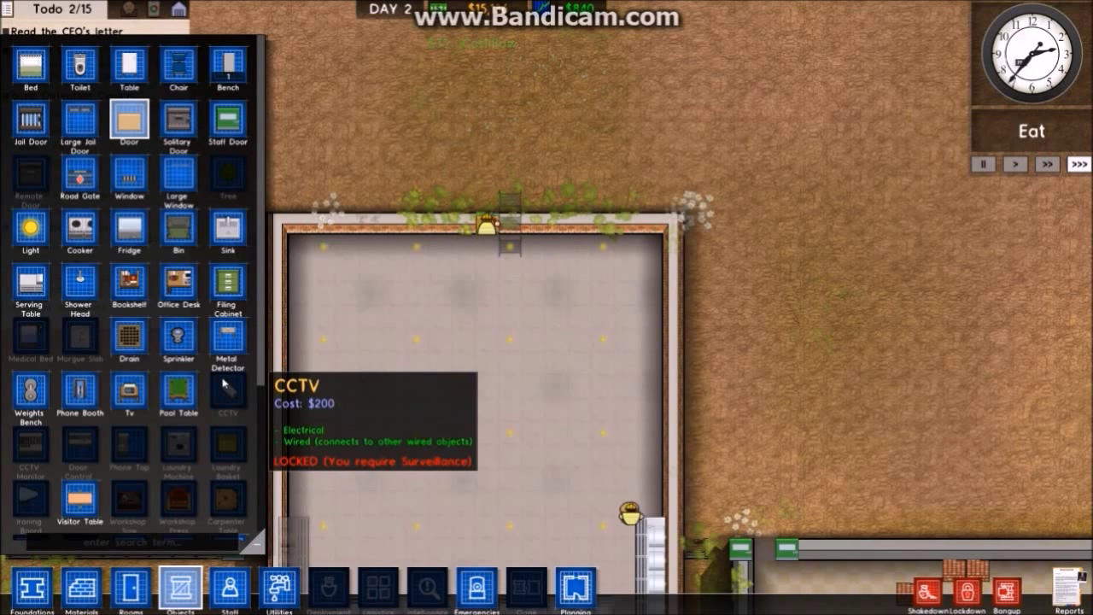
Place a $1,000 metal detector and review the power and water layout.
left_click(227, 342)
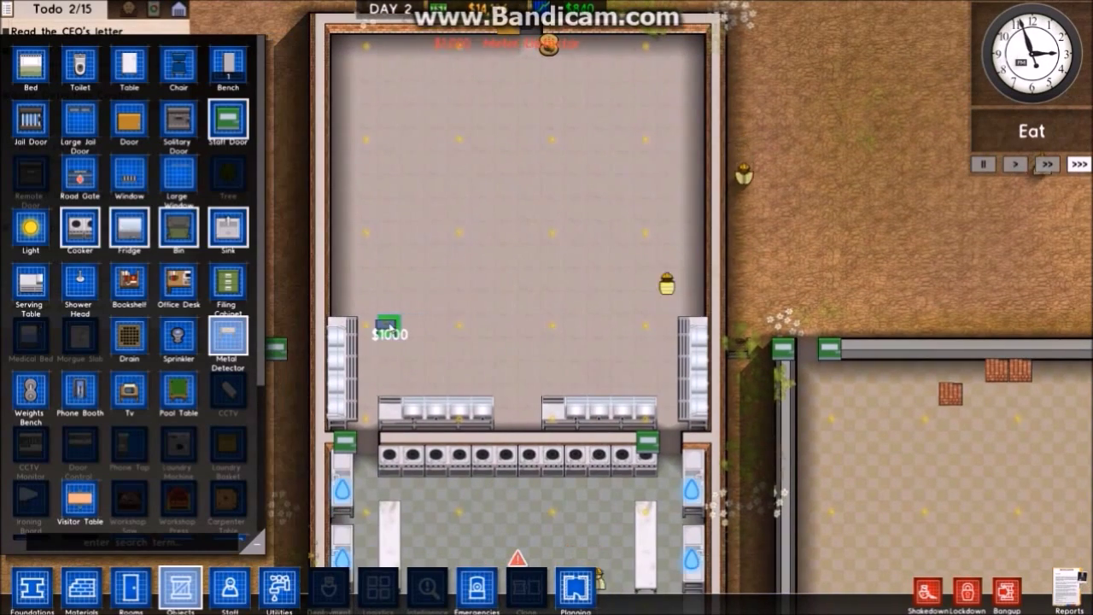
left_click(279, 589)
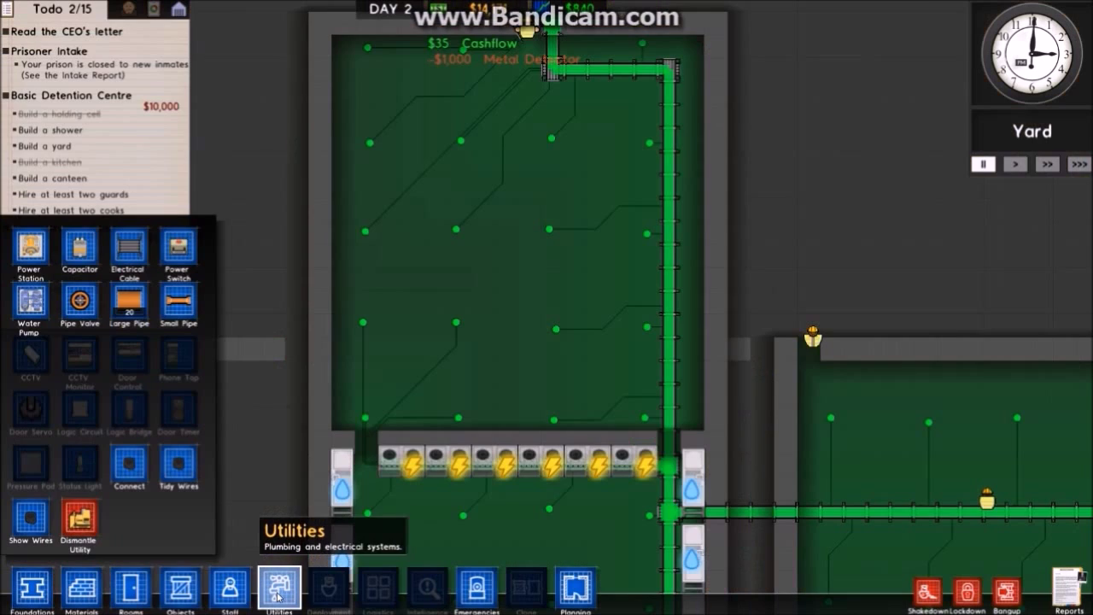
mouse_move(130, 589)
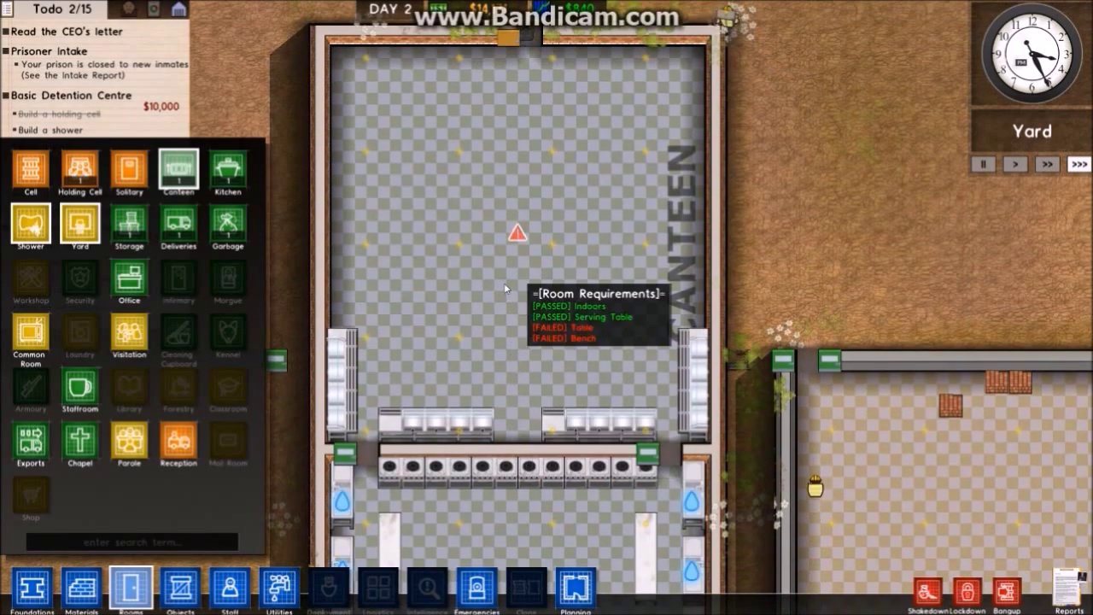
Scroll around to check deliveries and review lighting in Utilities.
scroll("down", 3)
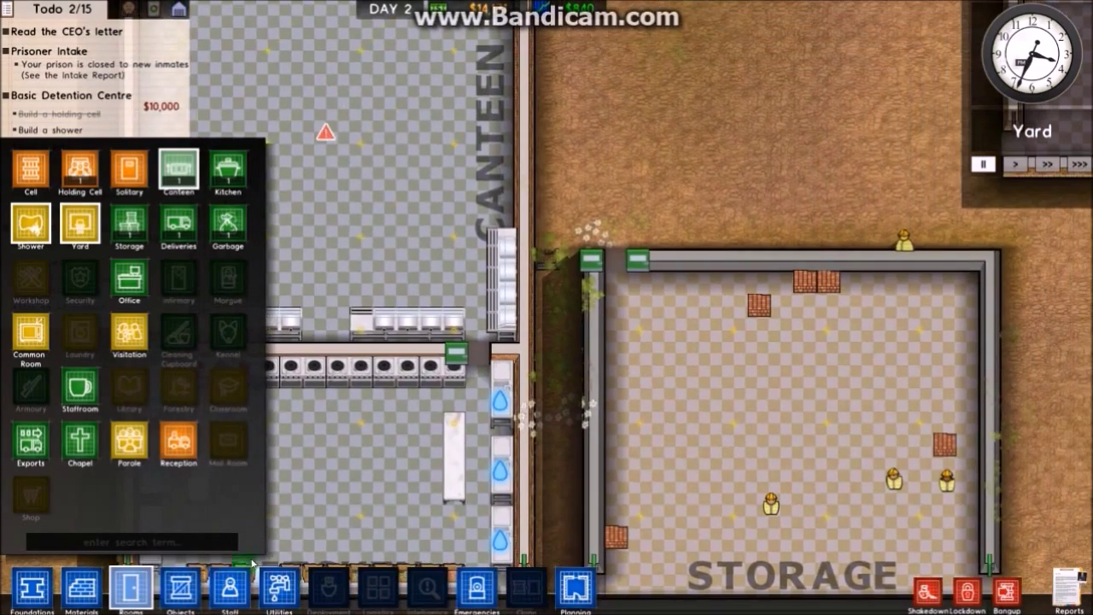
left_click(280, 587)
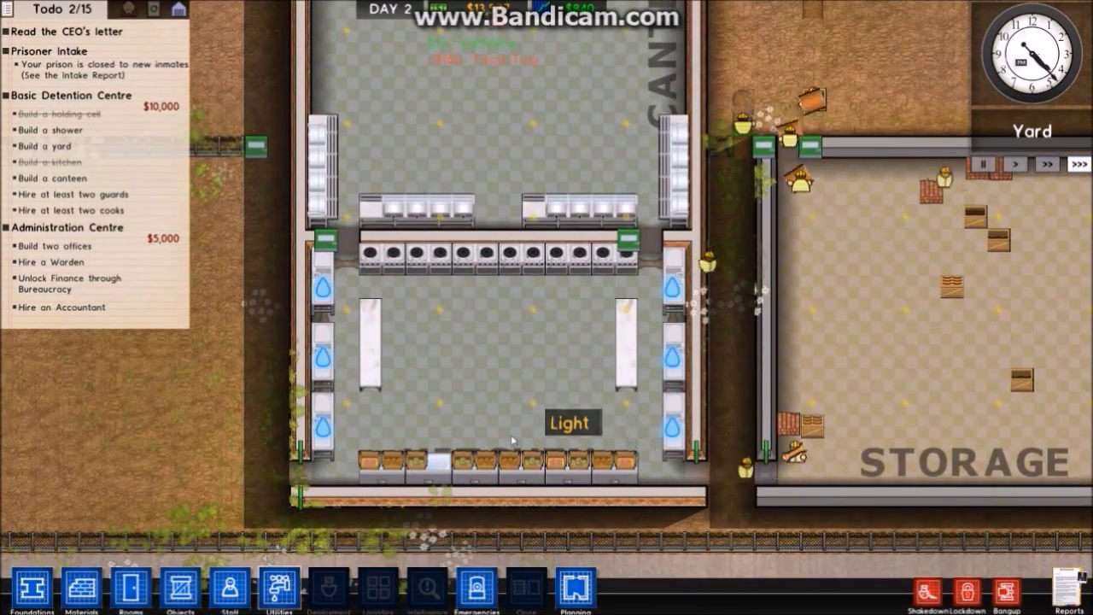
mouse_move(478, 404)
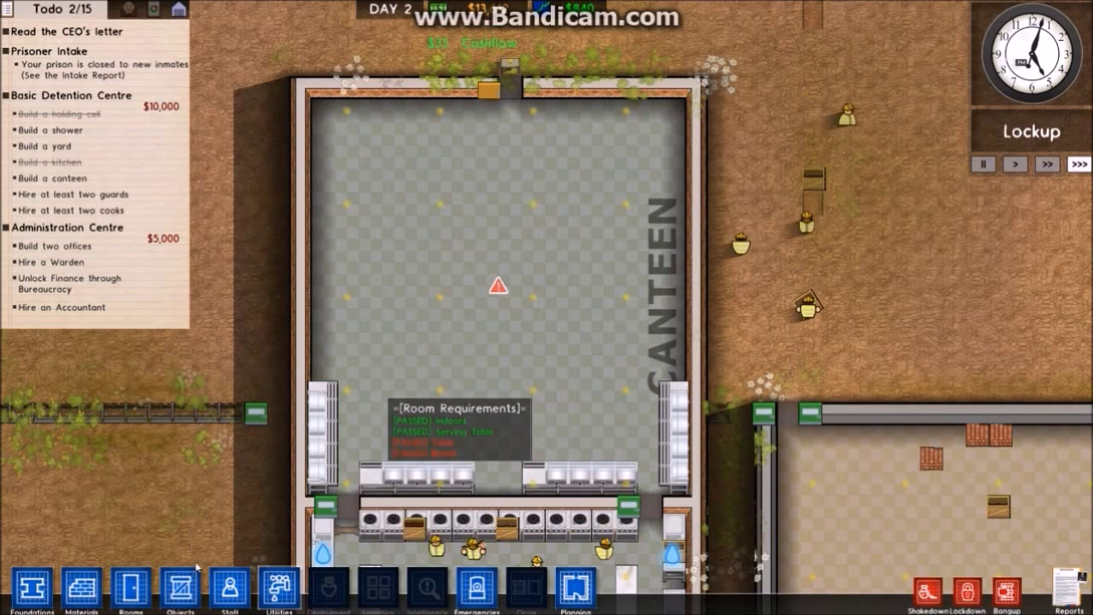
Furnish the canteen with rows of tables and benches on both sides.
left_click(180, 589)
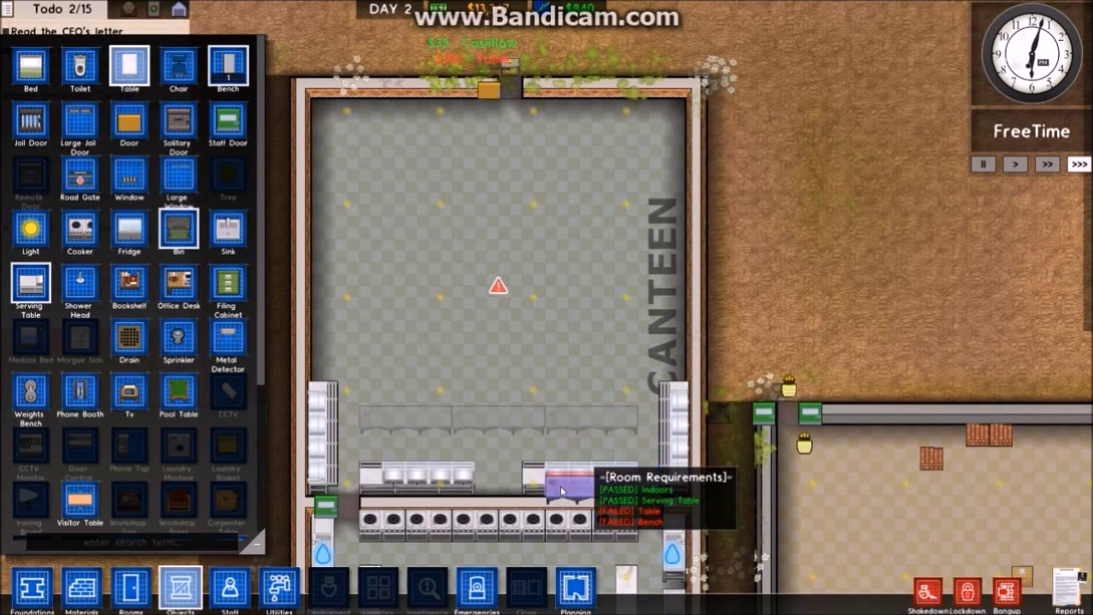
mouse_move(178, 67)
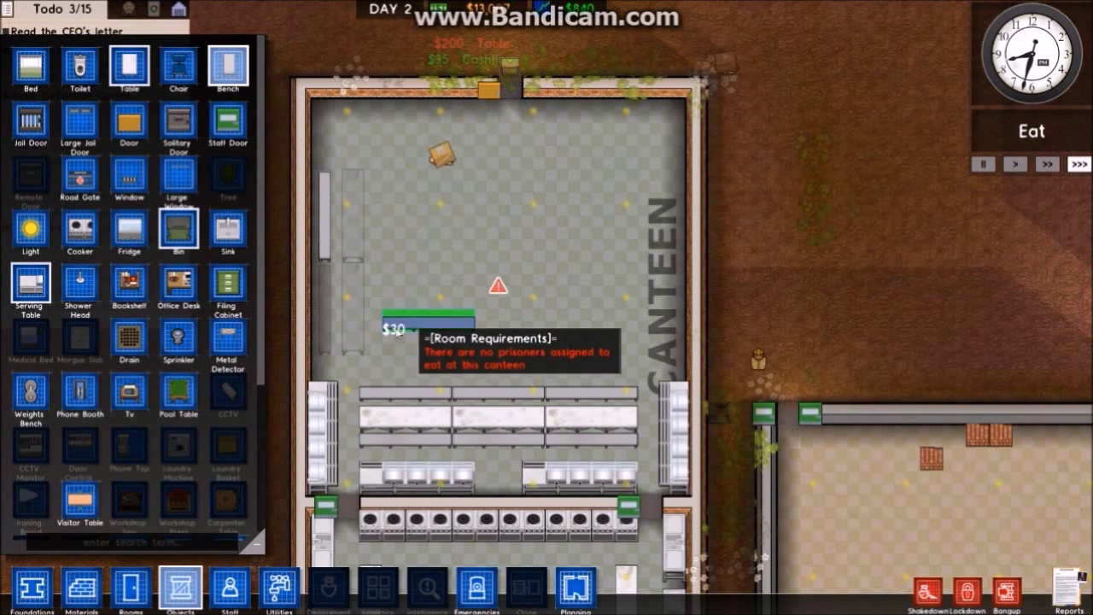
left_click(358, 256)
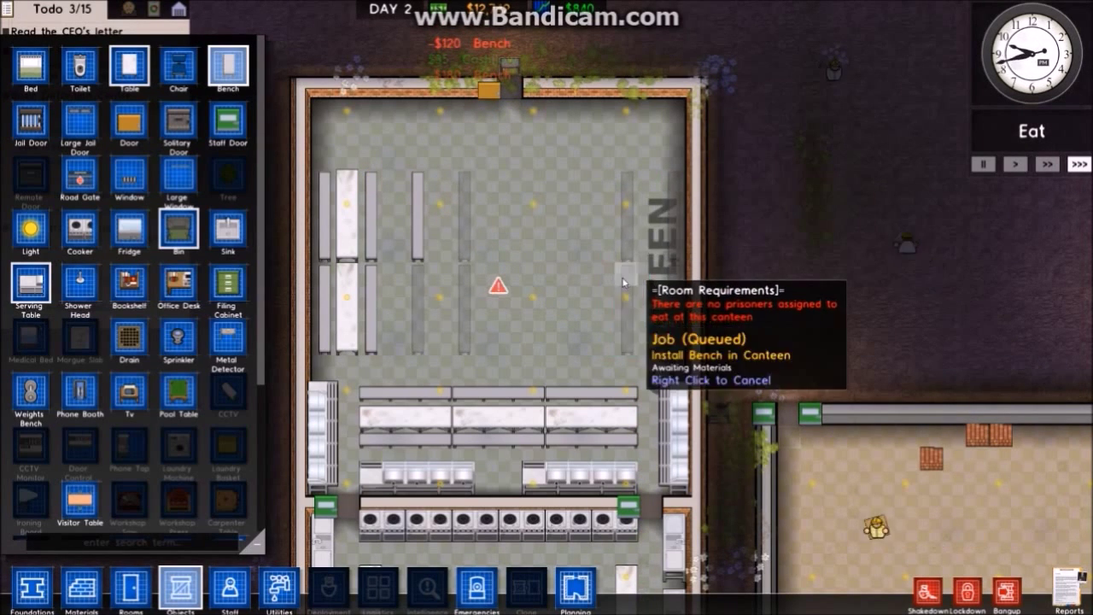
left_click(572, 294)
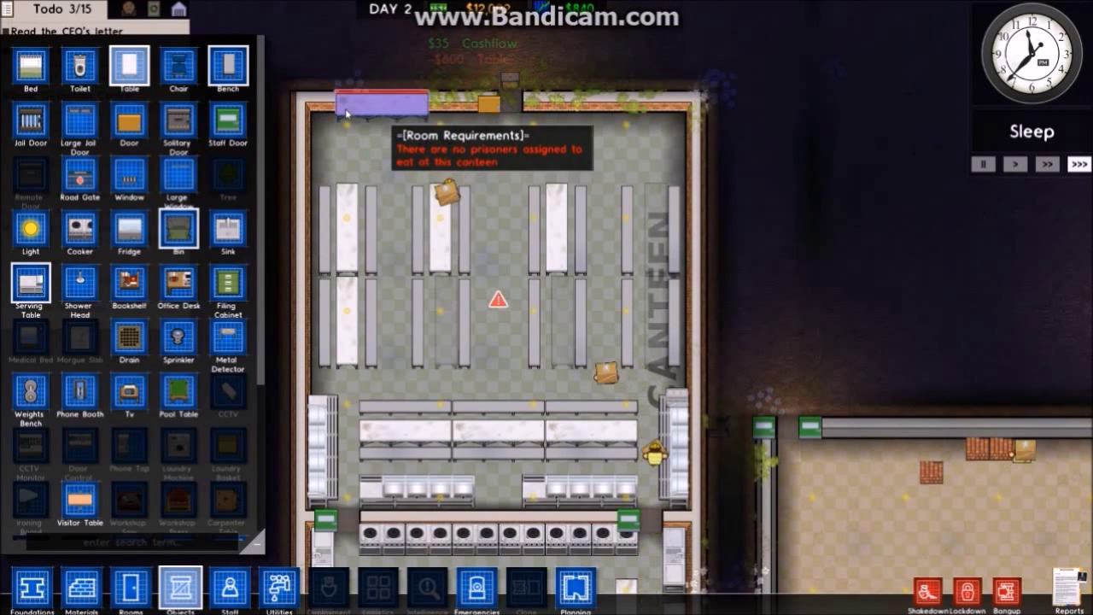
Queue another $200 table along the canteen's upper wall.
left_click(593, 137)
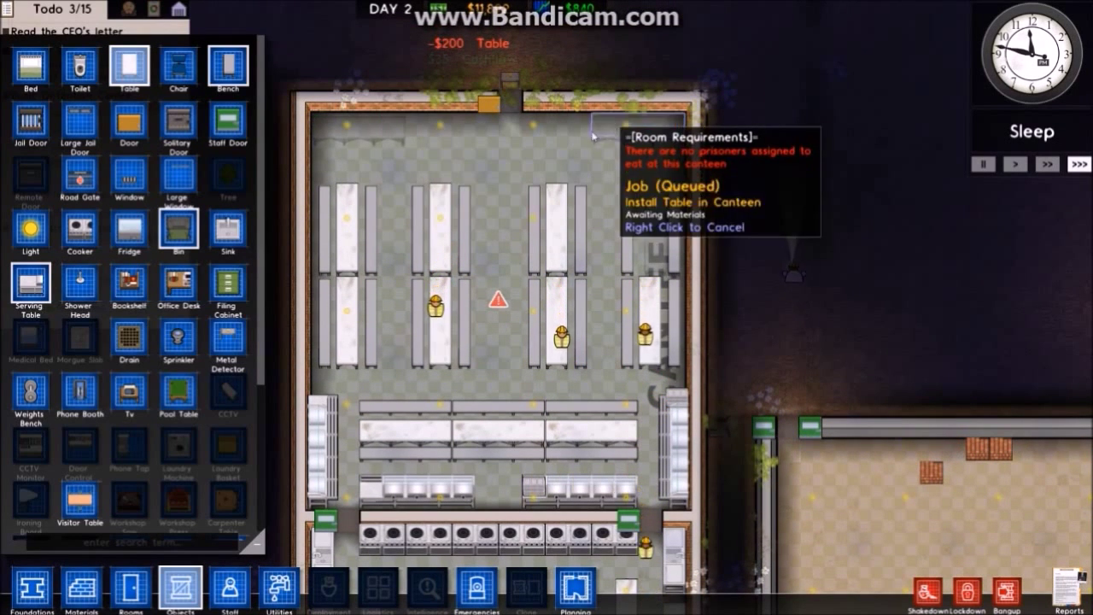
mouse_move(80, 180)
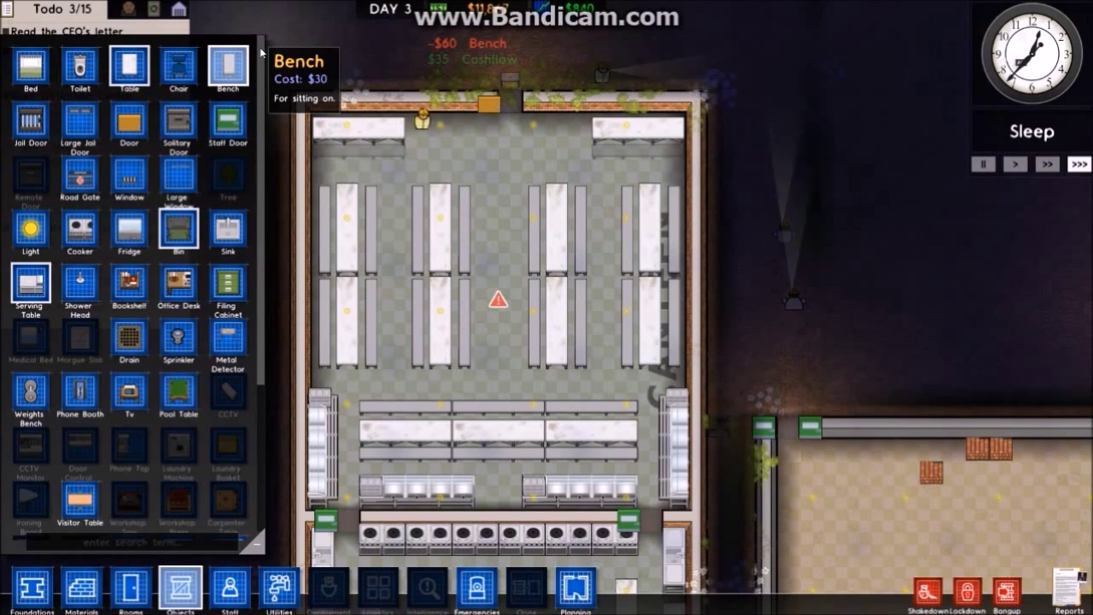
mouse_move(228, 234)
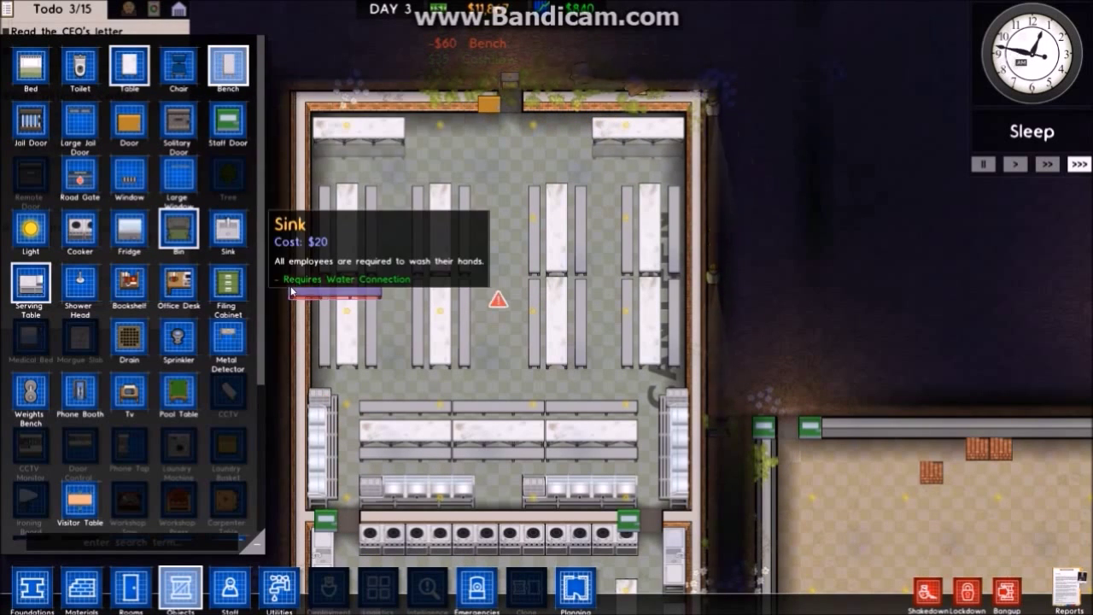